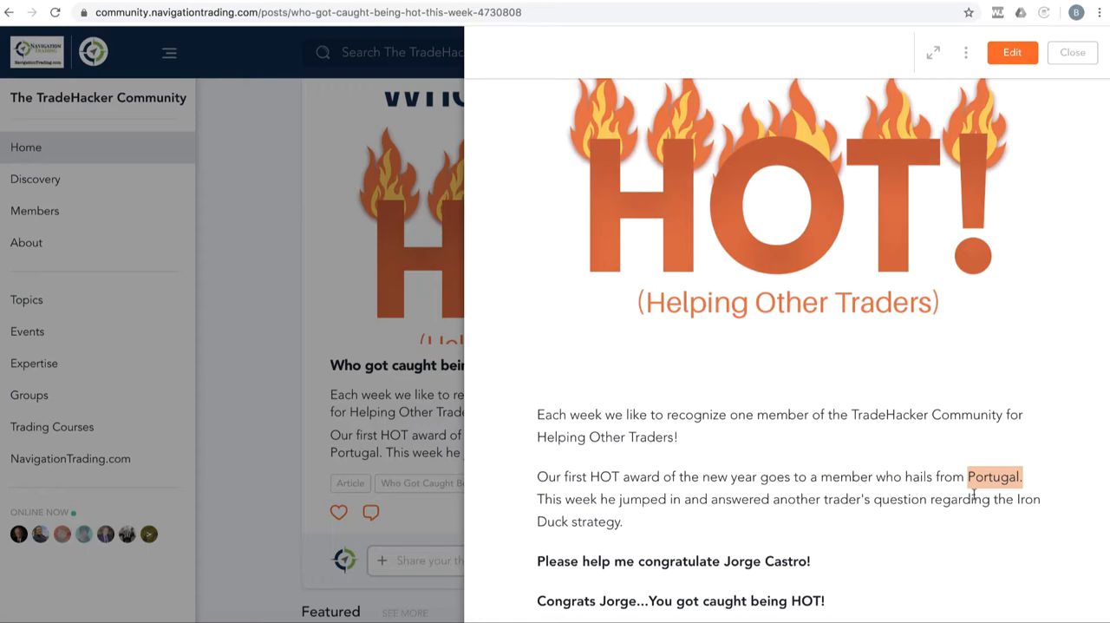
# - Switch from the TradeHacker HOT award post to the NavigationTrading members-area trade log
pyautogui.click(1072, 52)
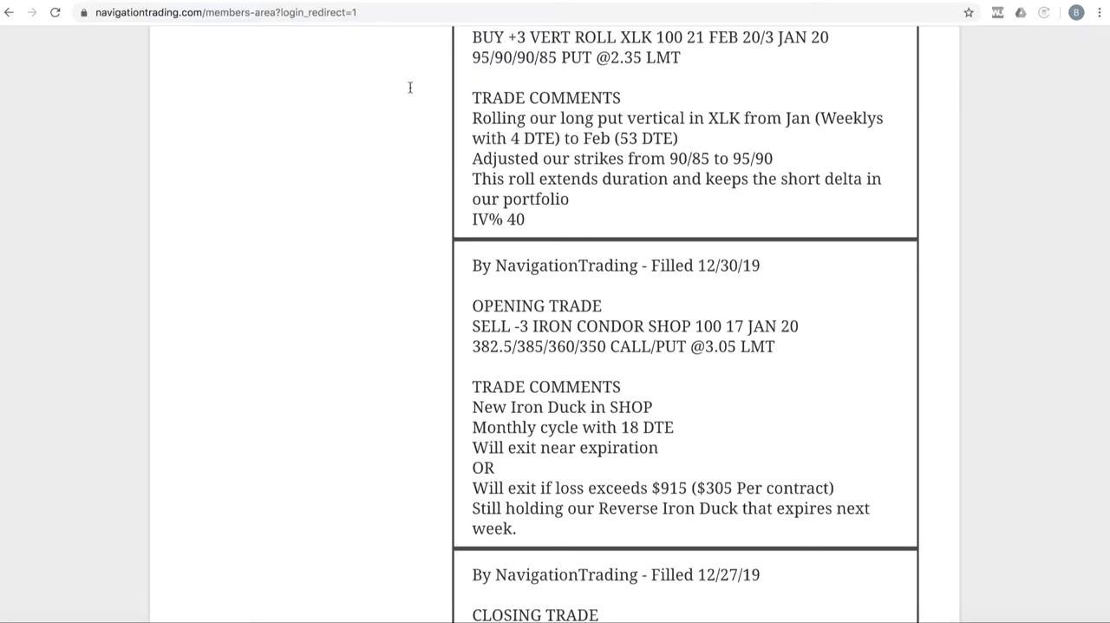
pyautogui.moveTo(698, 336)
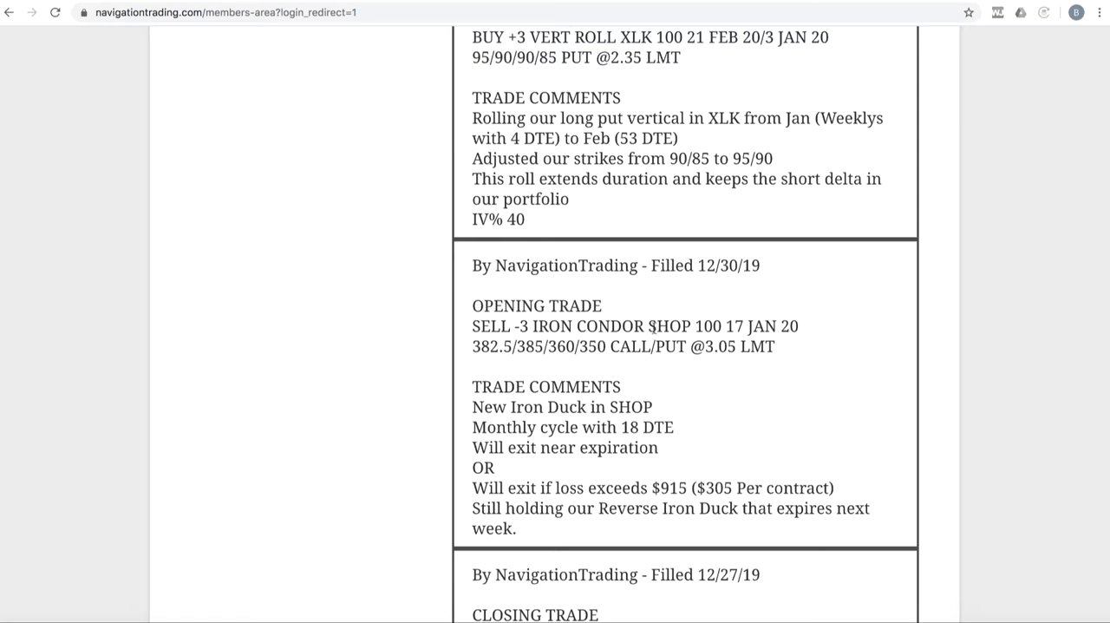
# - Highlight 'Iron Duck' and '18 DTE' in the SHOP trade comments
pyautogui.doubleClick(674, 326)
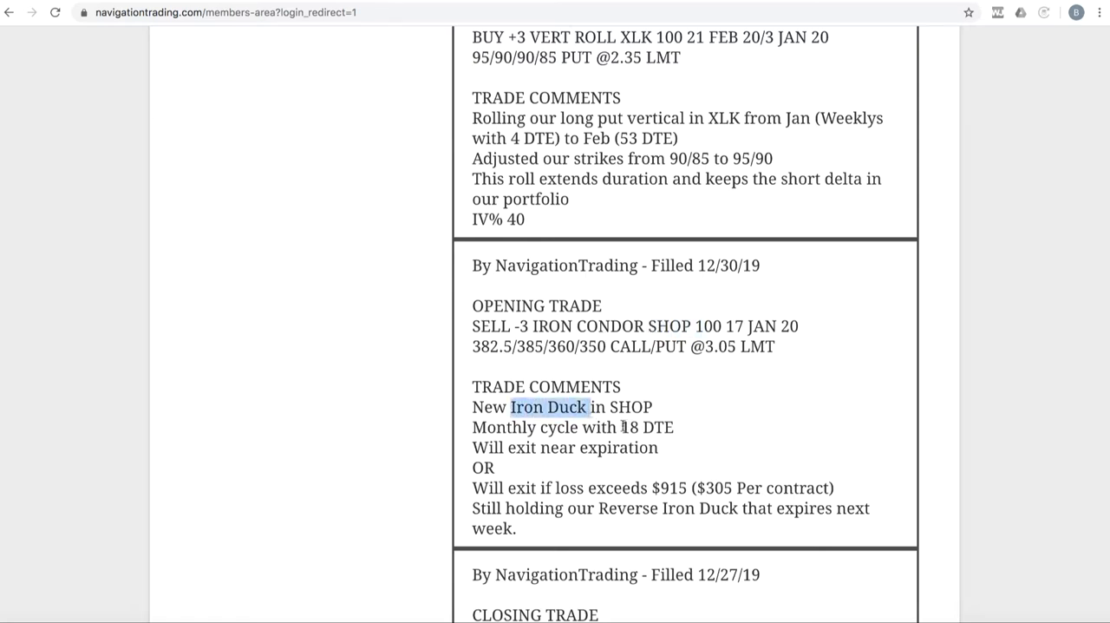
pyautogui.doubleClick(635, 427)
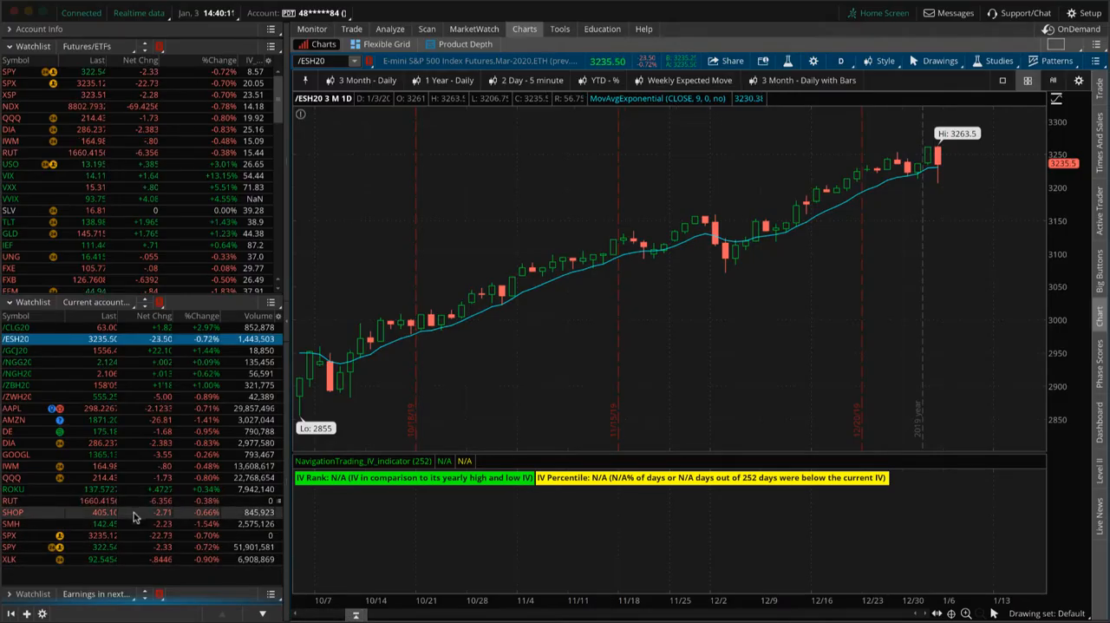
# - Load SHOP positions in Analyze and include only the 17 JAN iron condor legs
pyautogui.click(390, 29)
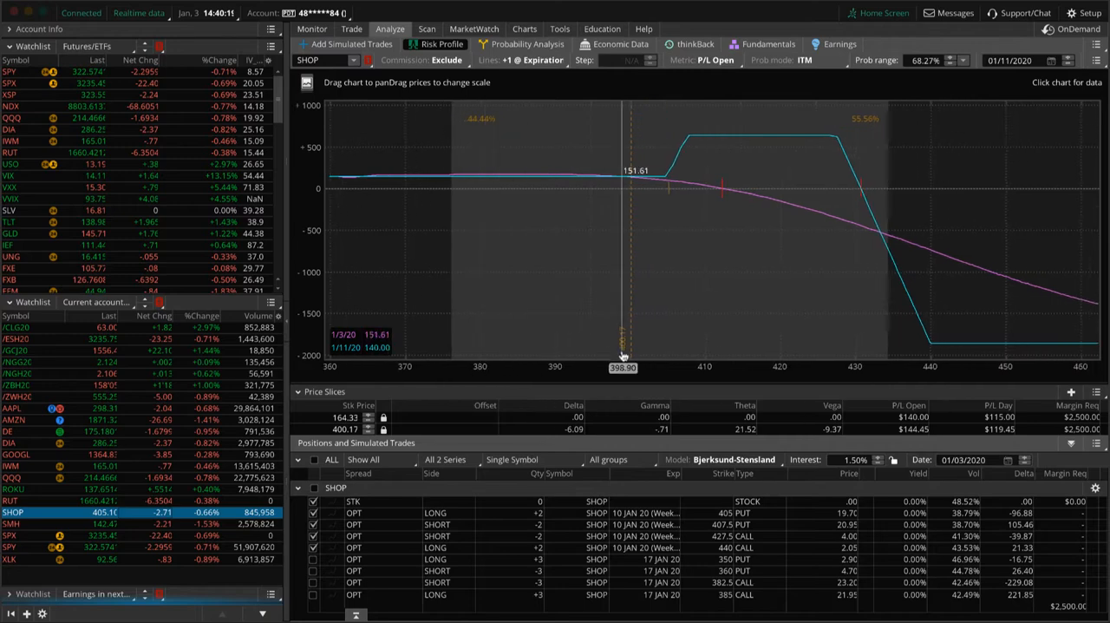
pyautogui.moveTo(666, 277)
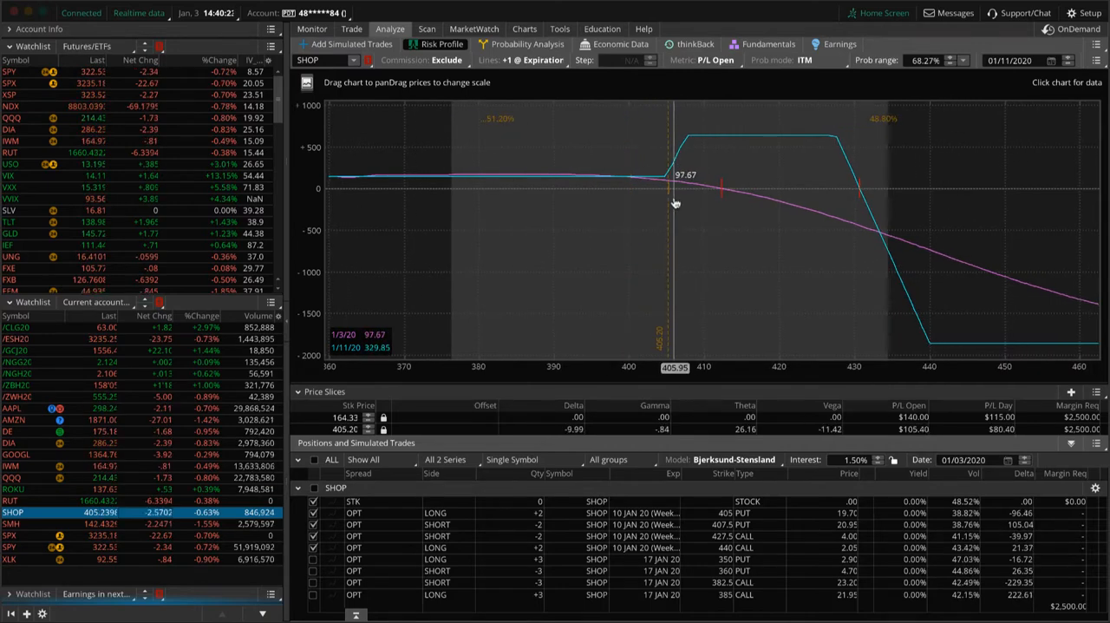
pyautogui.moveTo(769, 170)
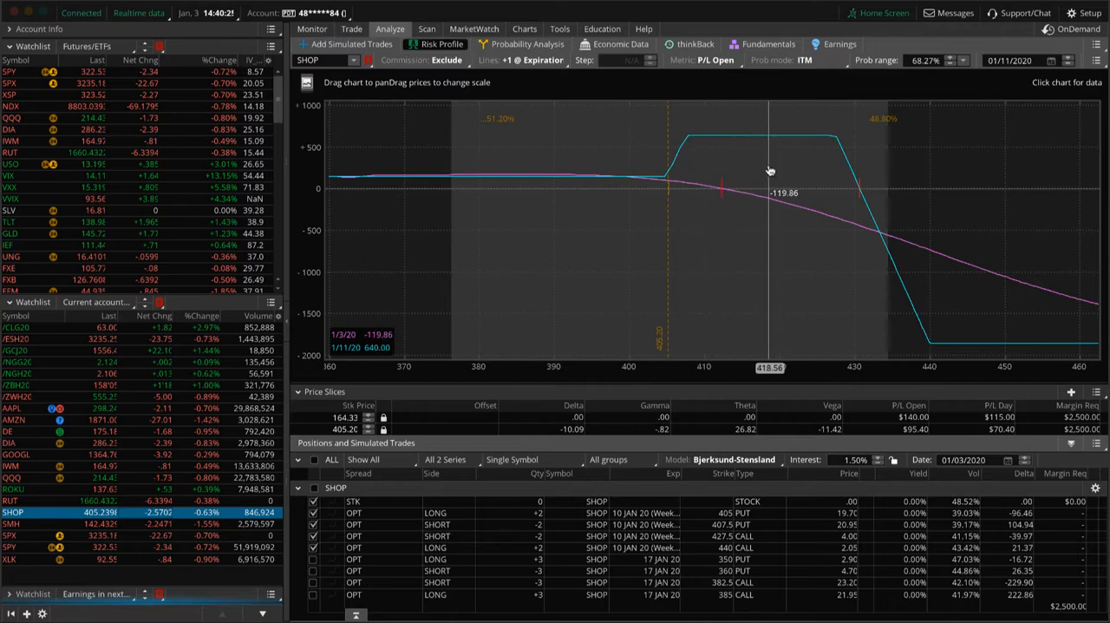
pyautogui.moveTo(656, 532)
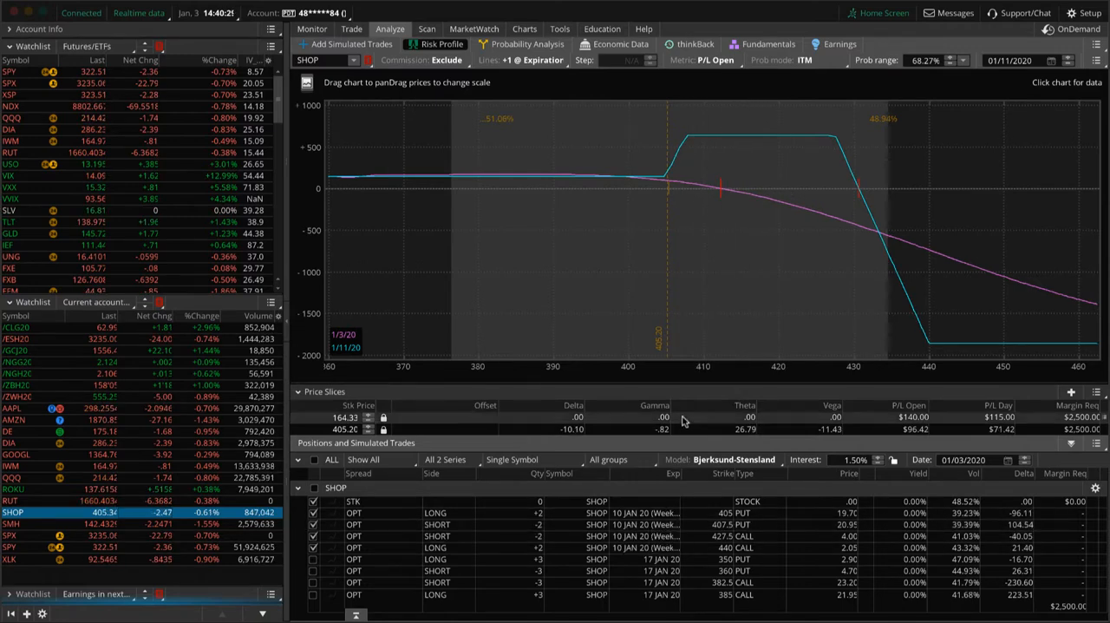
pyautogui.moveTo(749, 166)
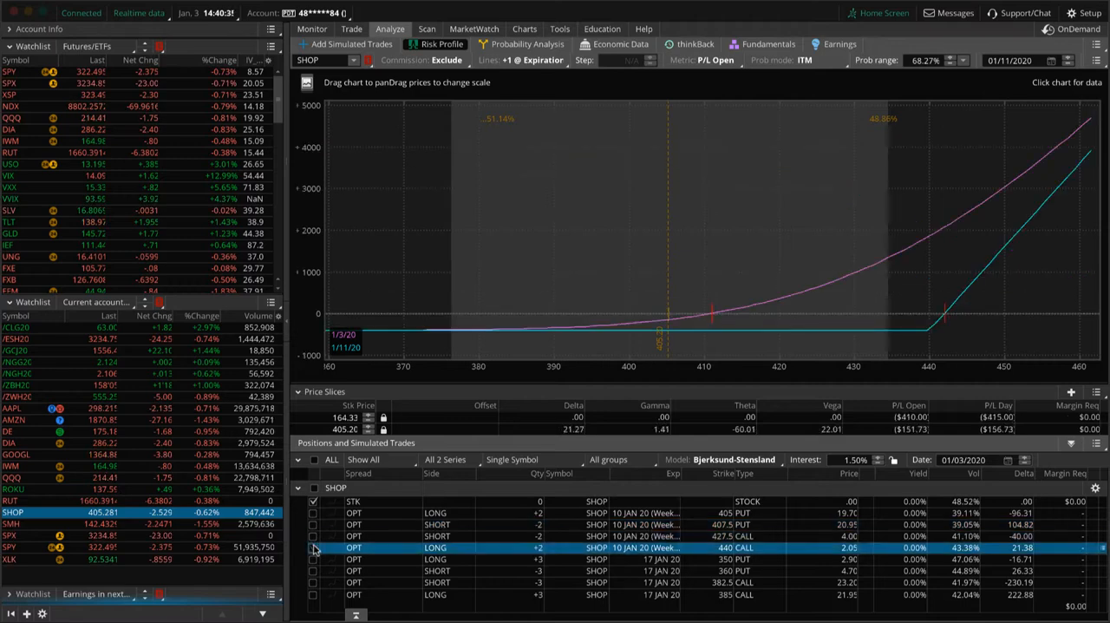
pyautogui.click(313, 593)
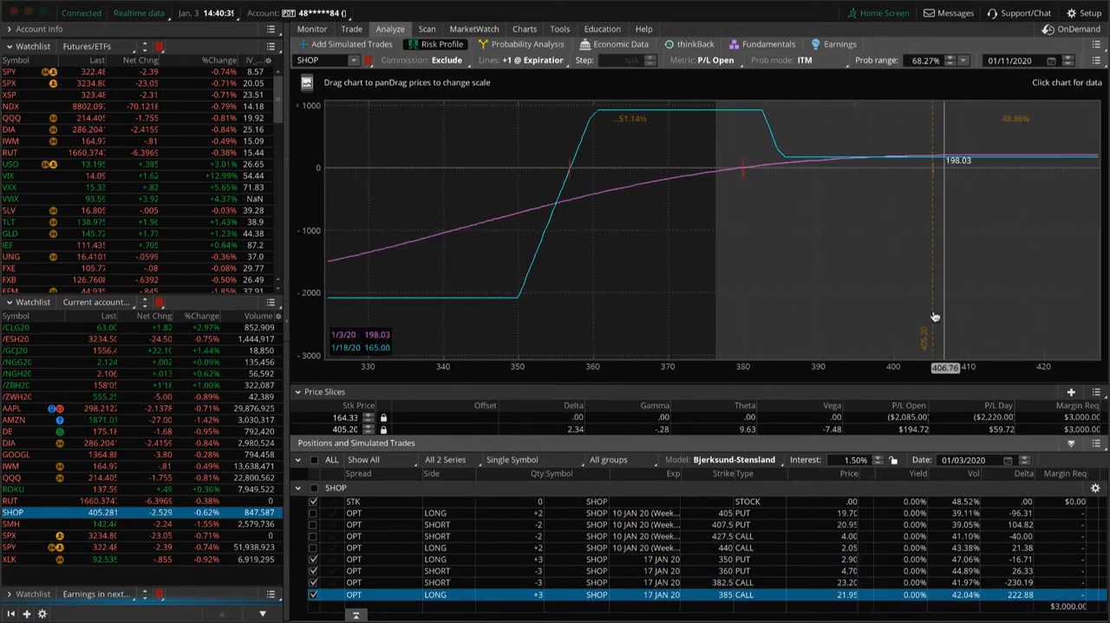
pyautogui.moveTo(931, 232)
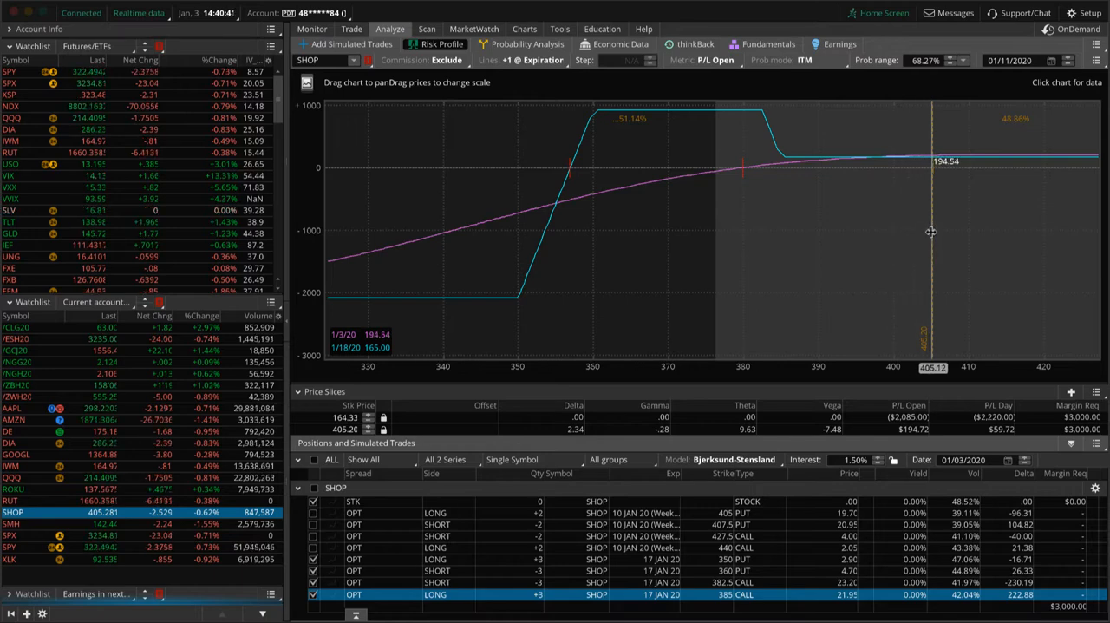
pyautogui.moveTo(930, 231)
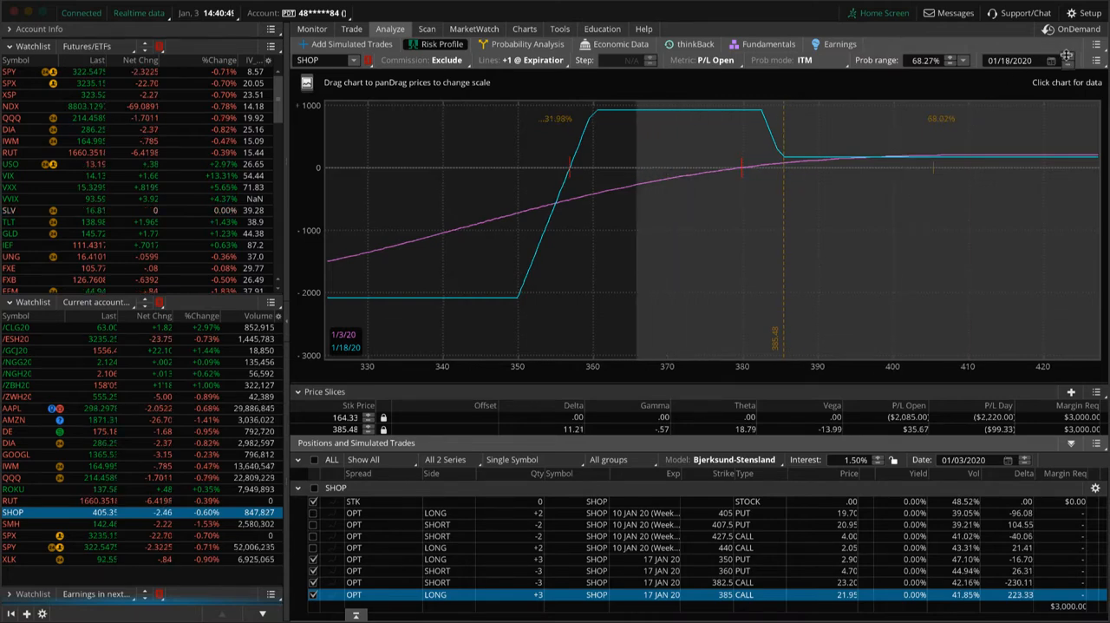
pyautogui.moveTo(542, 144)
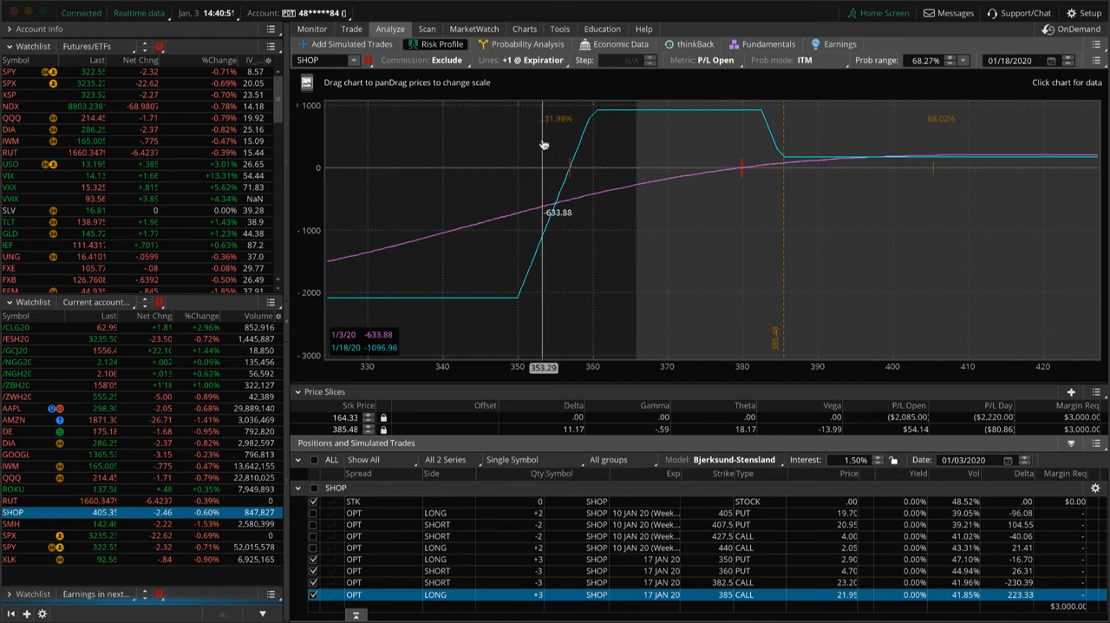
pyautogui.moveTo(895, 196)
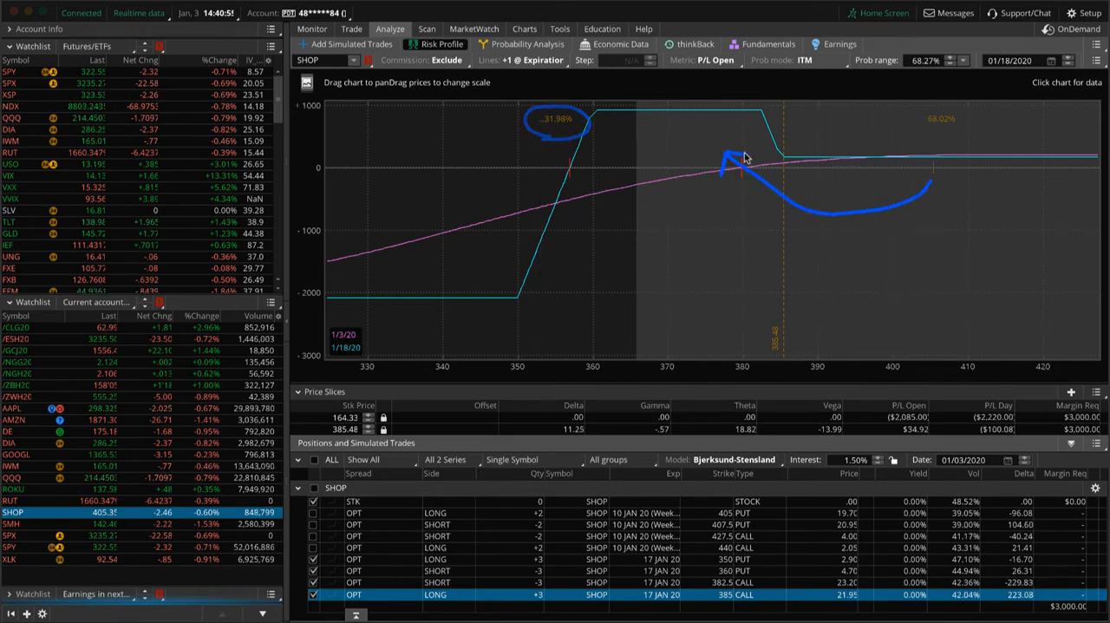
pyautogui.moveTo(799, 275)
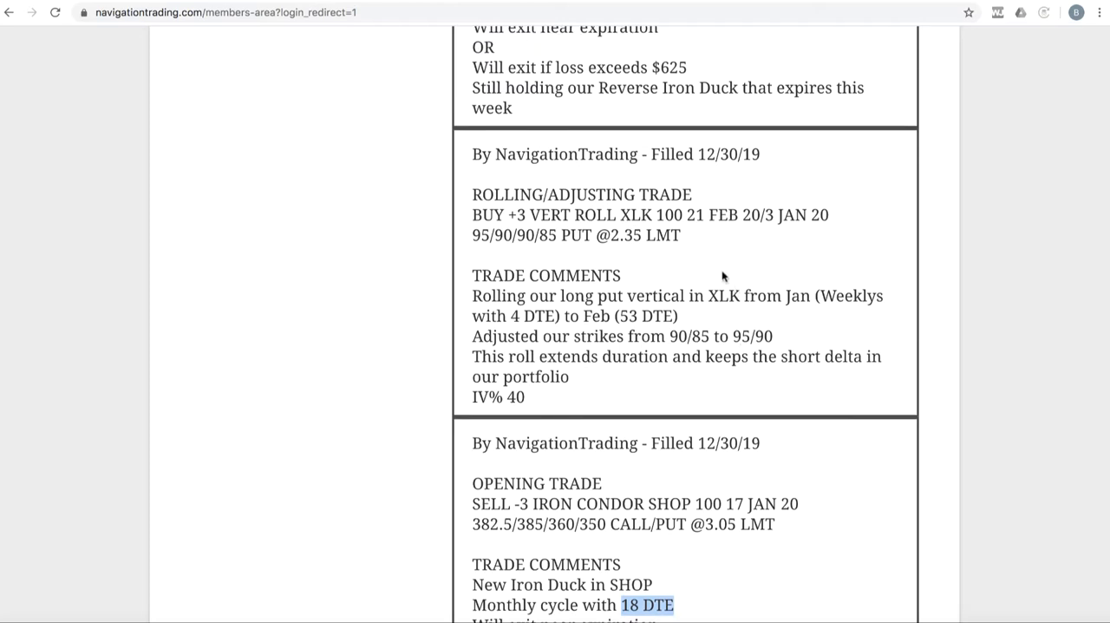
pyautogui.moveTo(709, 313)
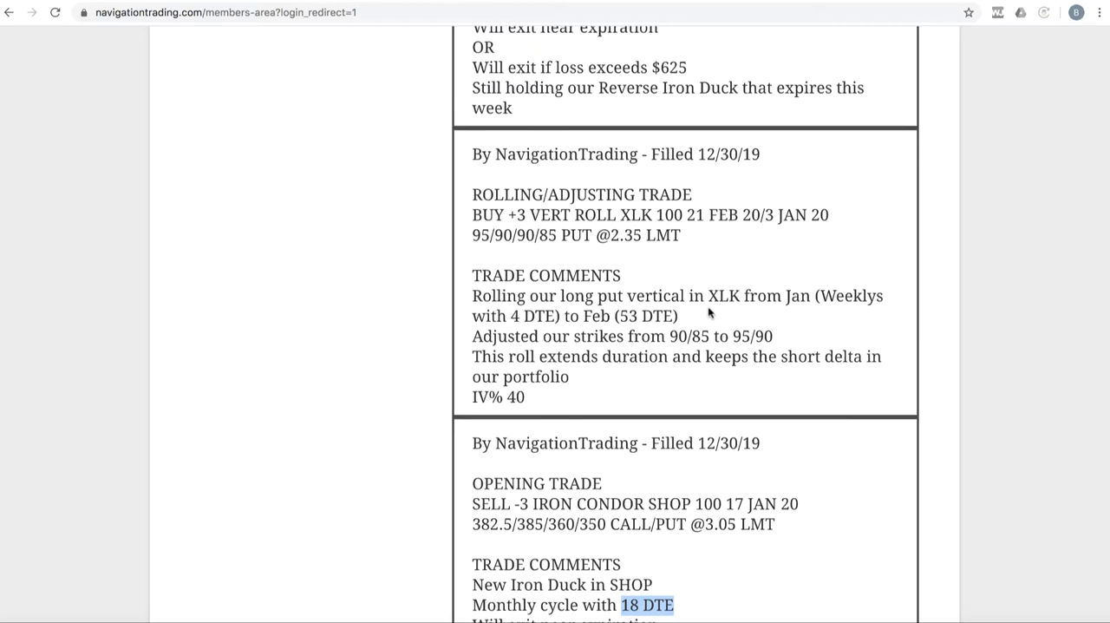
pyautogui.moveTo(588, 318)
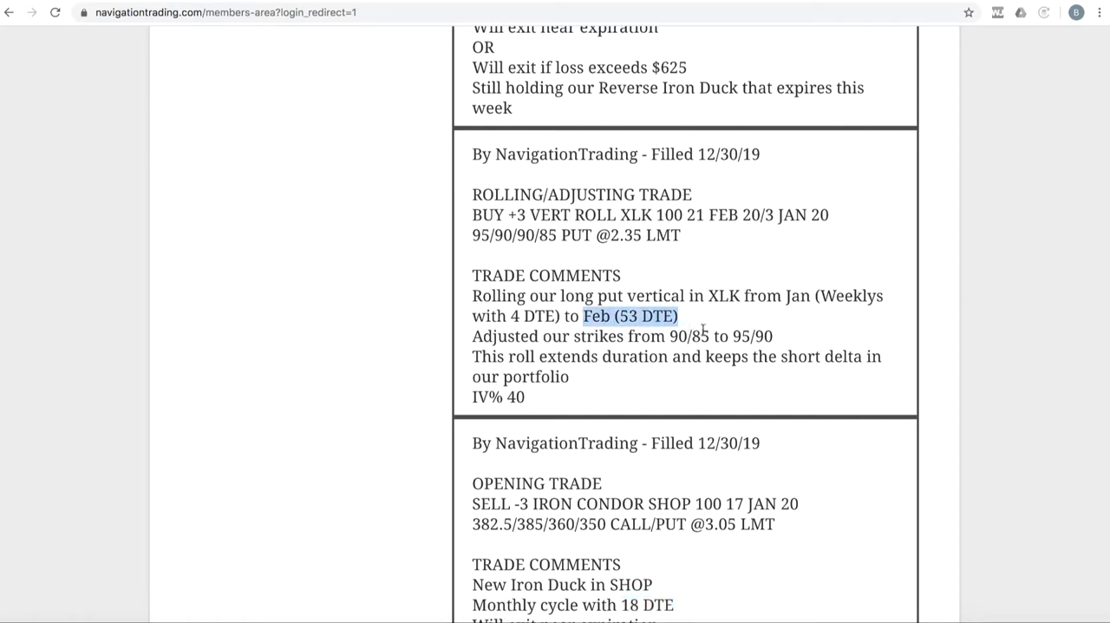
pyautogui.moveTo(707, 329)
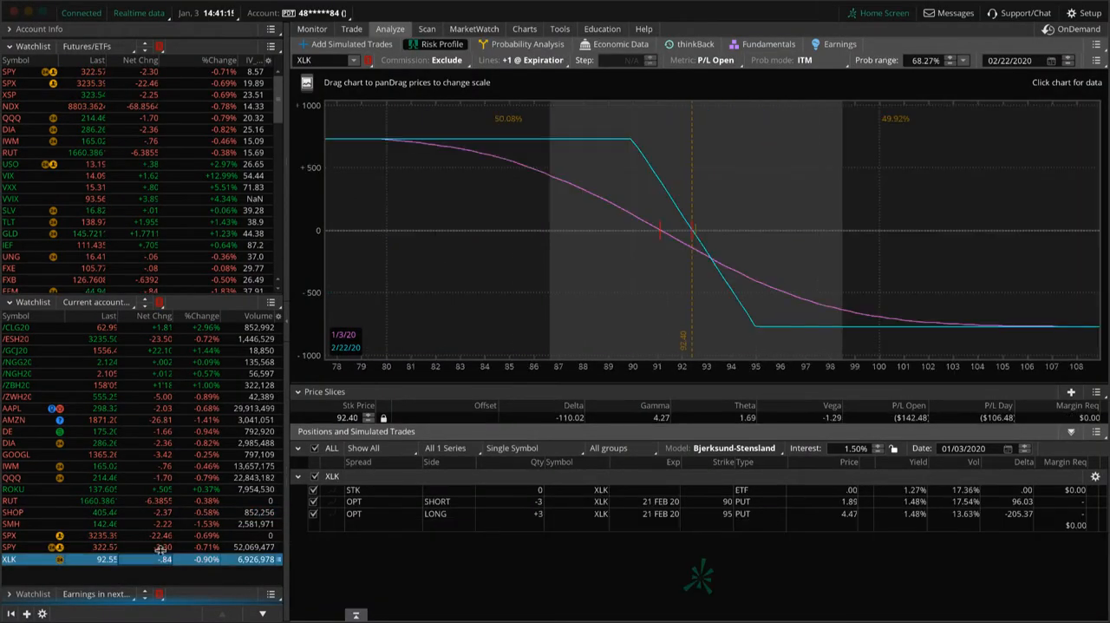
pyautogui.moveTo(693, 243)
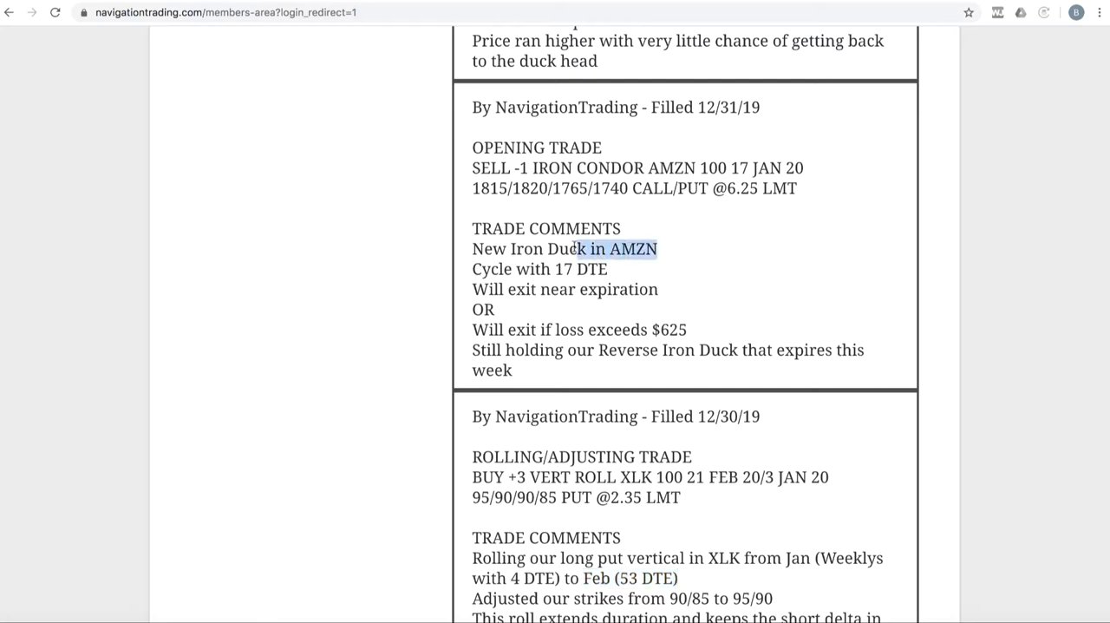
# - Highlight the 17 DTE cycle in the AMZN Iron Duck trade note
pyautogui.doubleClick(582, 268)
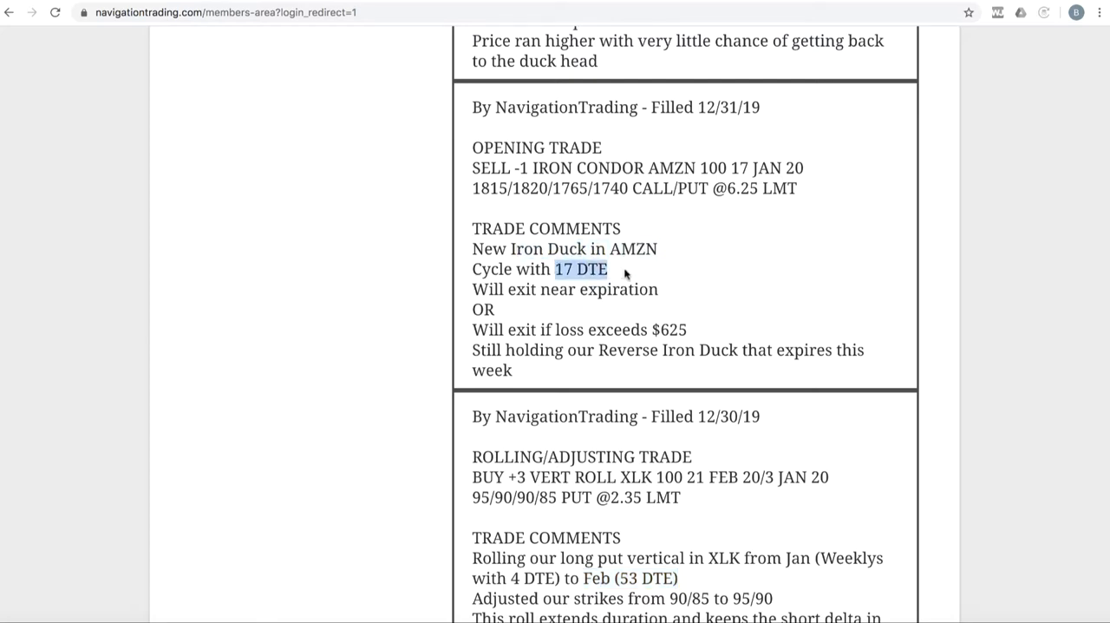
pyautogui.moveTo(510, 530)
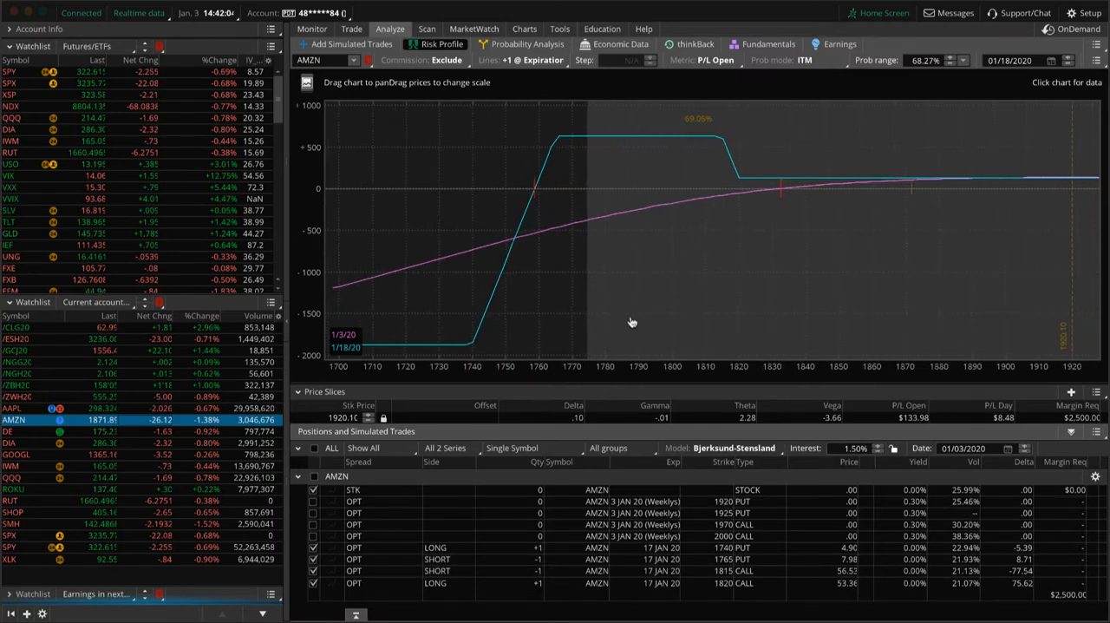
pyautogui.moveTo(905, 223)
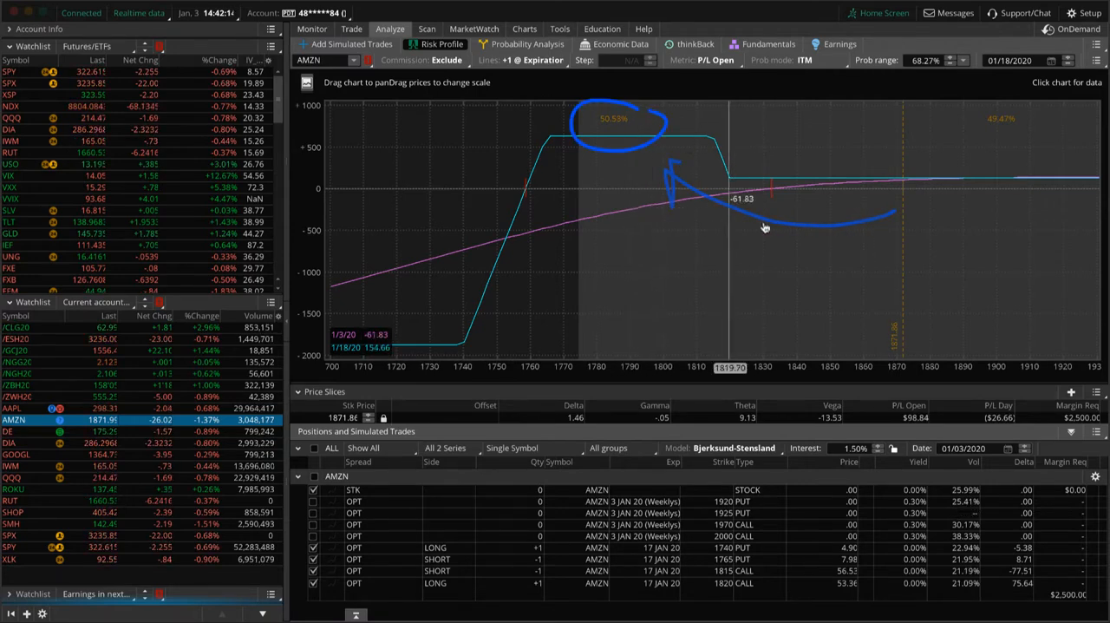
pyautogui.moveTo(735, 258)
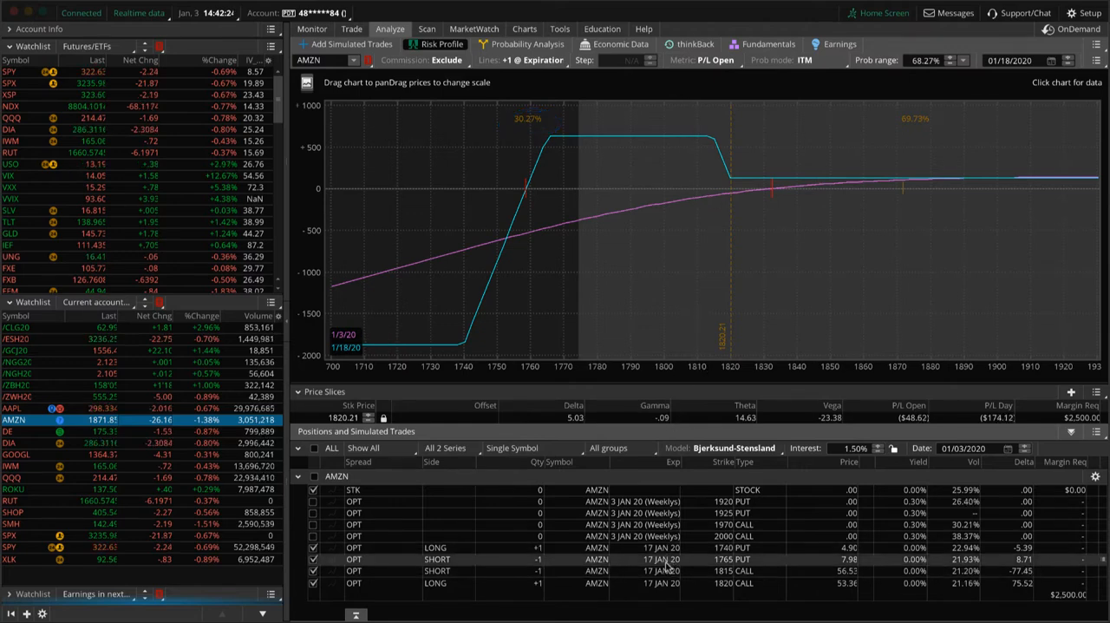
pyautogui.moveTo(464, 332)
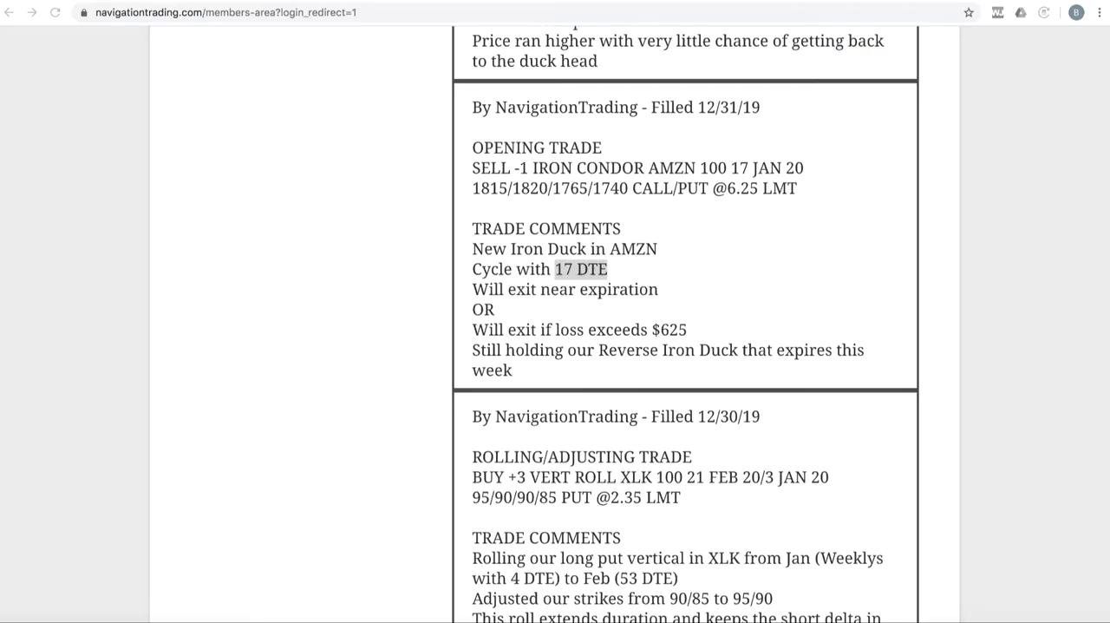
# - Highlight TSLA and its closing fill price, then the RUT calendar's front-week DTE
pyautogui.scroll(3)
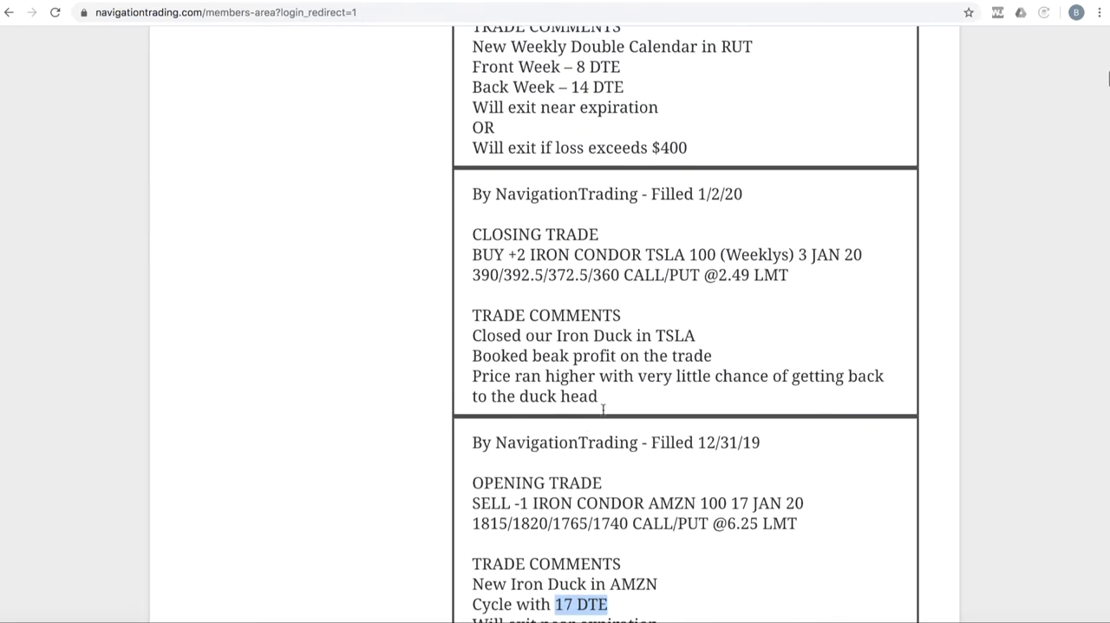
pyautogui.doubleClick(660, 255)
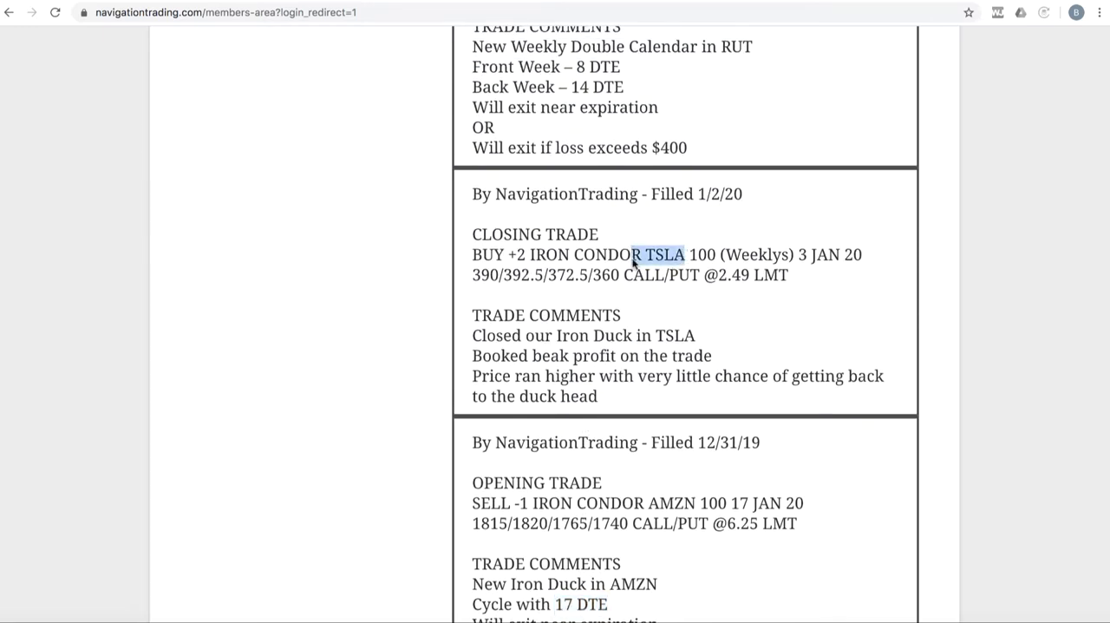
pyautogui.moveTo(552, 343)
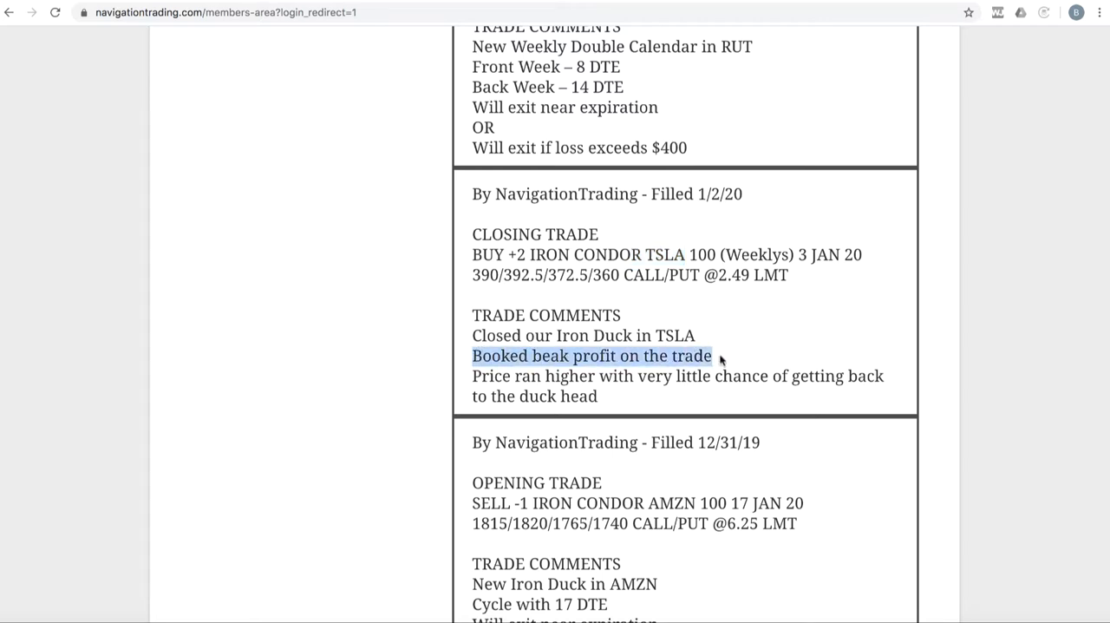
pyautogui.moveTo(555, 390)
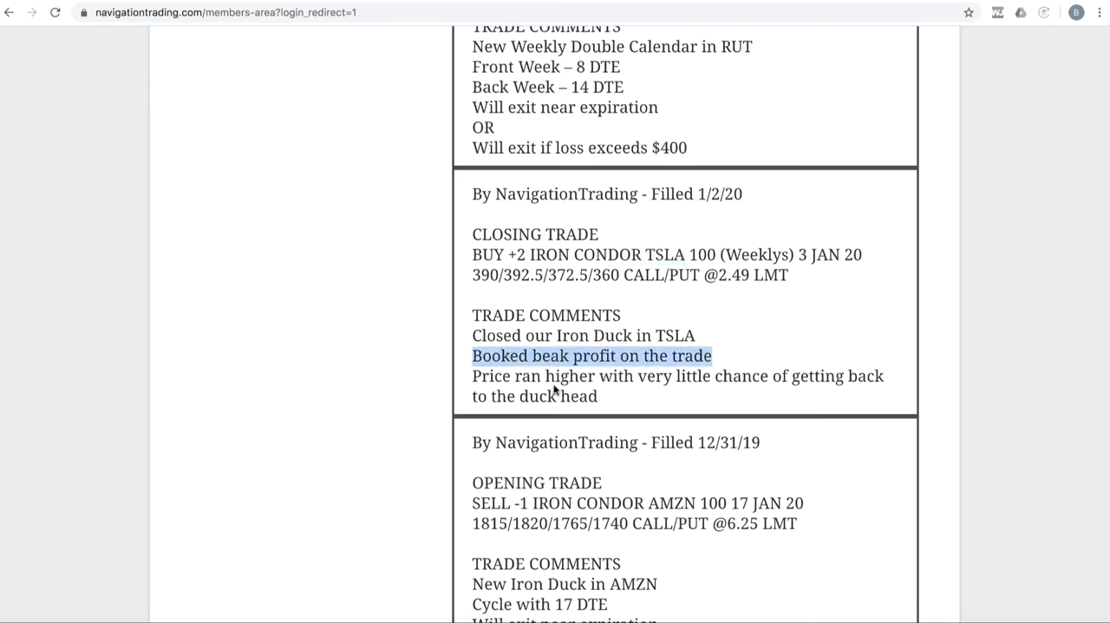
pyautogui.moveTo(811, 347)
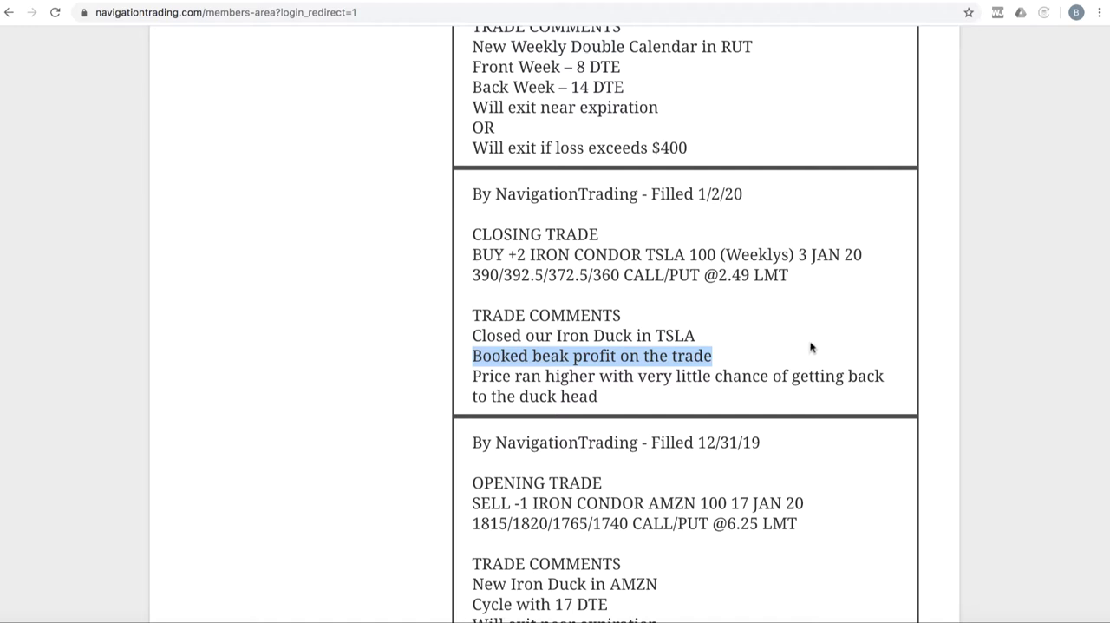
pyautogui.moveTo(774, 343)
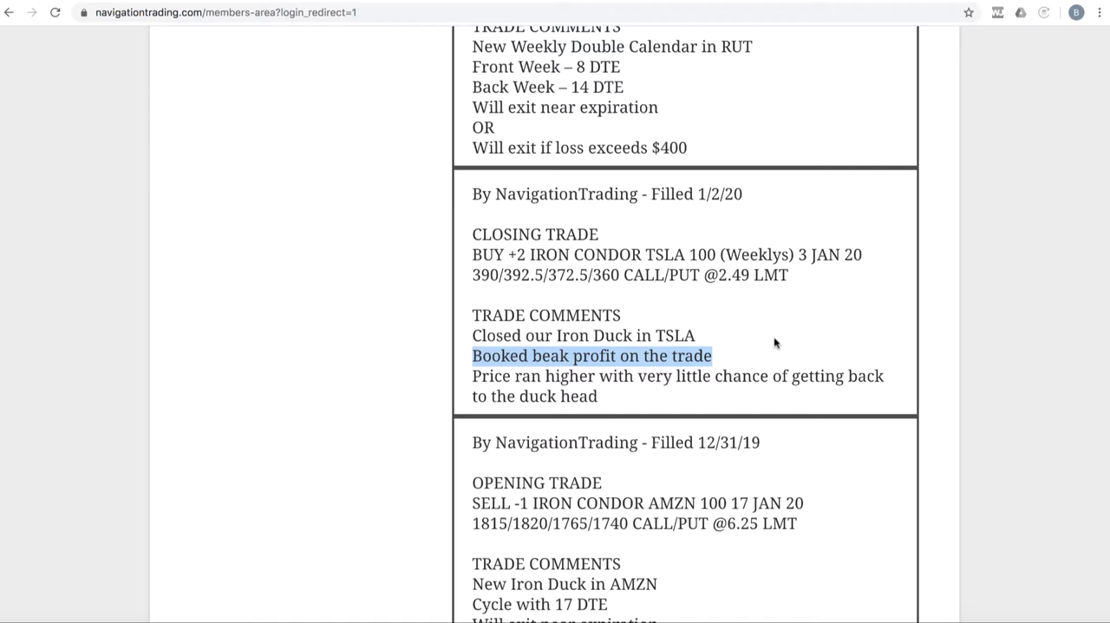
pyautogui.moveTo(750, 274)
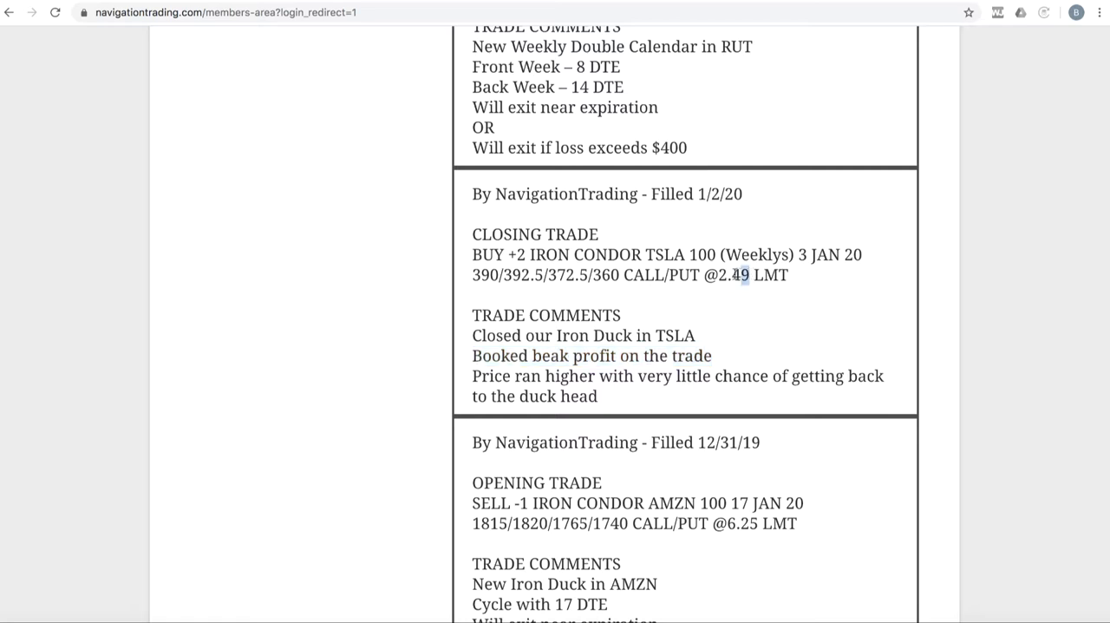
pyautogui.doubleClick(722, 275)
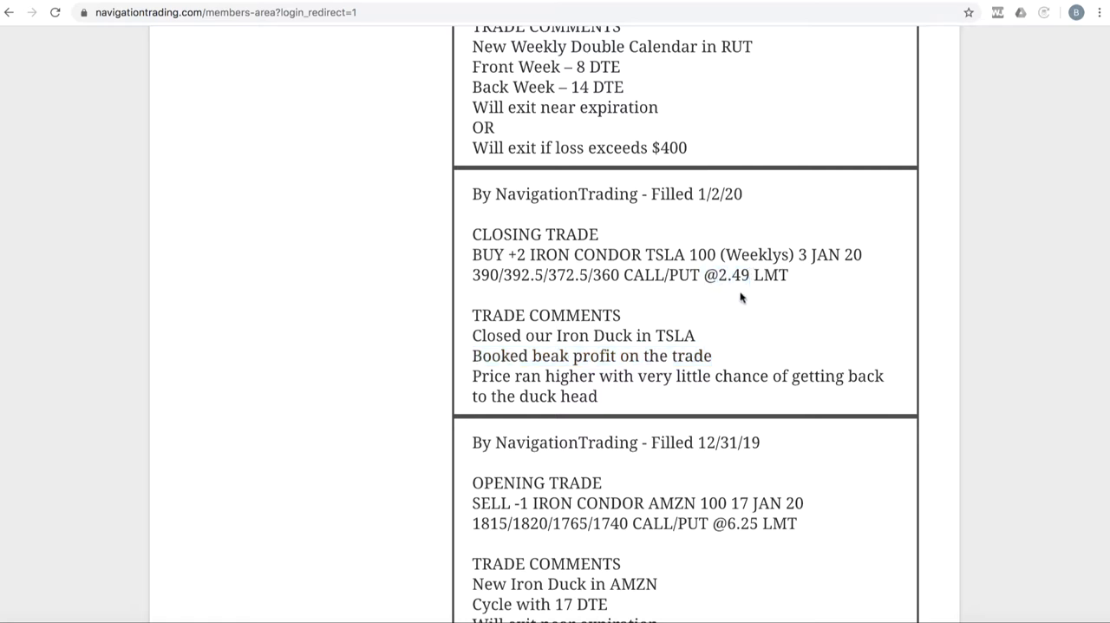
pyautogui.moveTo(758, 320)
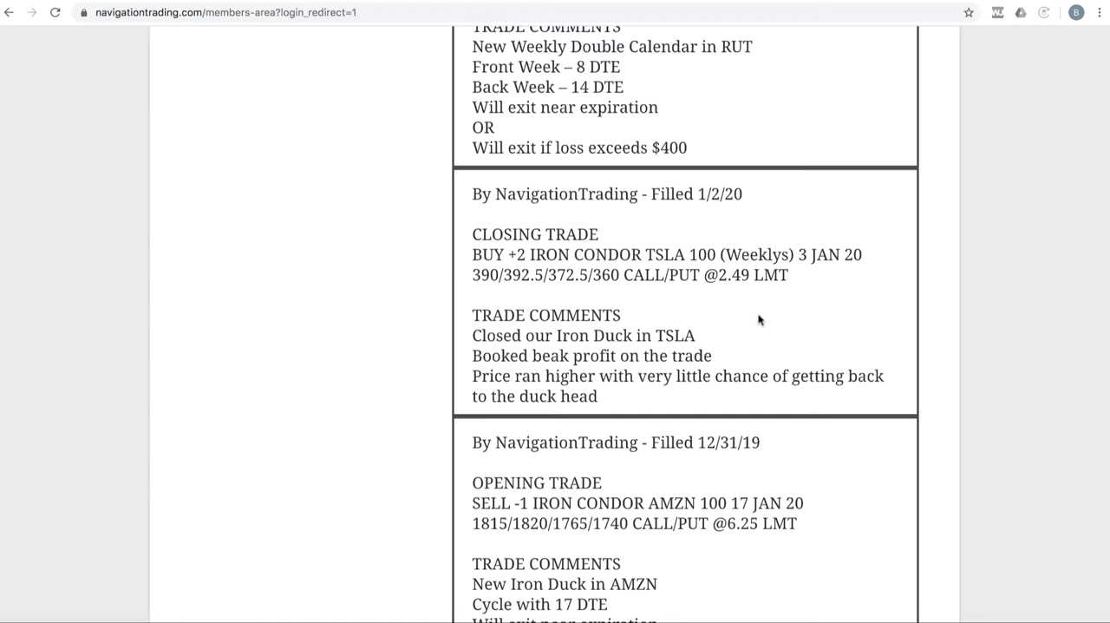
pyautogui.scroll(3)
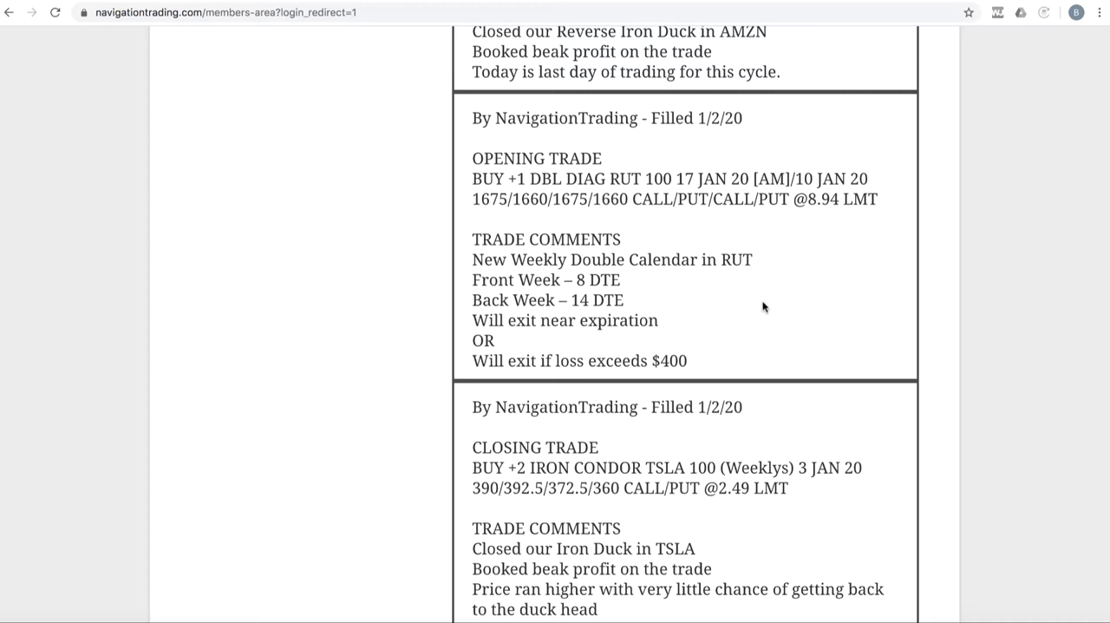
pyautogui.moveTo(653, 279)
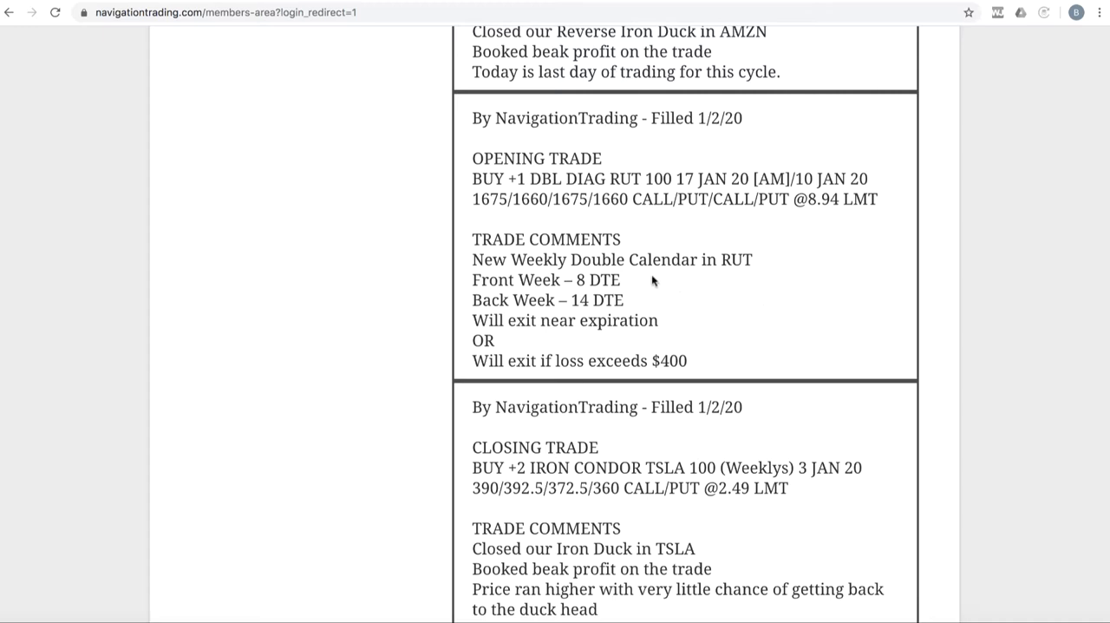
pyautogui.moveTo(598, 282)
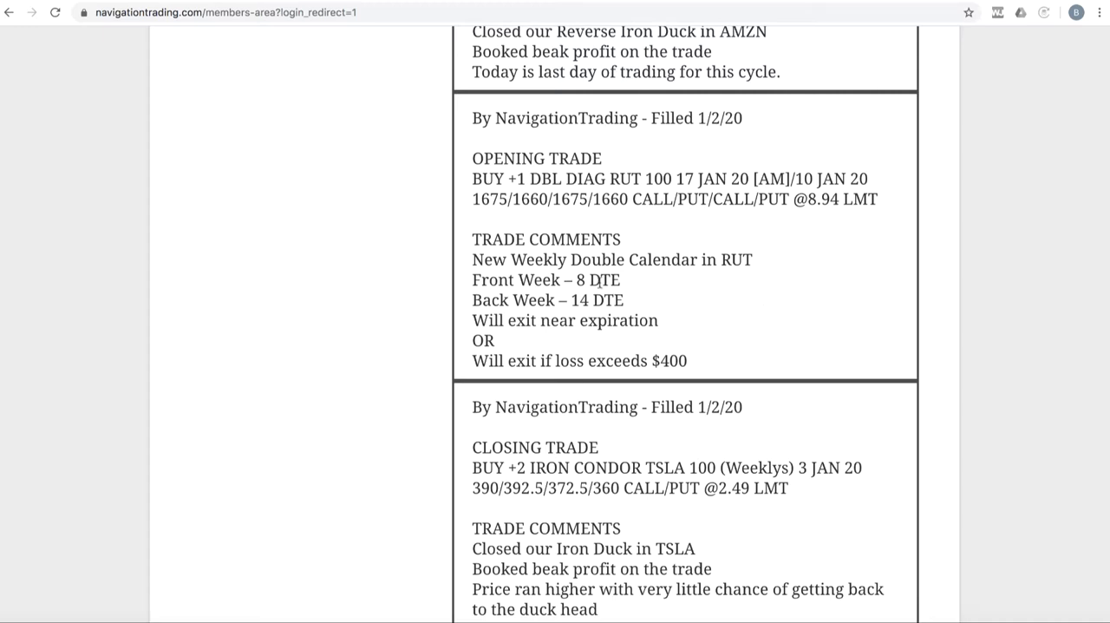
pyautogui.doubleClick(582, 279)
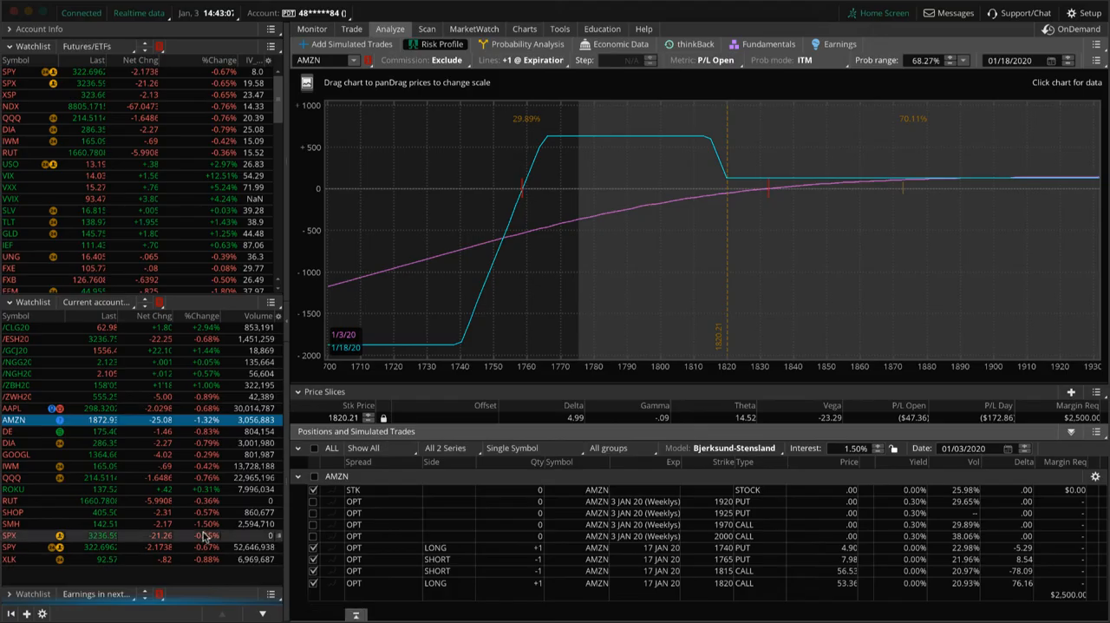
# - Load the RUT double calendar's risk profile from the watchlist
pyautogui.click(12, 501)
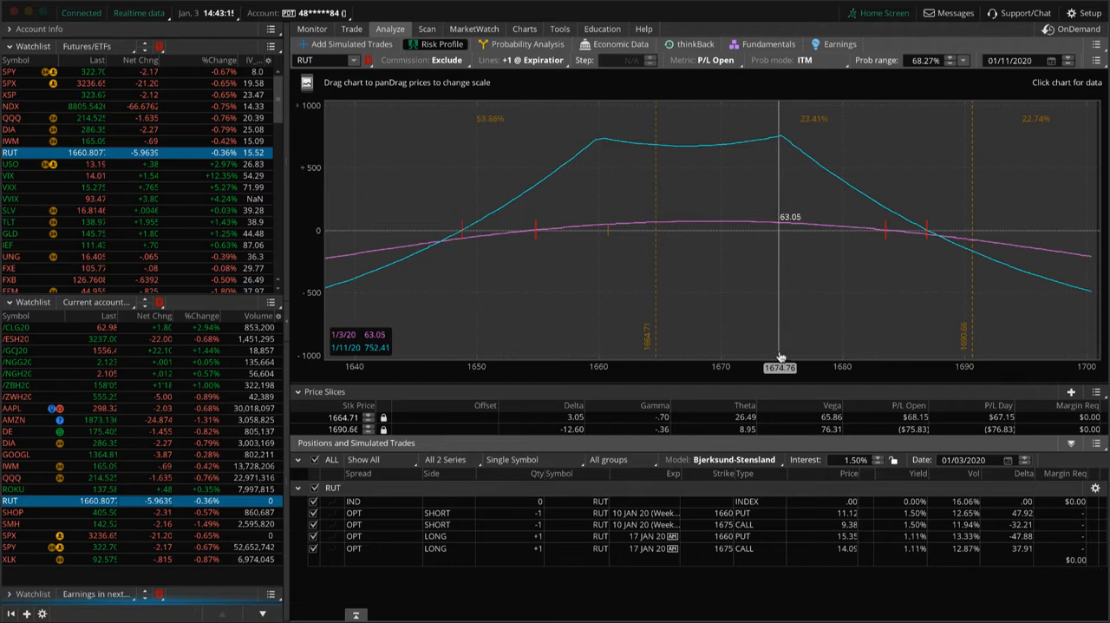
pyautogui.moveTo(485, 243)
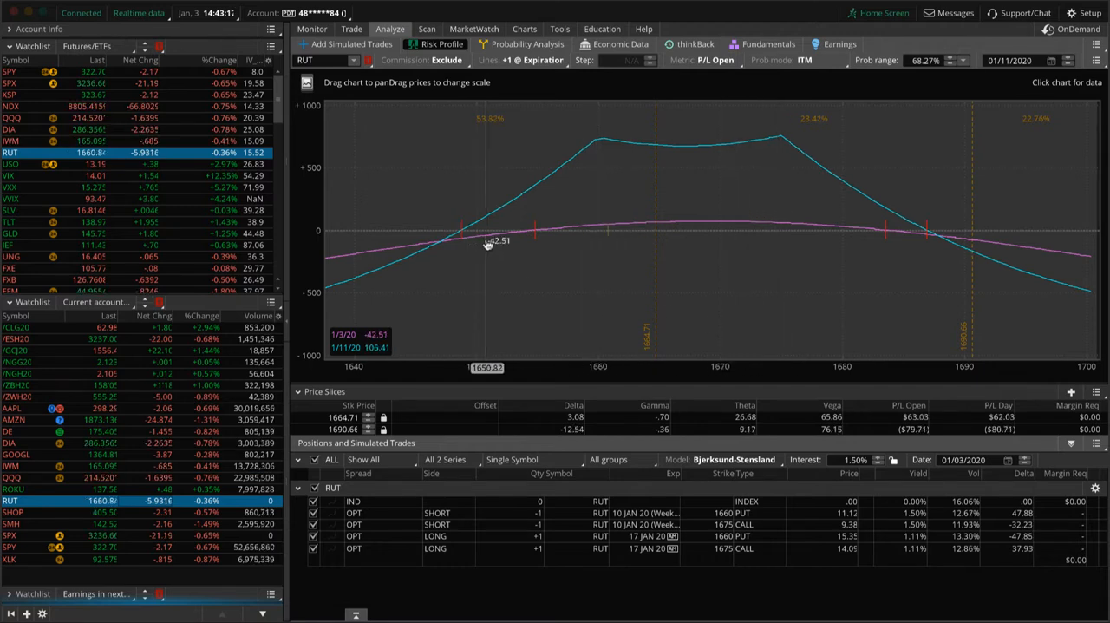
pyautogui.moveTo(481, 241)
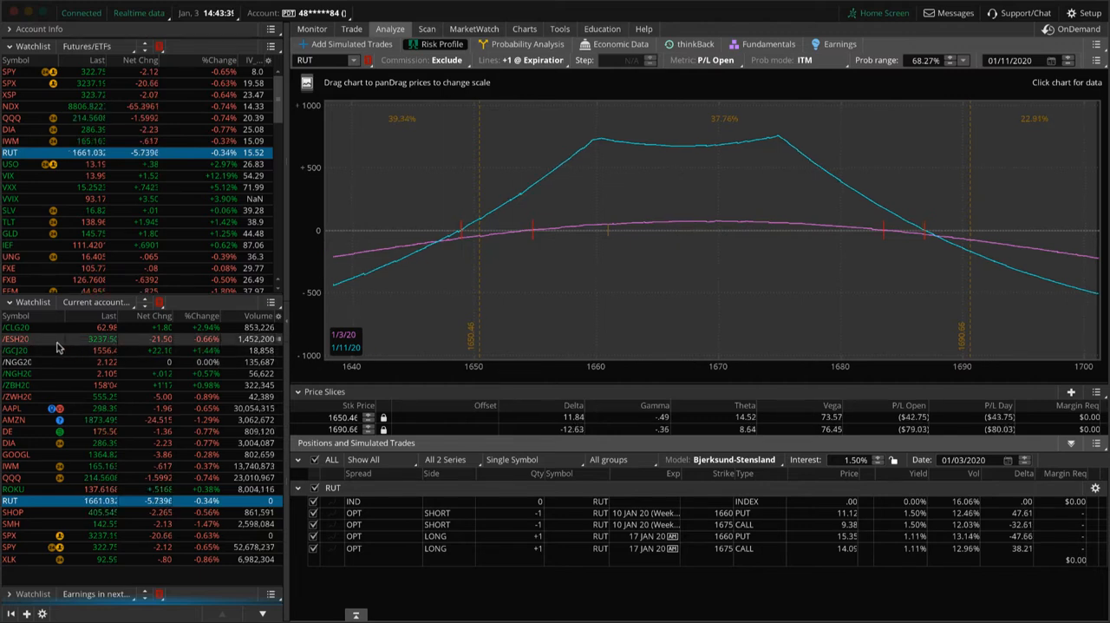
# - Show the /ESH20 put-vertical risk profile, then its daily price chart
pyautogui.click(21, 338)
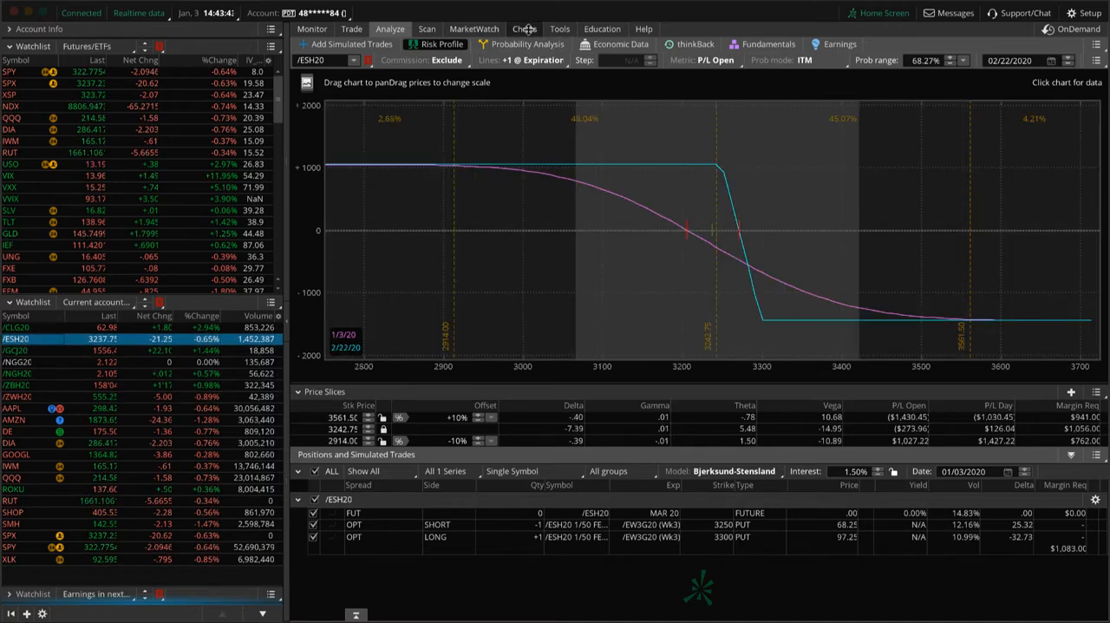
pyautogui.click(523, 28)
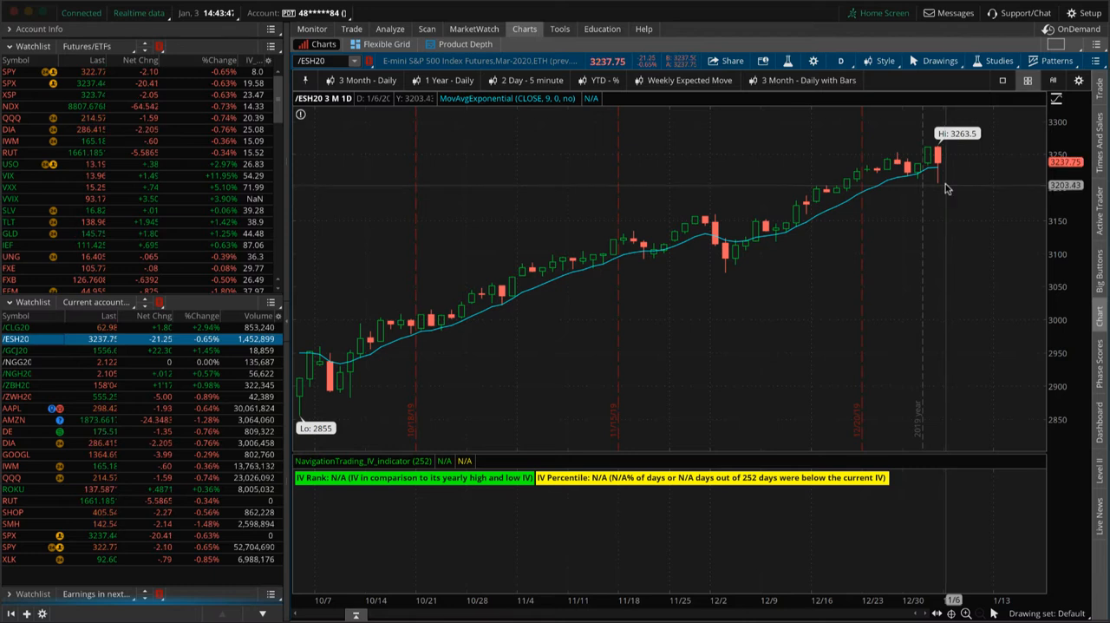
pyautogui.moveTo(948, 187)
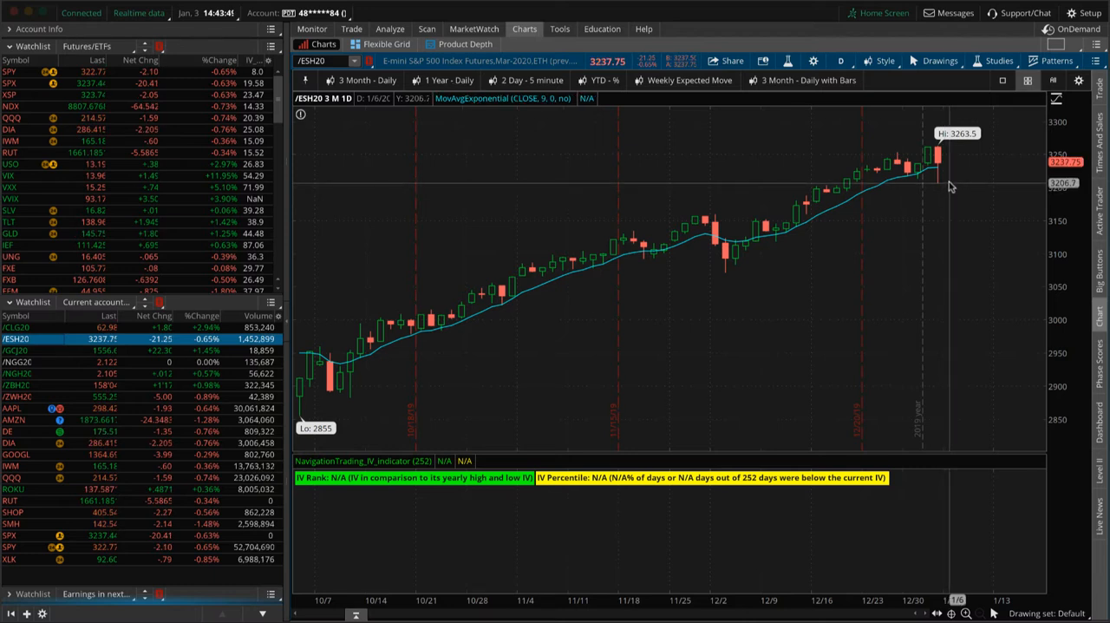
pyautogui.moveTo(936, 191)
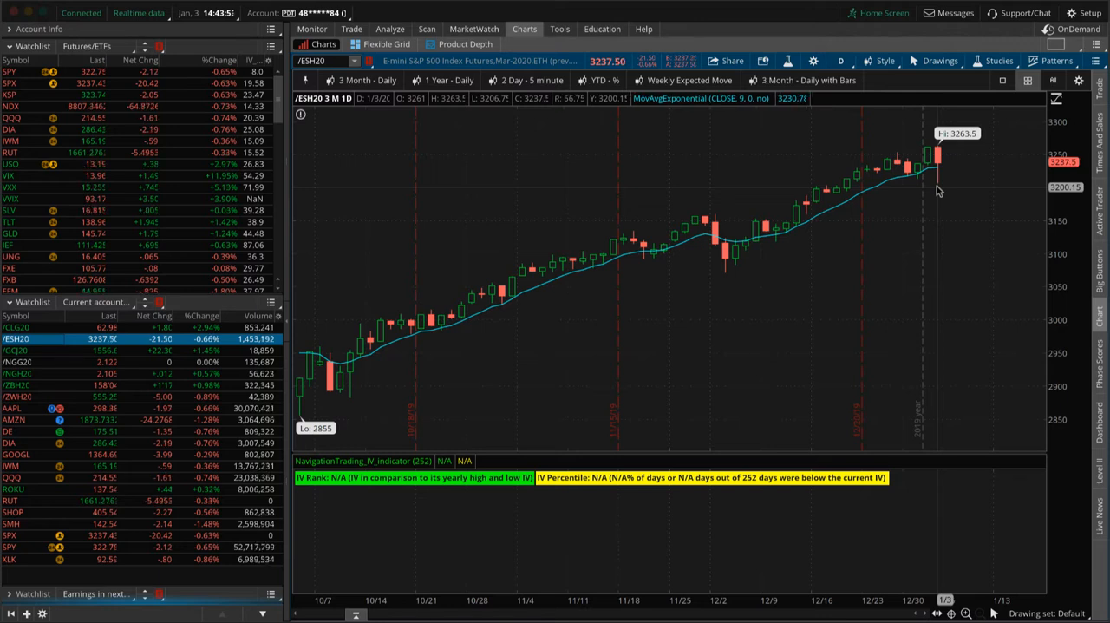
pyautogui.moveTo(945, 189)
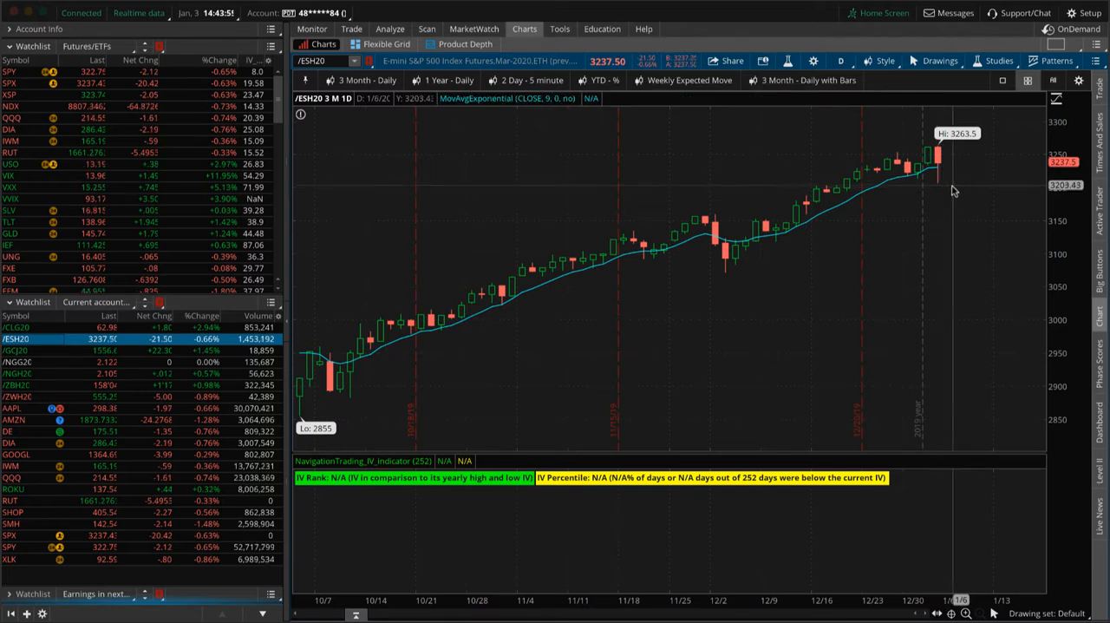
pyautogui.moveTo(952, 171)
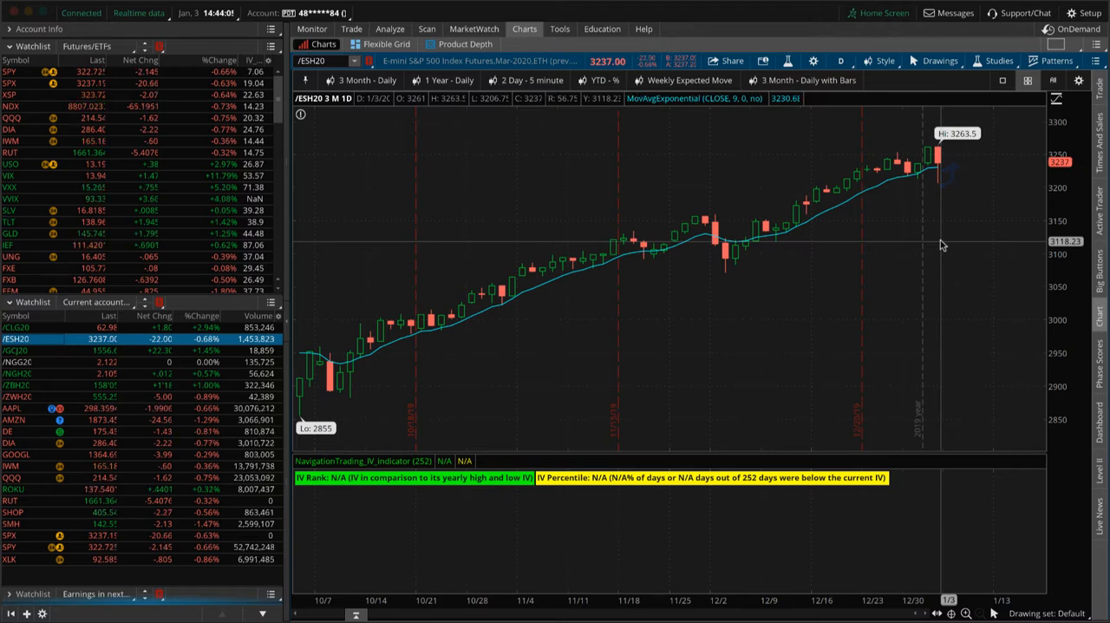
pyautogui.moveTo(945, 217)
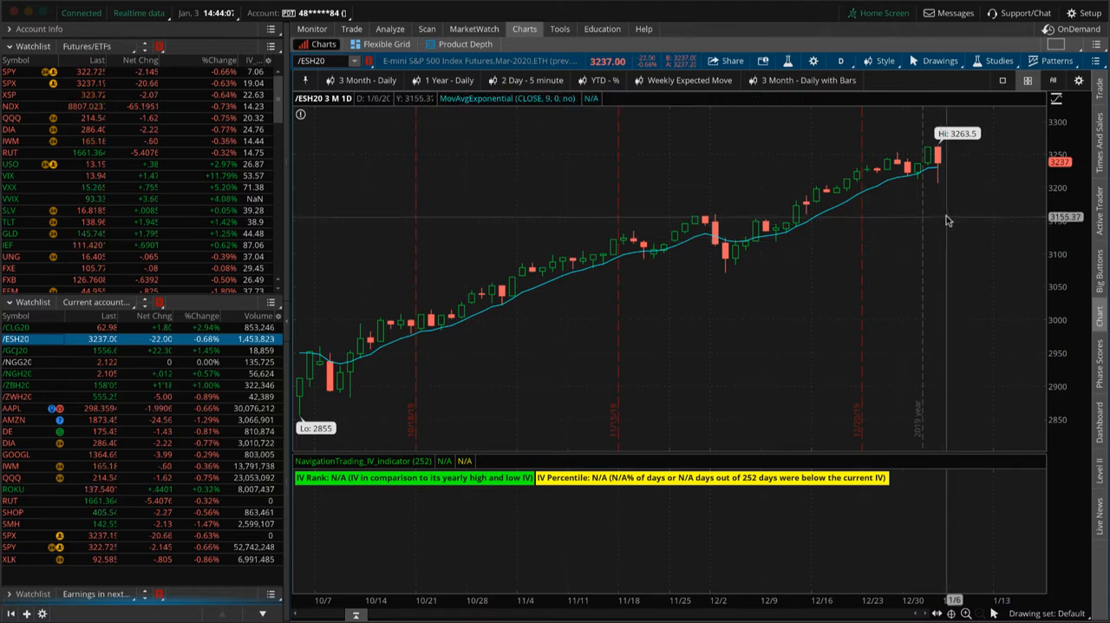
pyautogui.moveTo(941, 186)
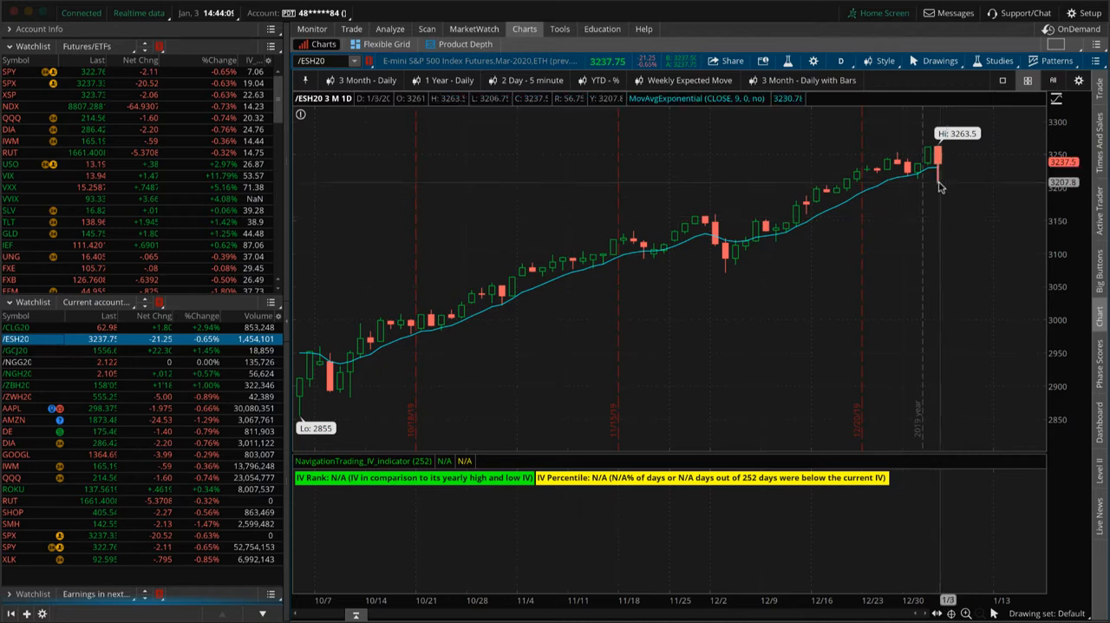
pyautogui.moveTo(945, 199)
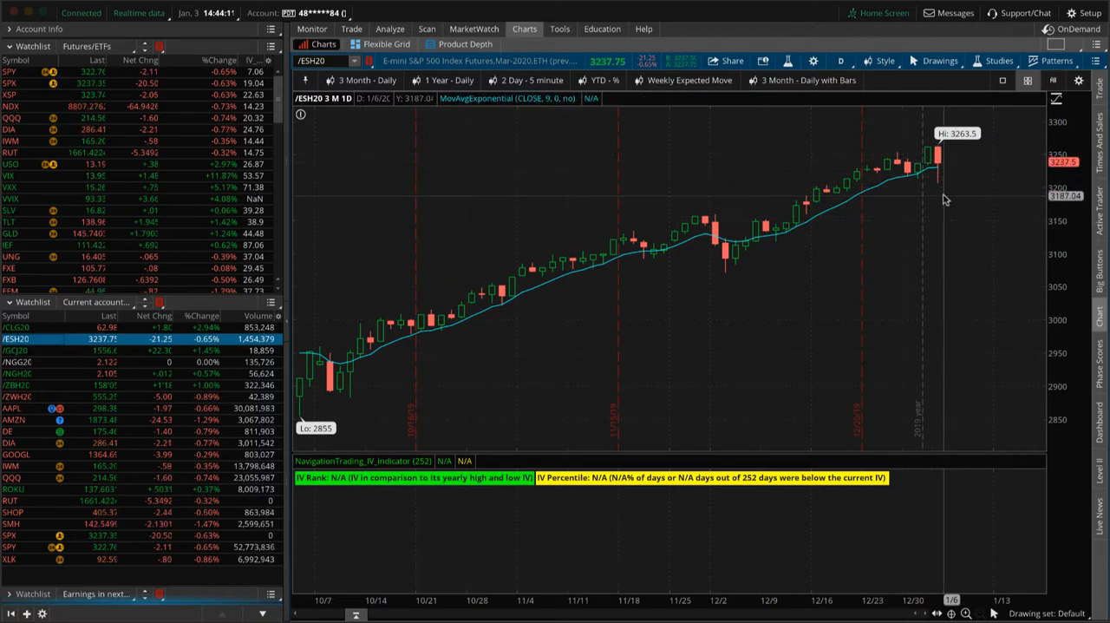
pyautogui.moveTo(450, 284)
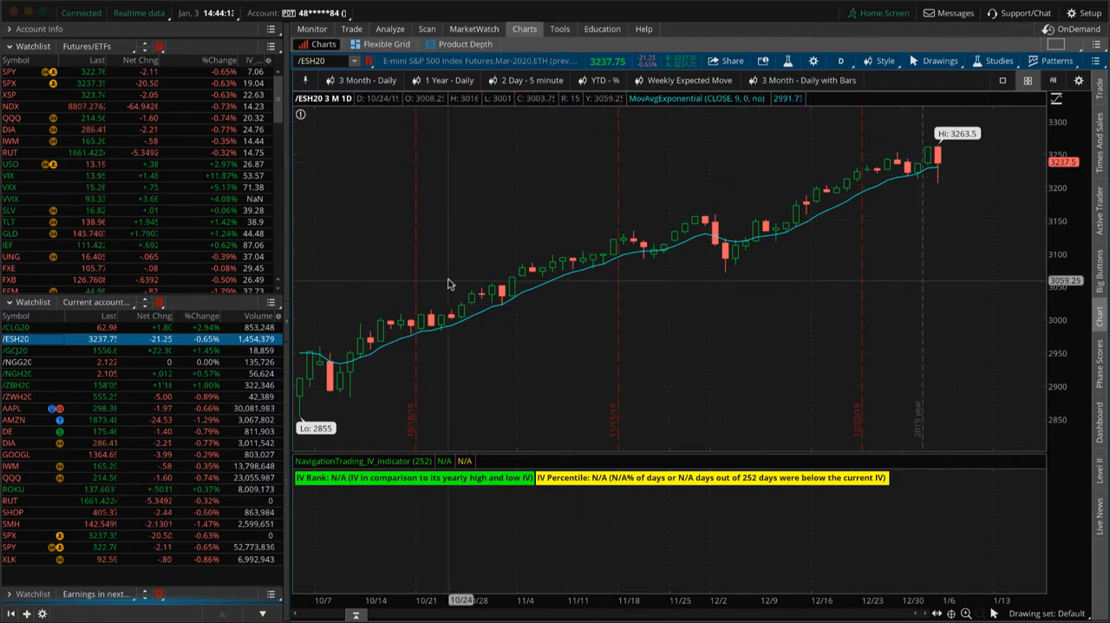
pyautogui.moveTo(455, 286)
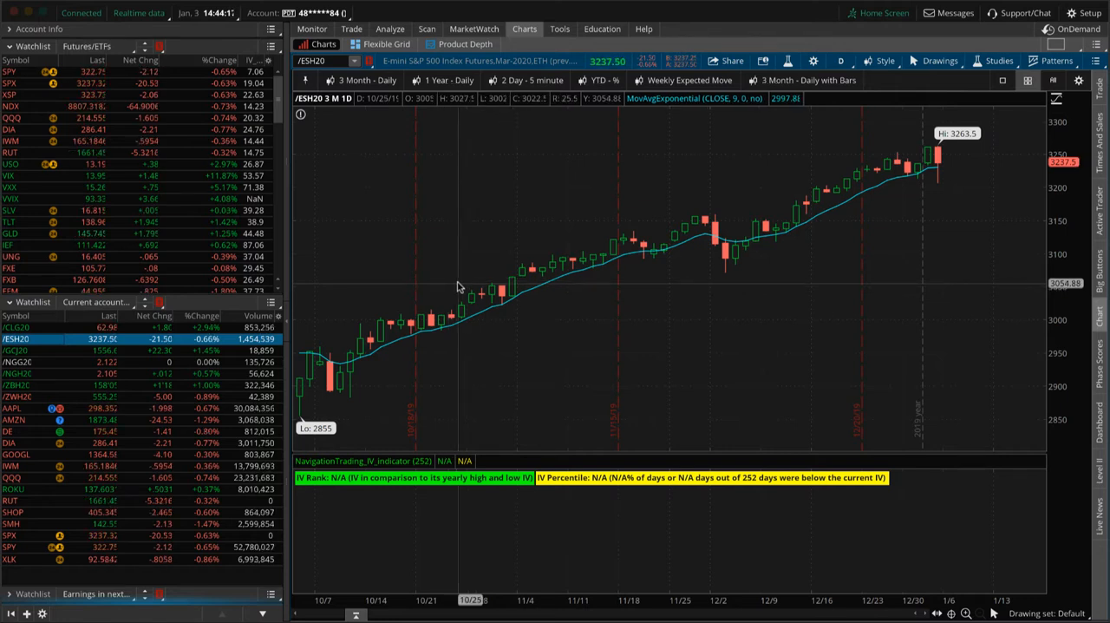
pyautogui.moveTo(949, 183)
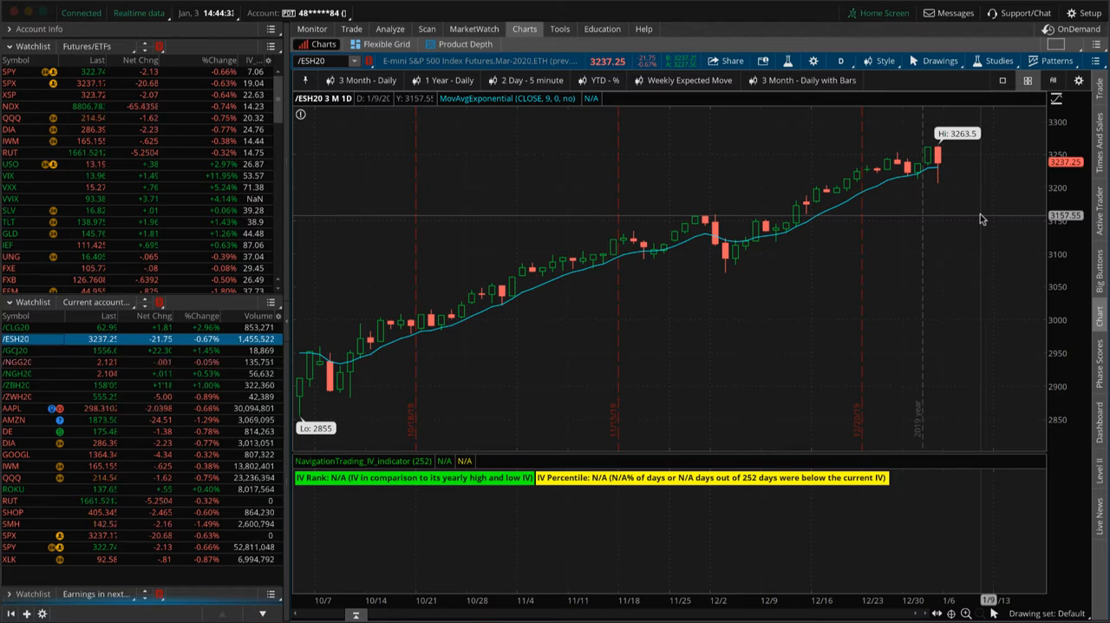
pyautogui.moveTo(980, 216)
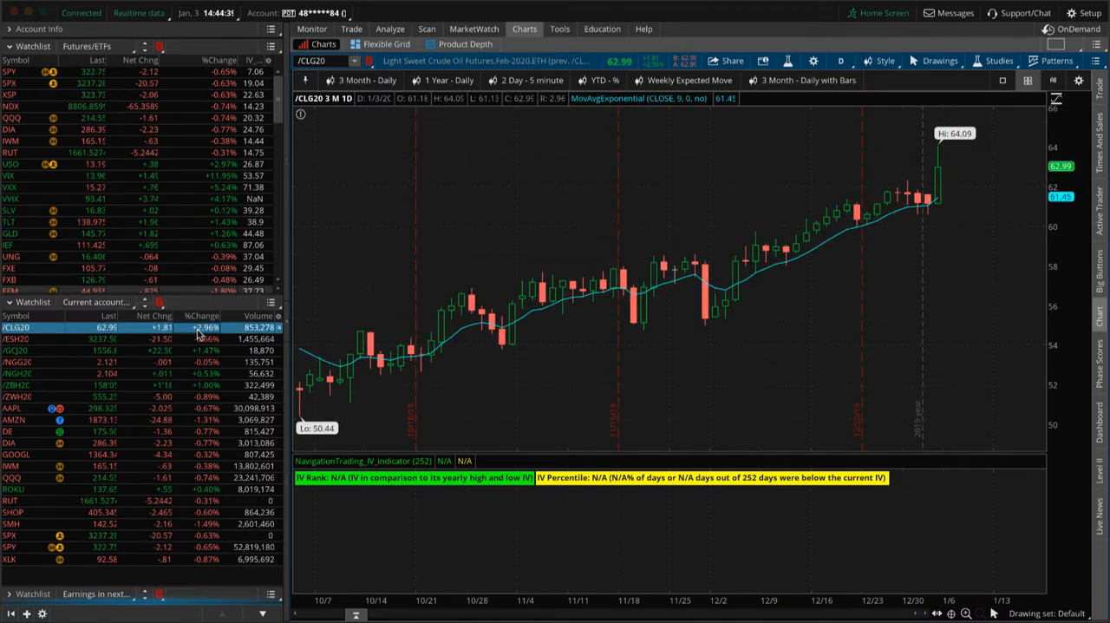
pyautogui.moveTo(954, 157)
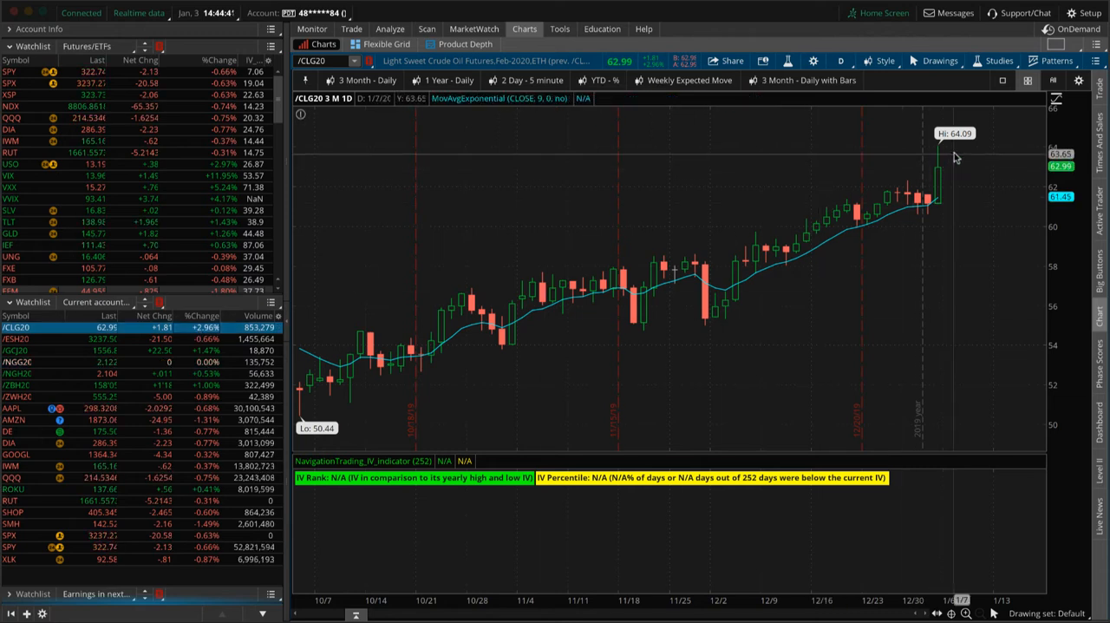
pyautogui.moveTo(949, 165)
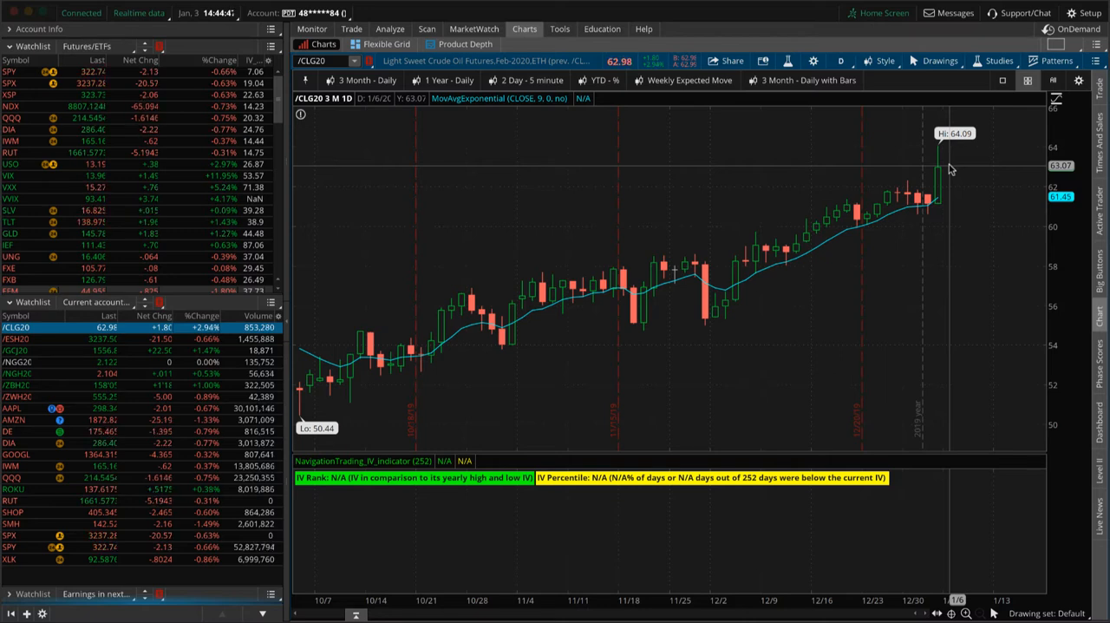
pyautogui.moveTo(328, 167)
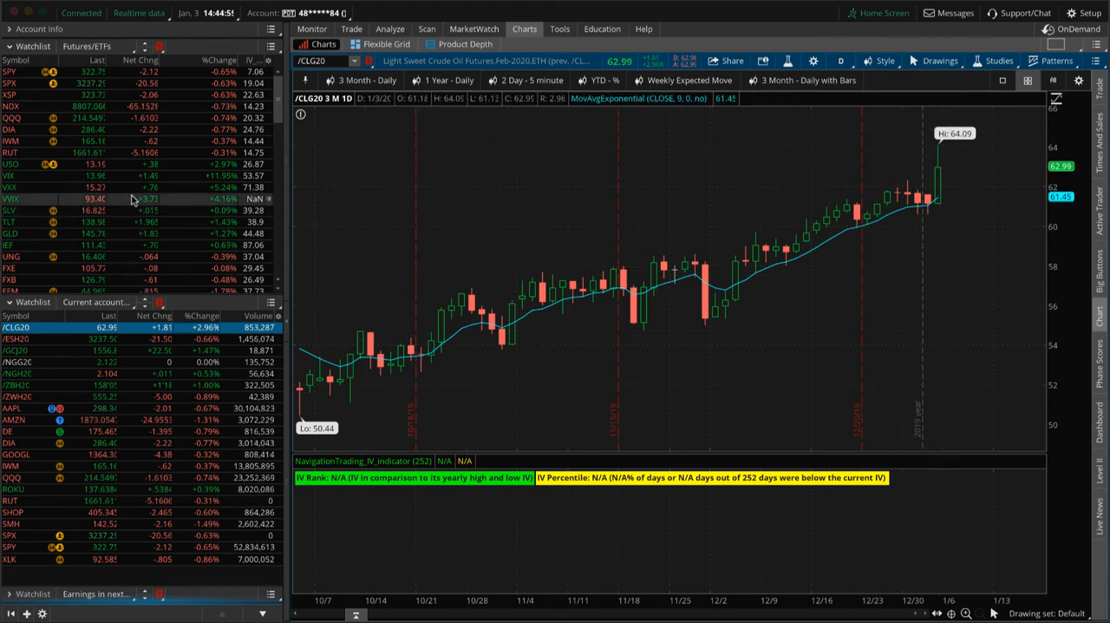
# - Chart USO daily with the NavigationTrading IV indicator showing IV Rank 27
pyautogui.click(13, 163)
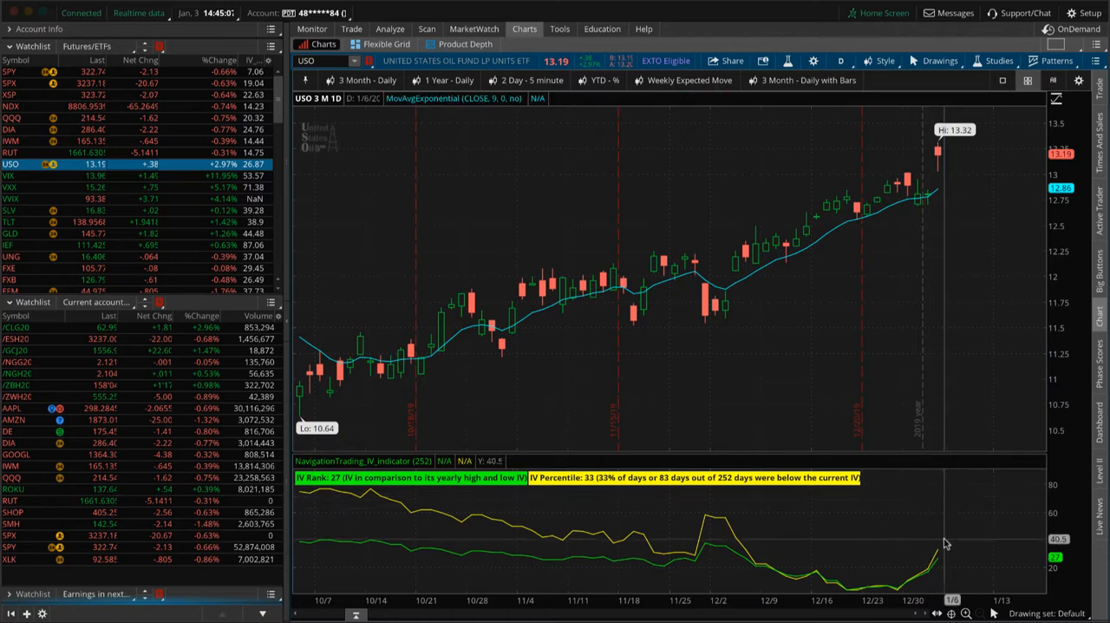
pyautogui.moveTo(935, 529)
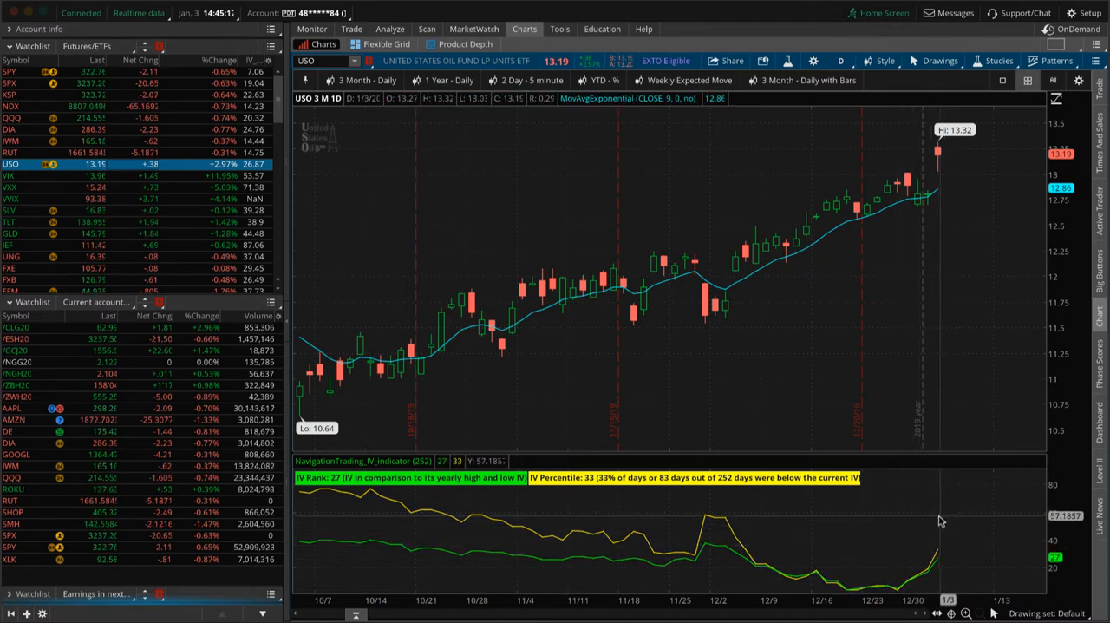
pyautogui.moveTo(845, 419)
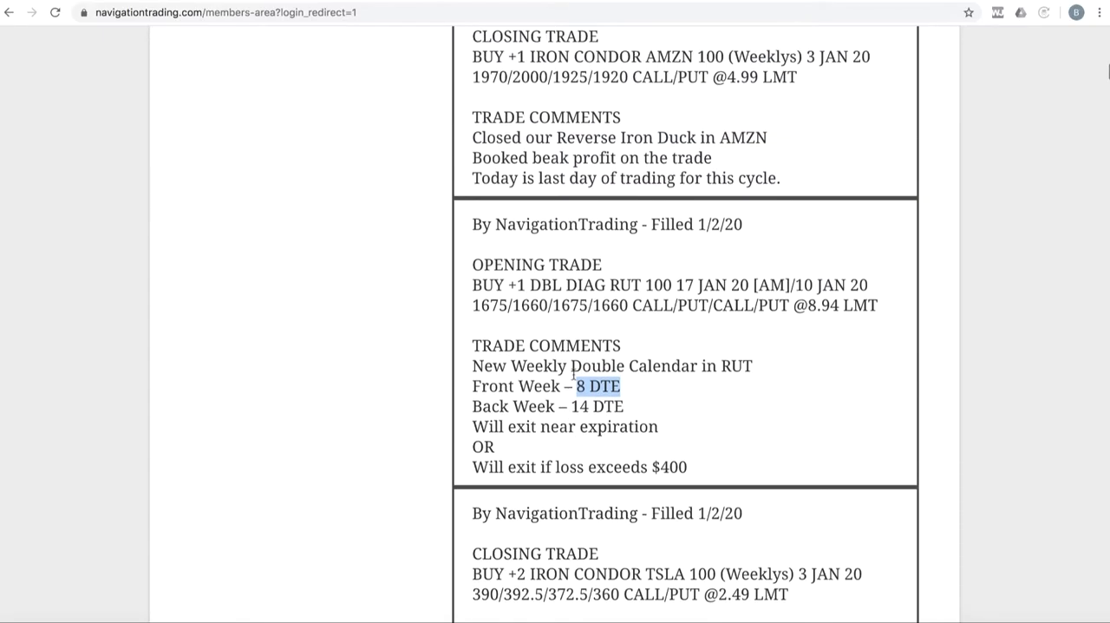
# - Scroll up to the SPX Iron Duck alert and highlight its 7 DTE note
pyautogui.scroll(3)
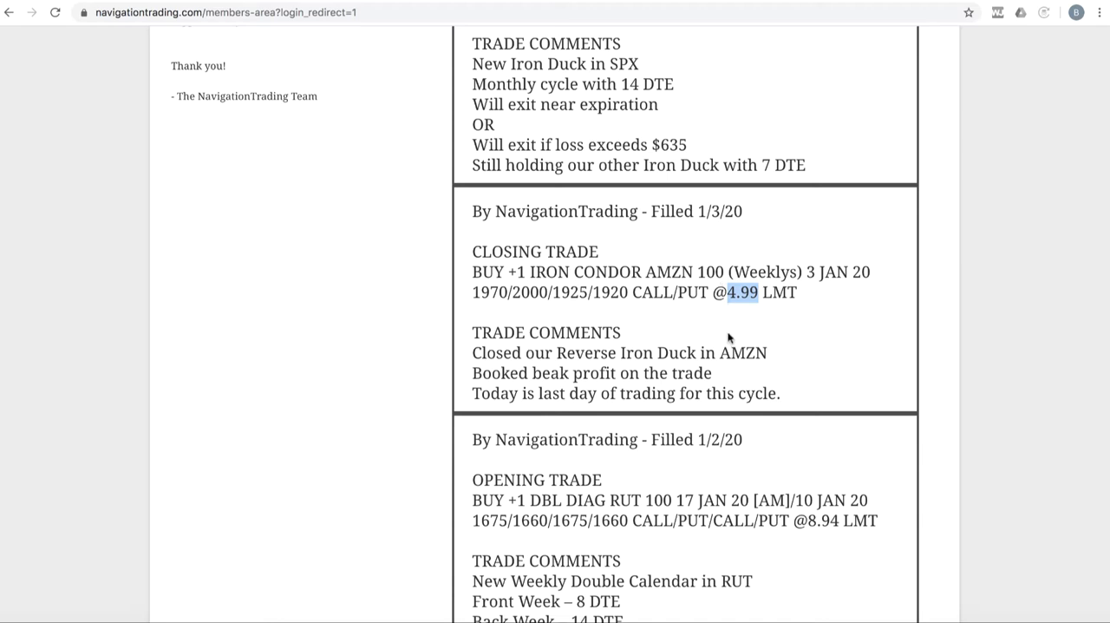
pyautogui.scroll(3)
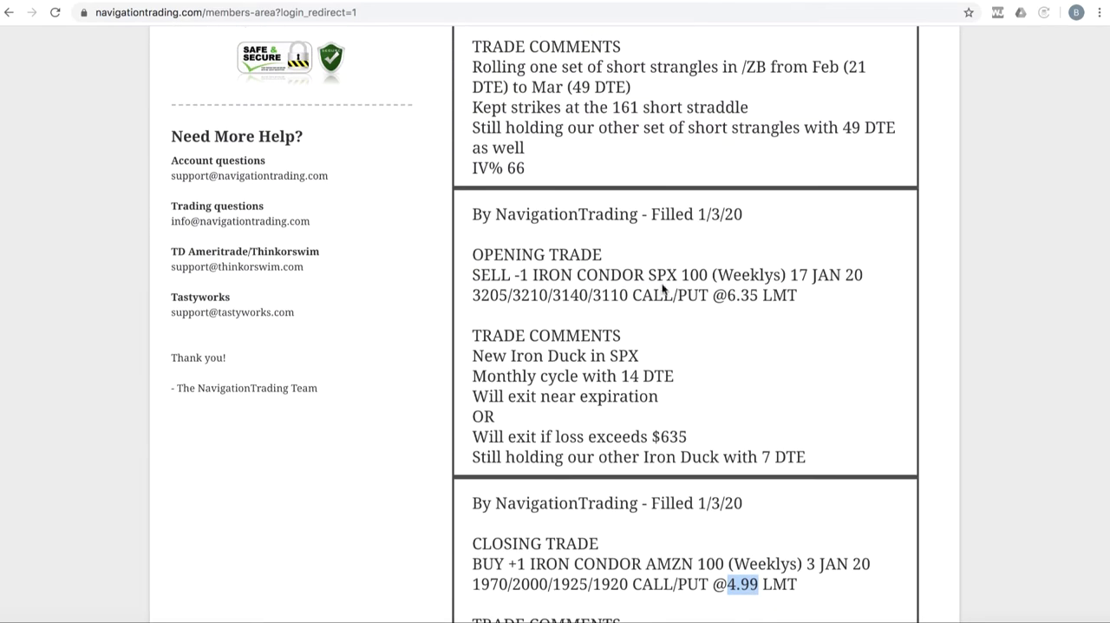
pyautogui.moveTo(613, 396)
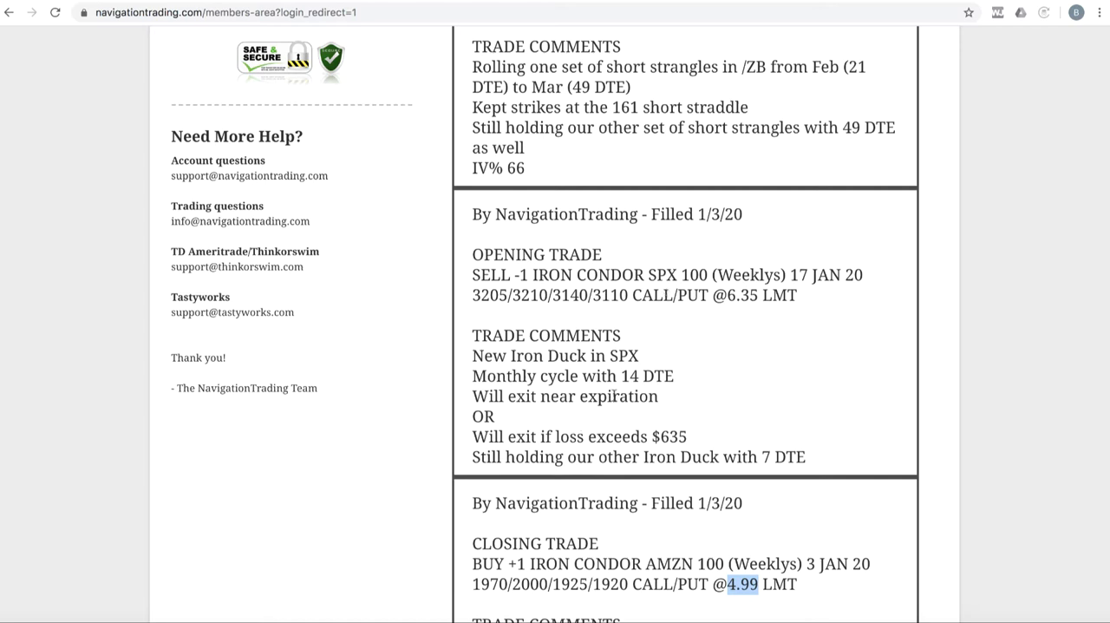
pyautogui.doubleClick(647, 375)
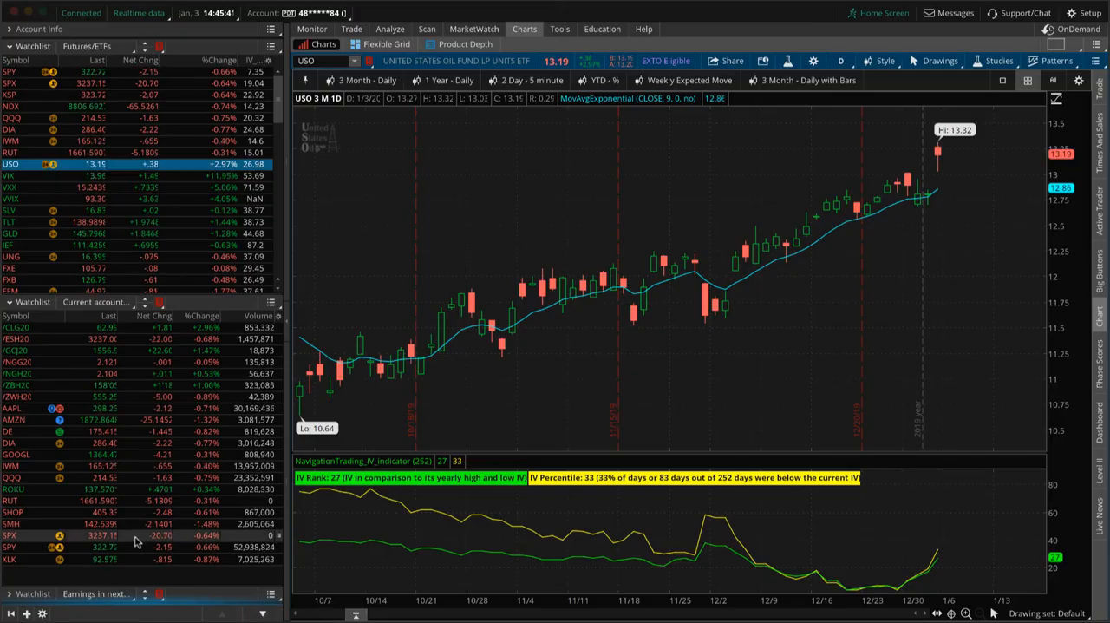
# - Load the SPX positions into the Analyze risk profile through 1/18/2020
pyautogui.click(390, 28)
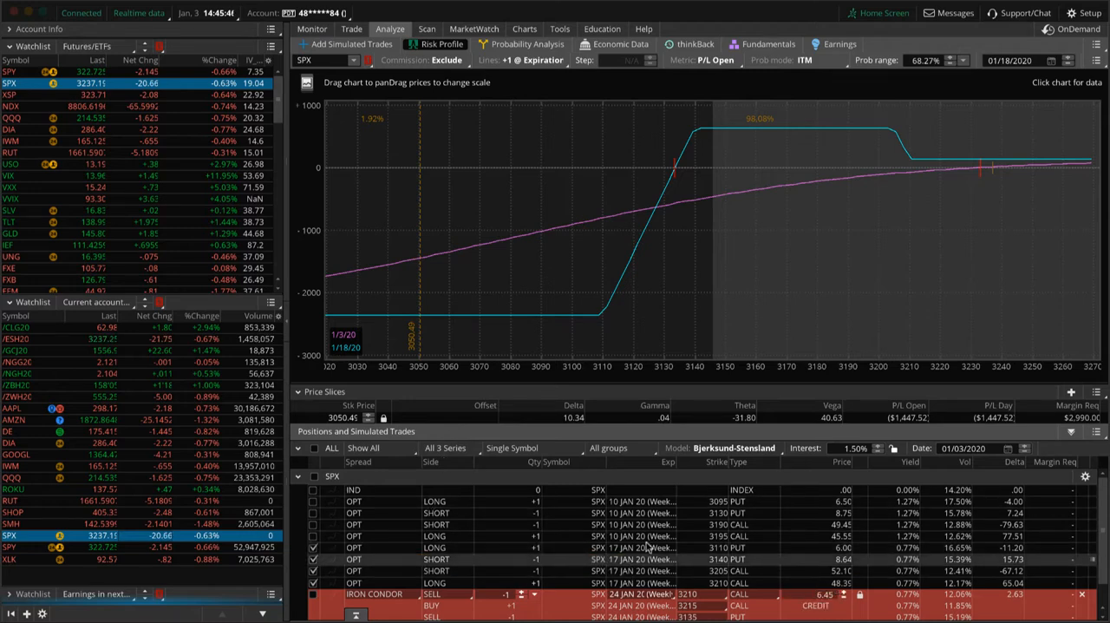
pyautogui.moveTo(987, 267)
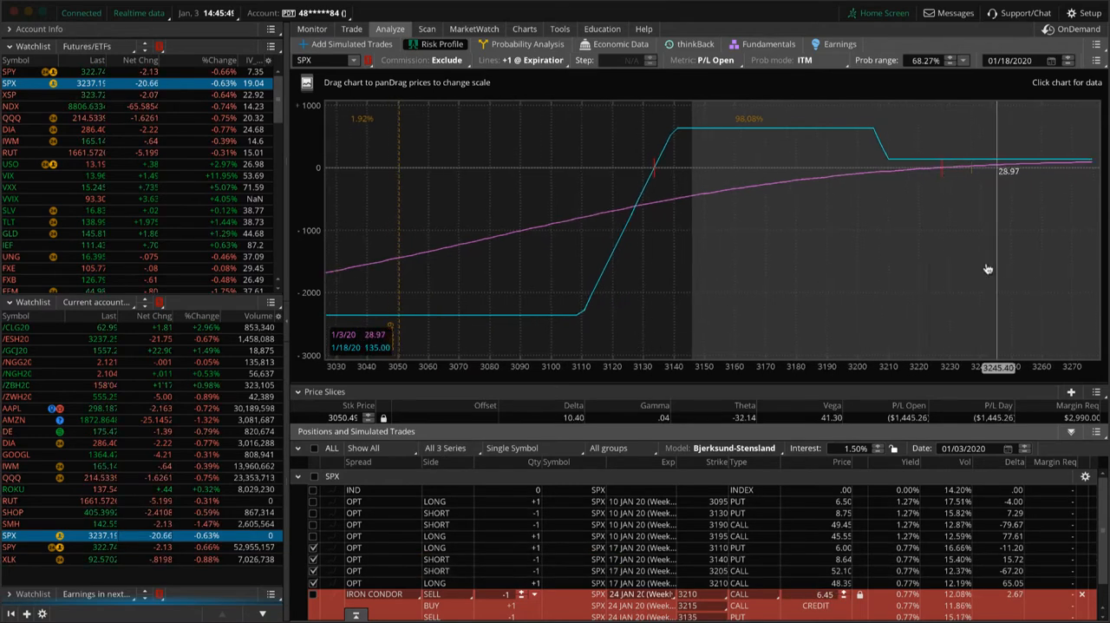
pyautogui.moveTo(973, 276)
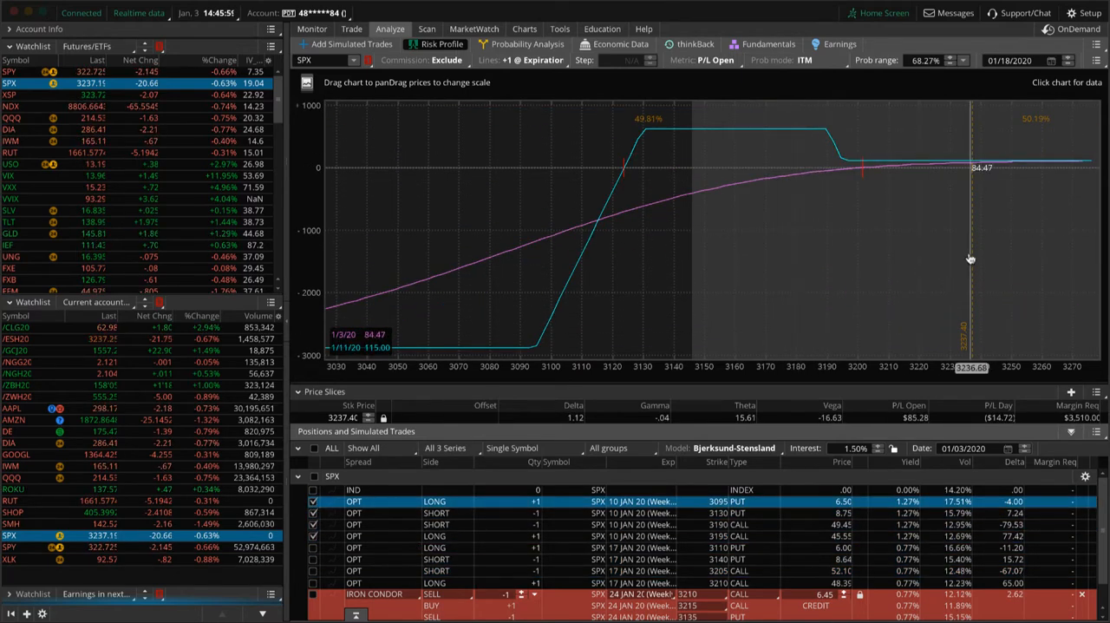
pyautogui.moveTo(973, 180)
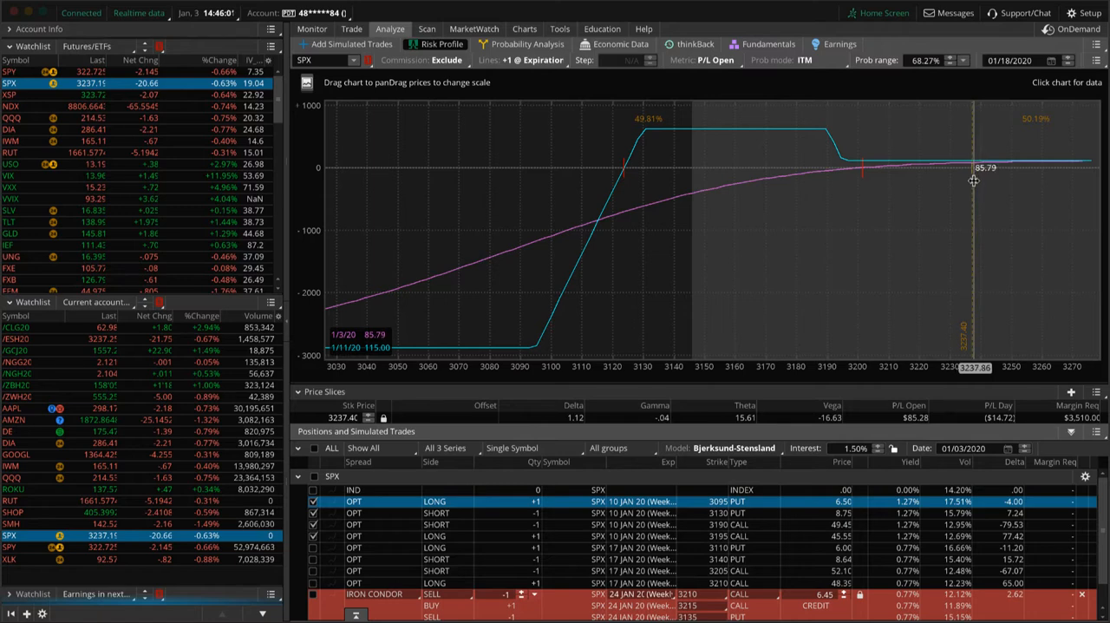
pyautogui.moveTo(954, 197)
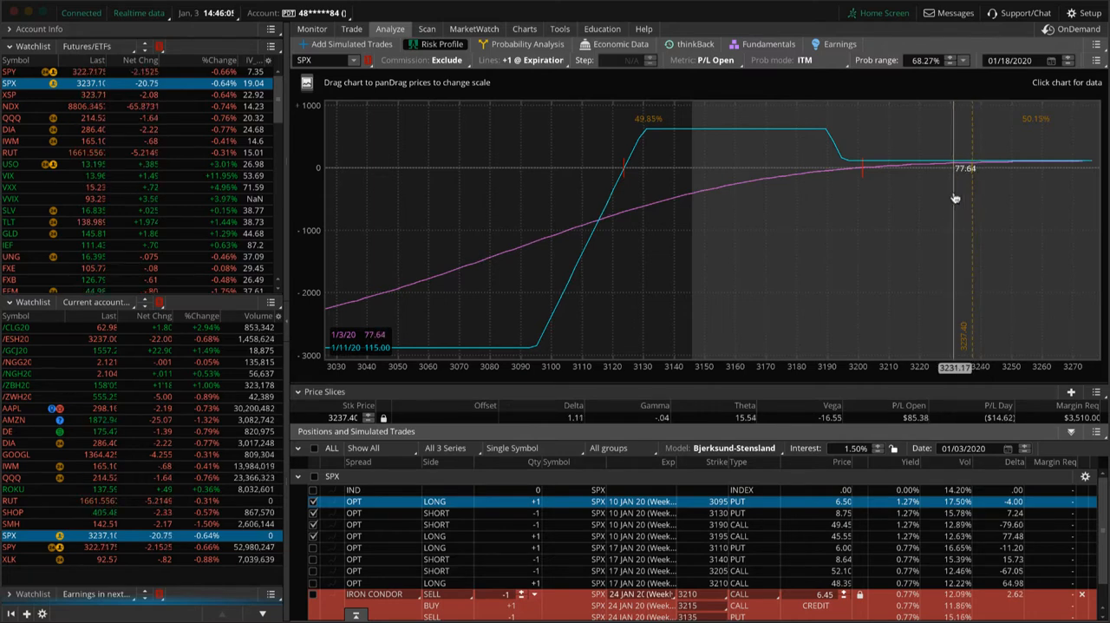
pyautogui.moveTo(924, 198)
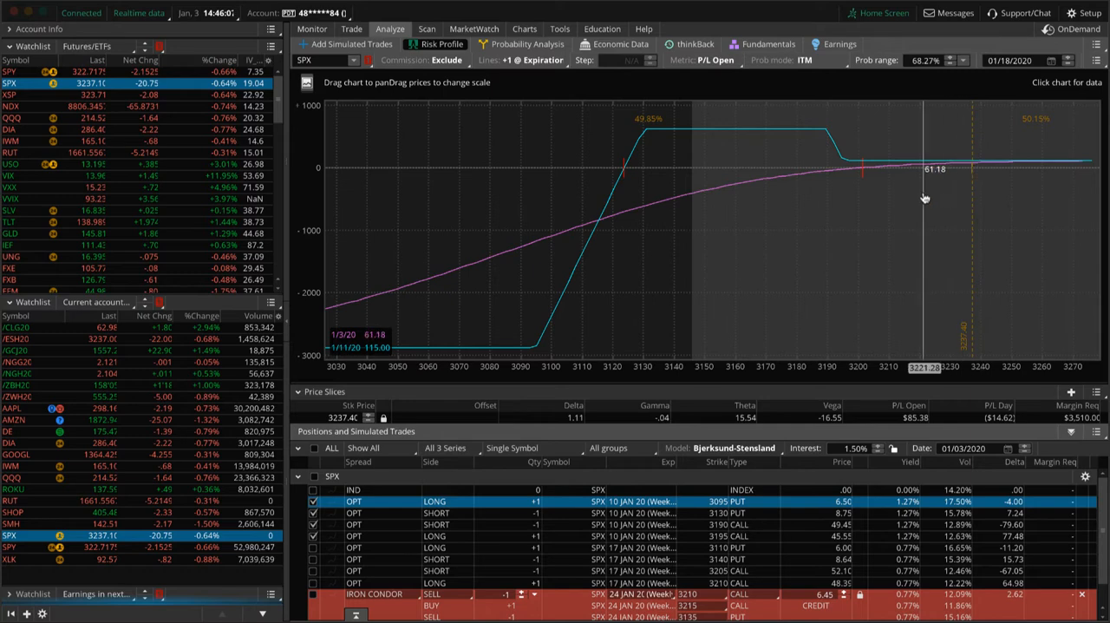
pyautogui.moveTo(936, 207)
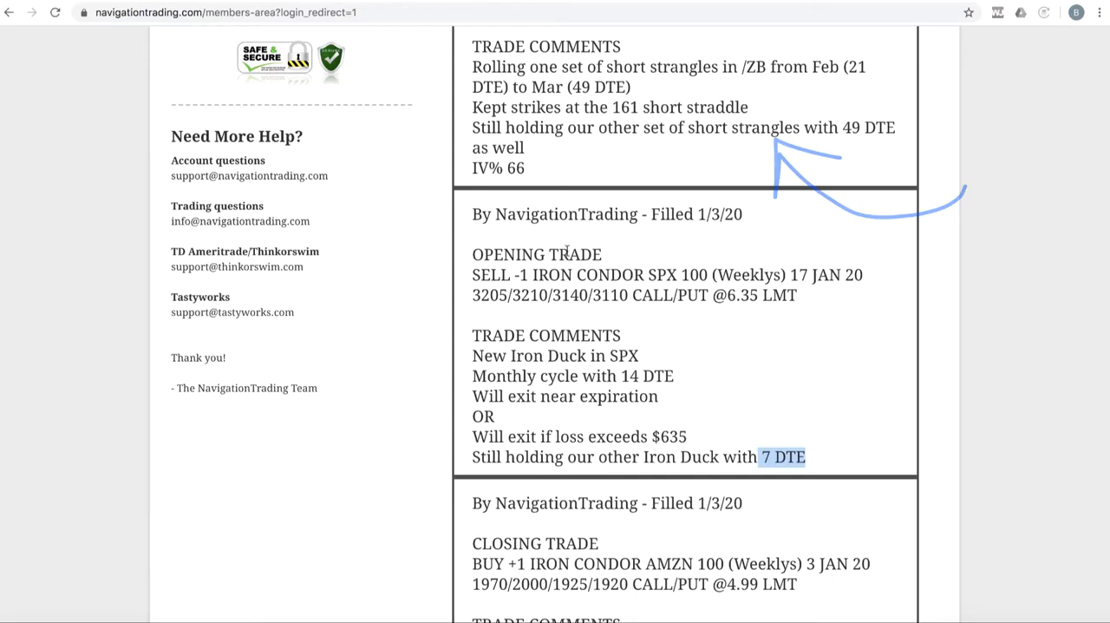
# - Scroll to the /ZB straddle roll alert (Feb to Mar) and highlight the short strangles phrase
pyautogui.scroll(3)
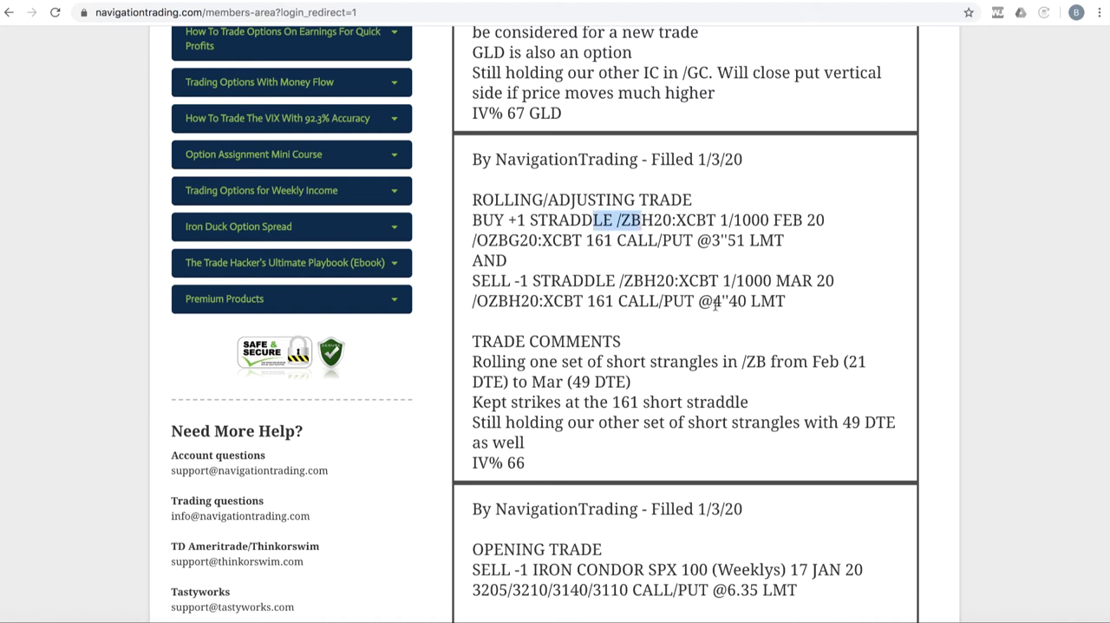
pyautogui.moveTo(724, 359)
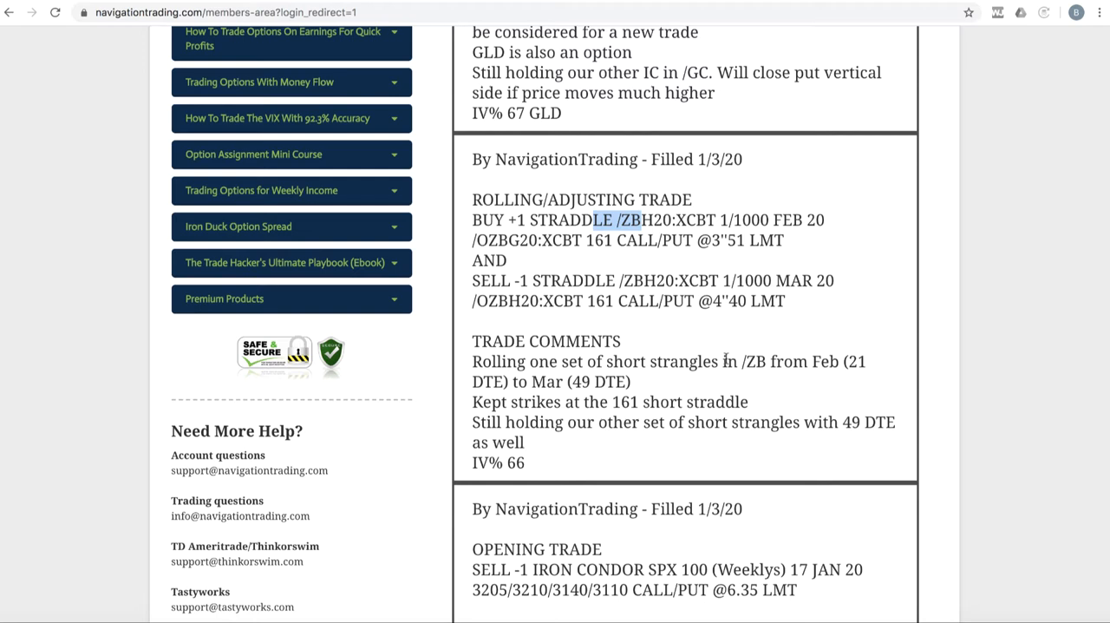
pyautogui.moveTo(815, 361)
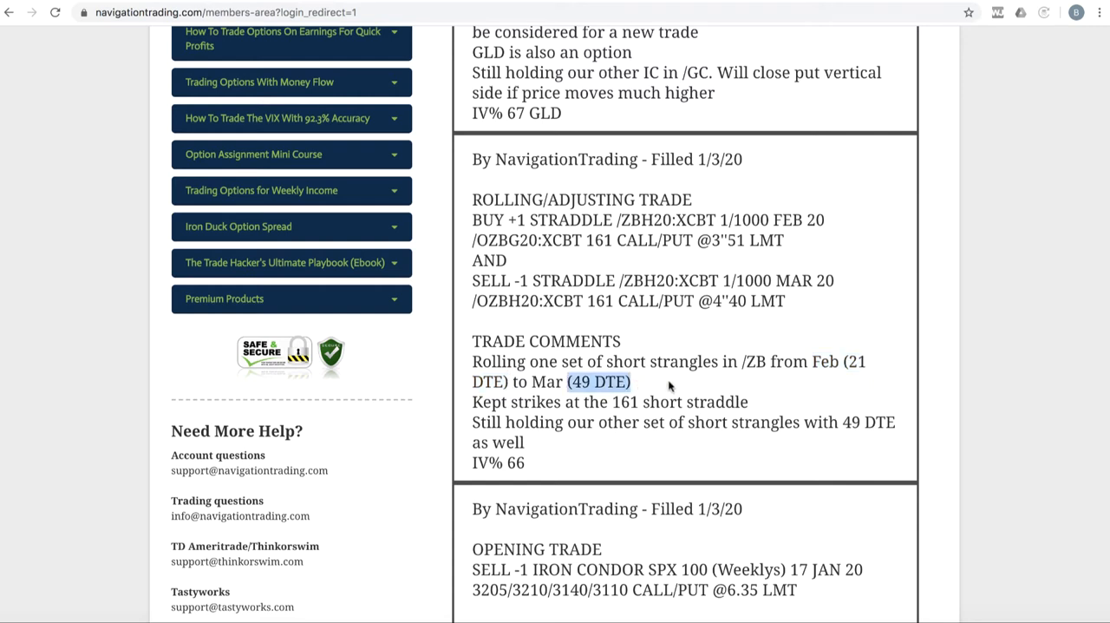
pyautogui.moveTo(687, 425)
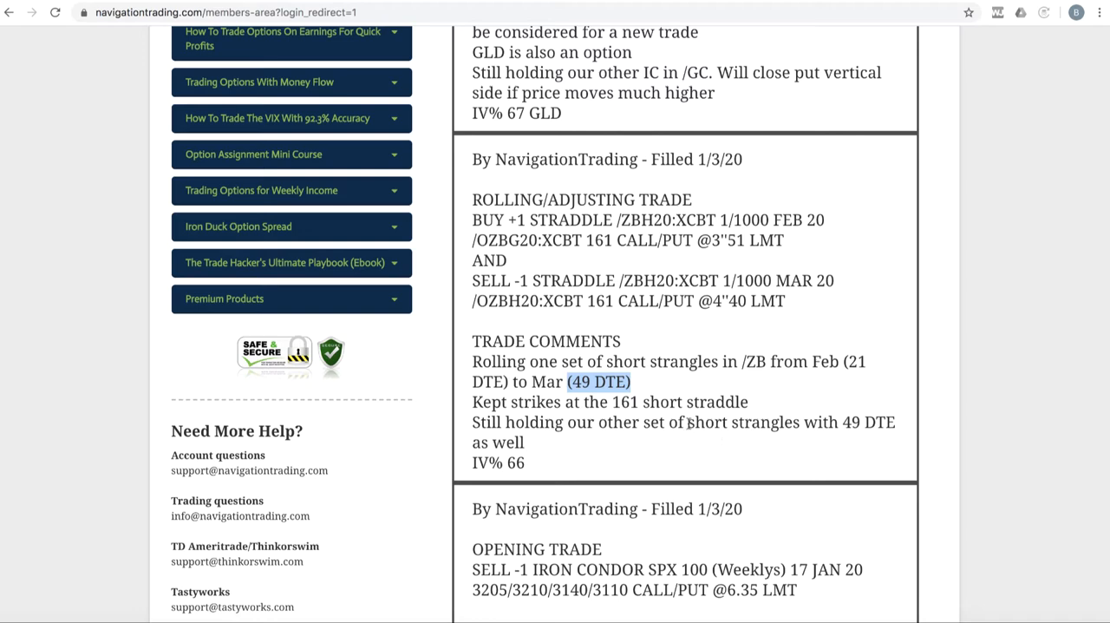
pyautogui.doubleClick(742, 422)
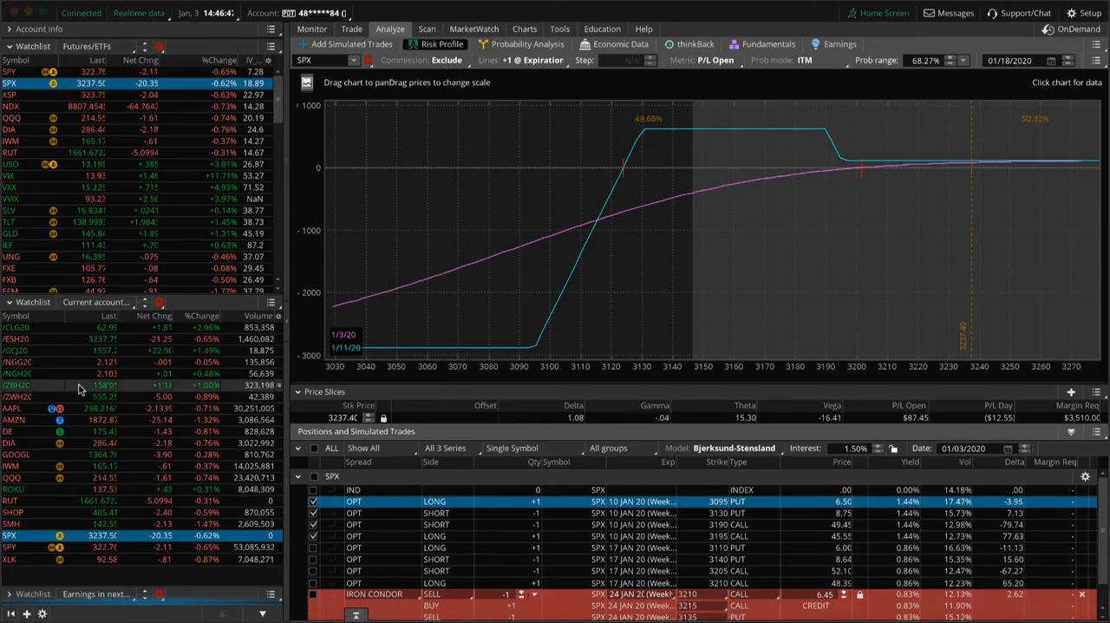
# - Load /ZBH20 to chart its short call and put strangle legs through 2/22/2020
pyautogui.click(22, 385)
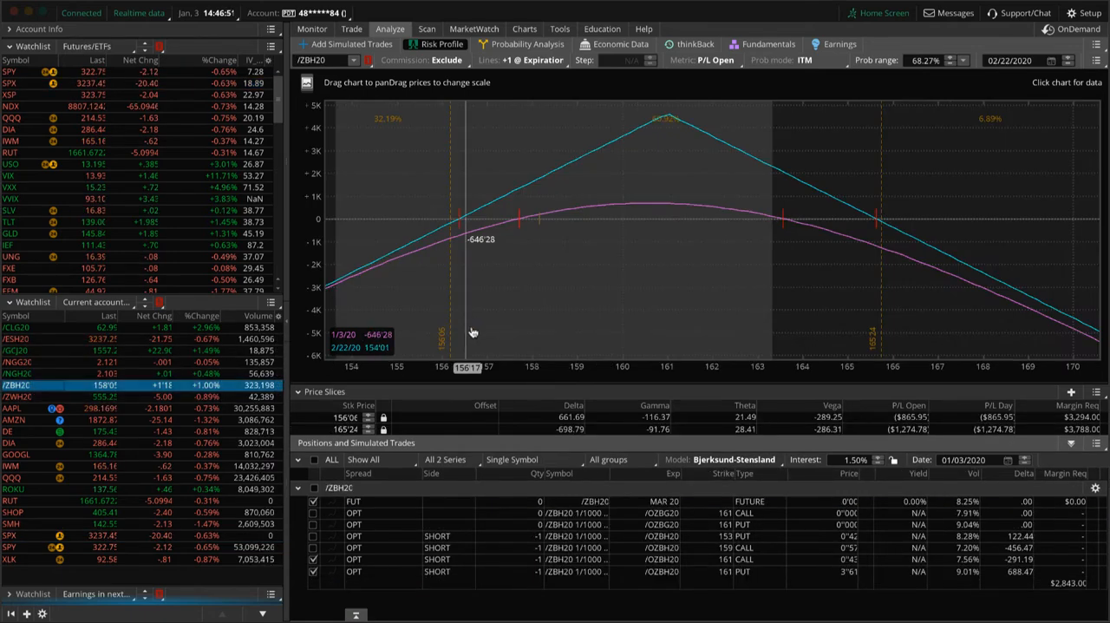
pyautogui.moveTo(574, 234)
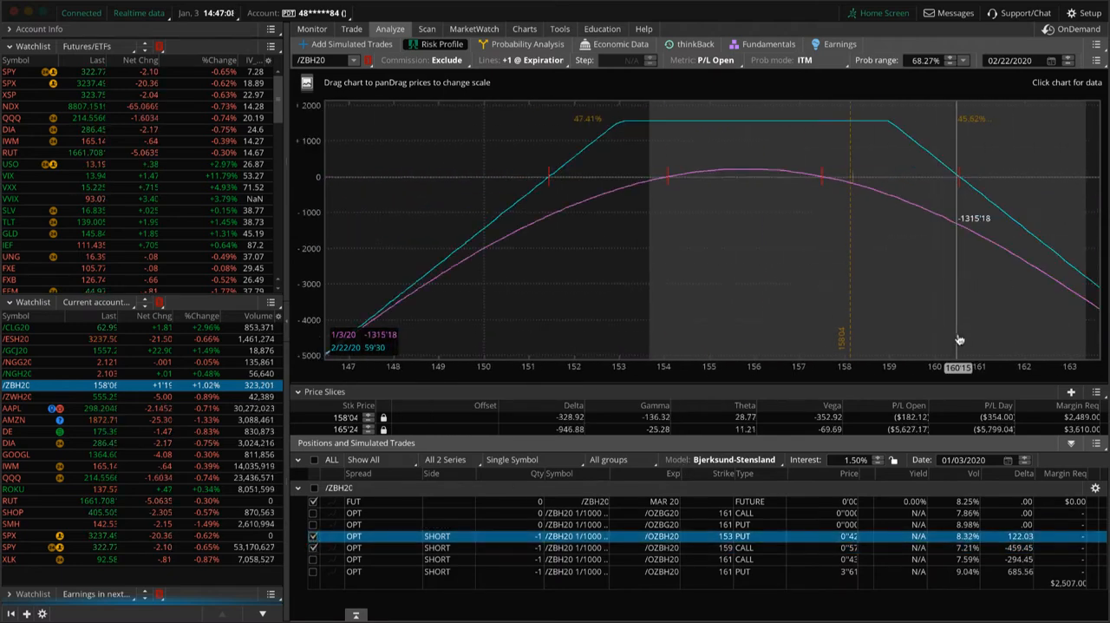
pyautogui.moveTo(851, 258)
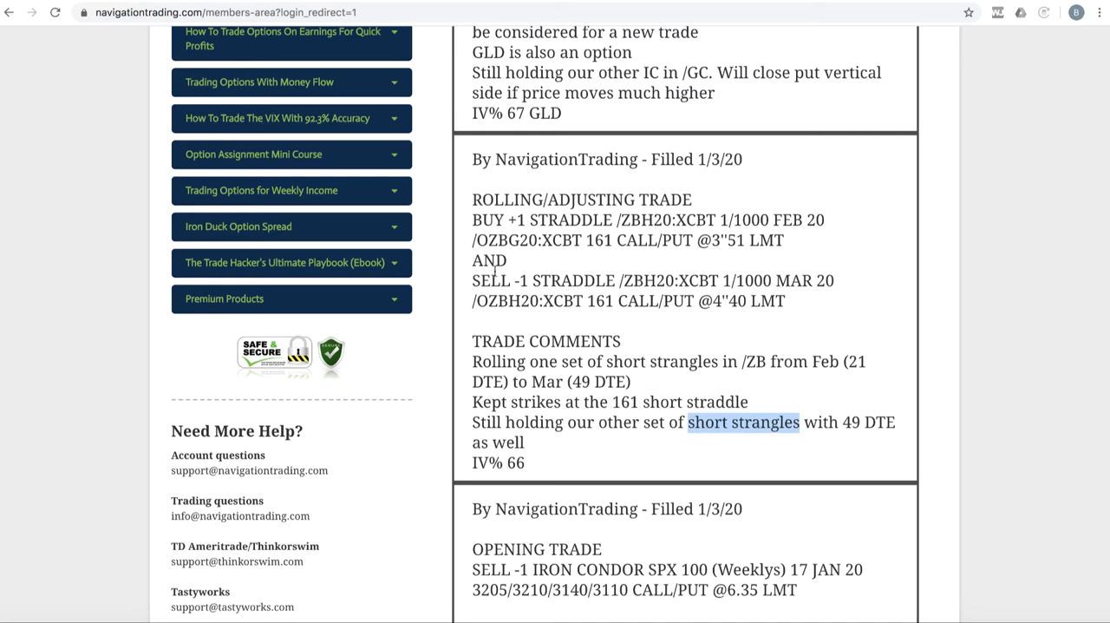
# - Scroll up to the /GC iron condor alert mentioning GLD and highlight its text
pyautogui.scroll(3)
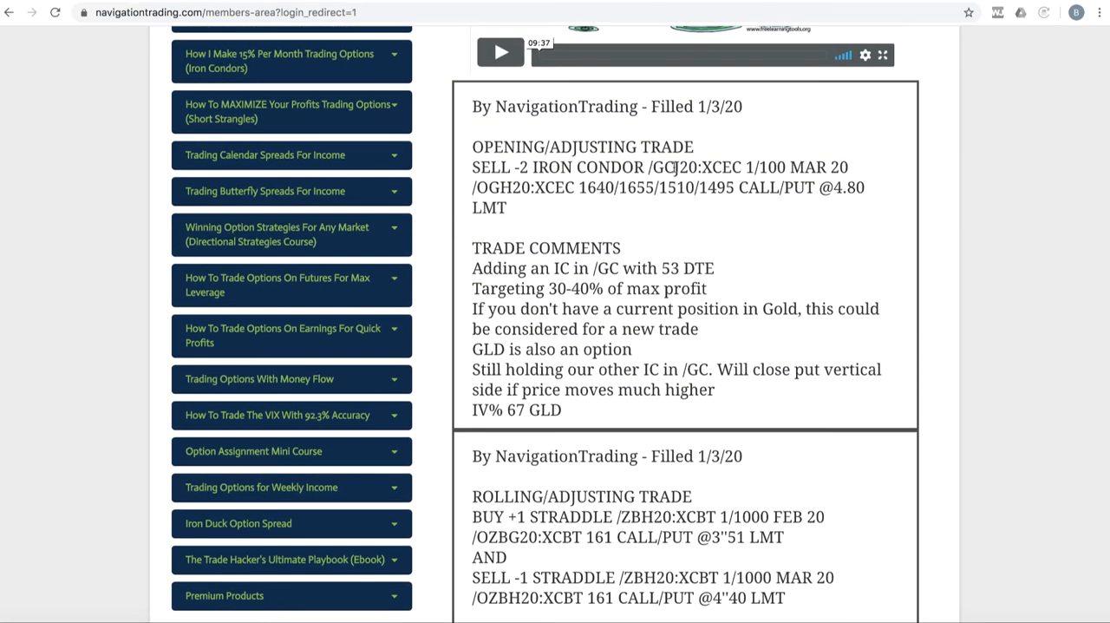
pyautogui.doubleClick(661, 166)
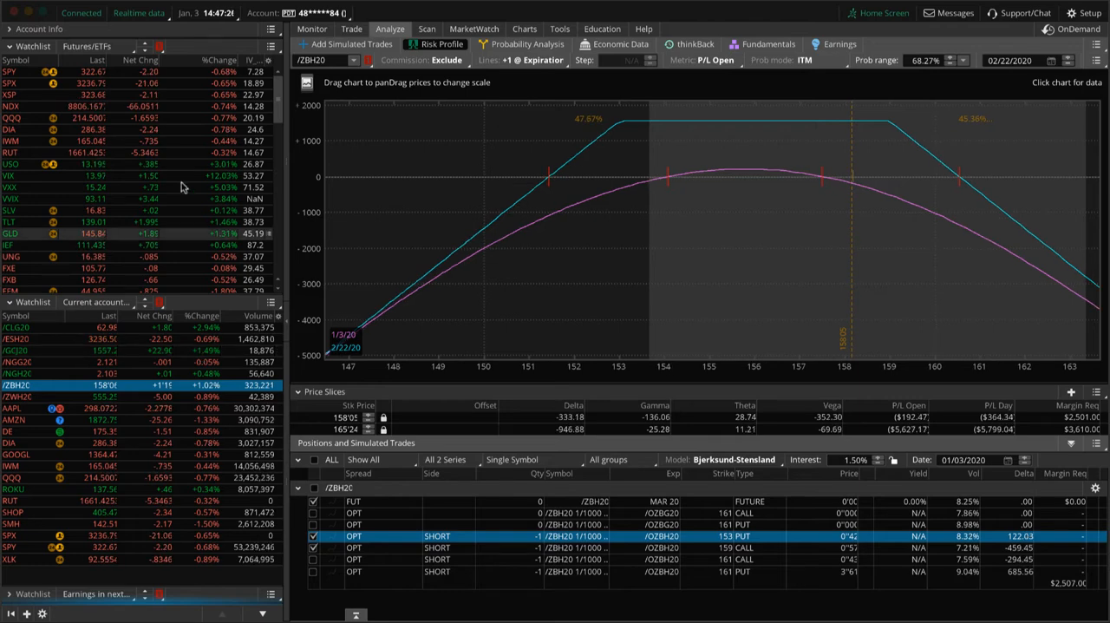
# - Load GLD's 3-month daily chart showing IV Rank 45 and IV Percentile 64
pyautogui.click(10, 234)
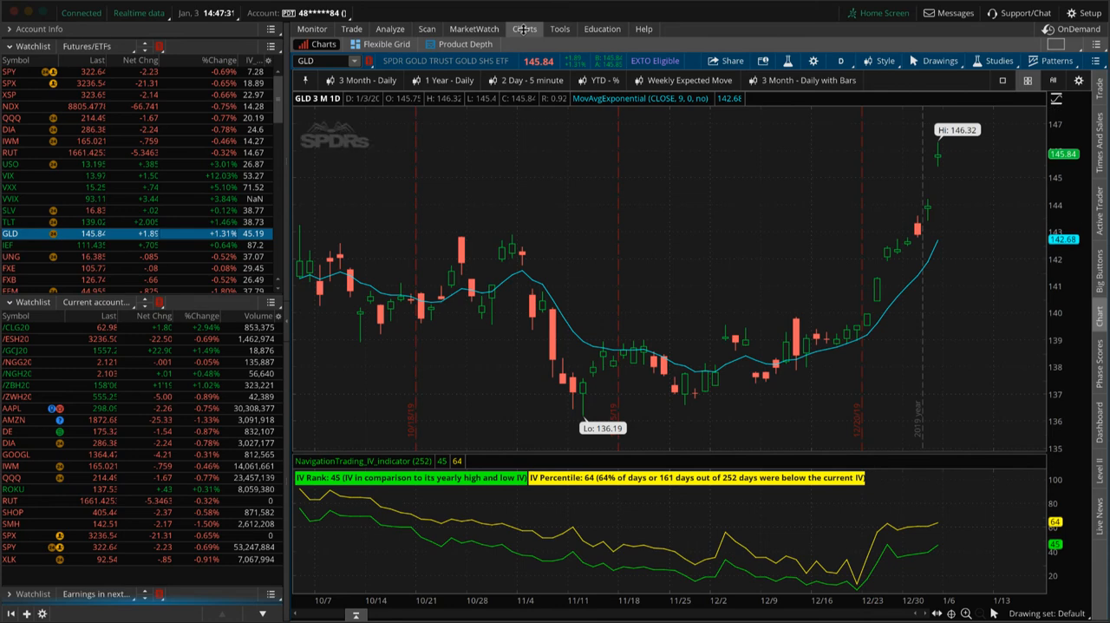
pyautogui.moveTo(900, 203)
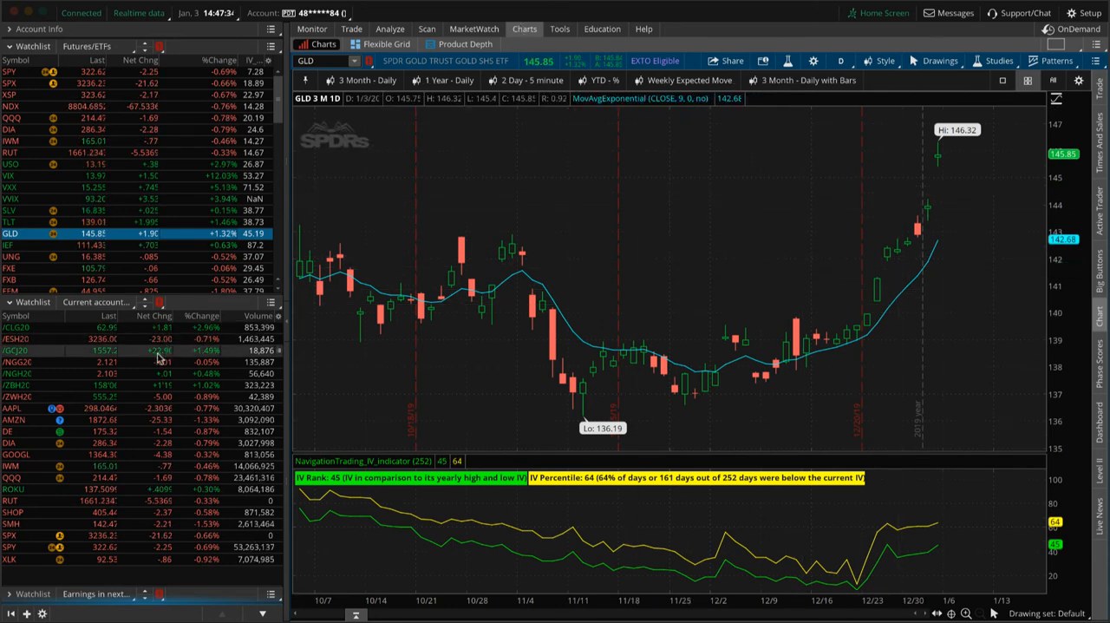
pyautogui.click(389, 28)
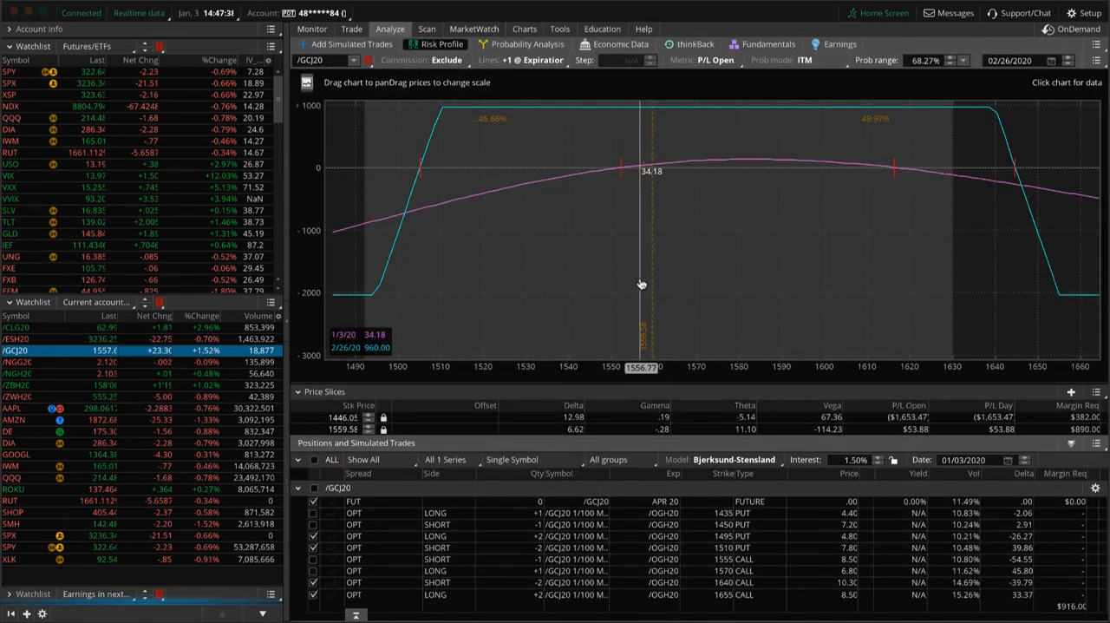
pyautogui.moveTo(678, 282)
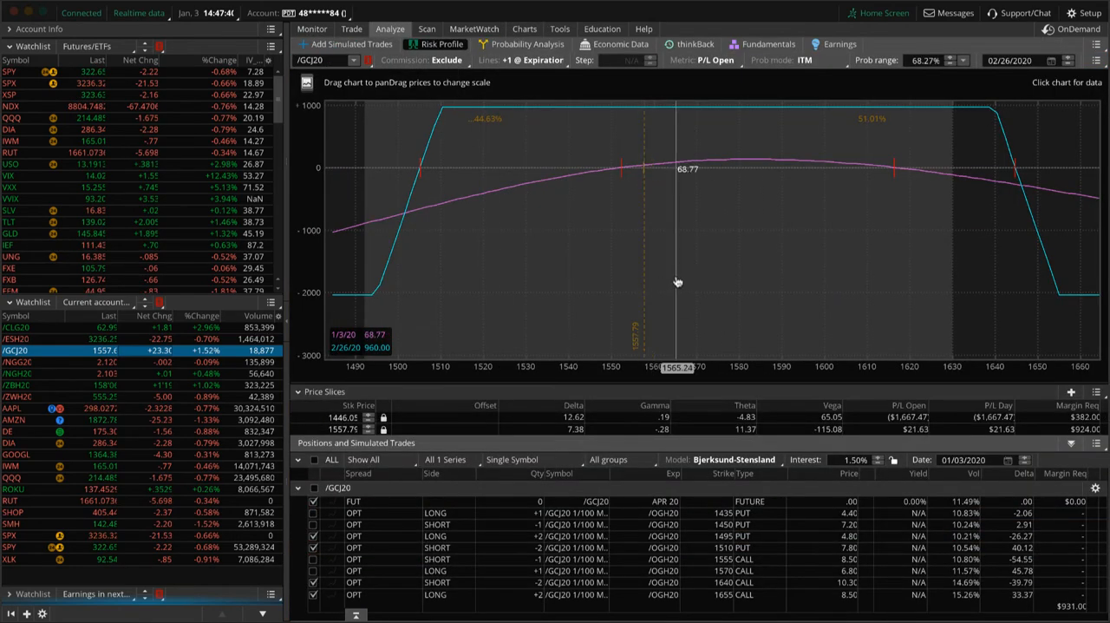
pyautogui.moveTo(675, 258)
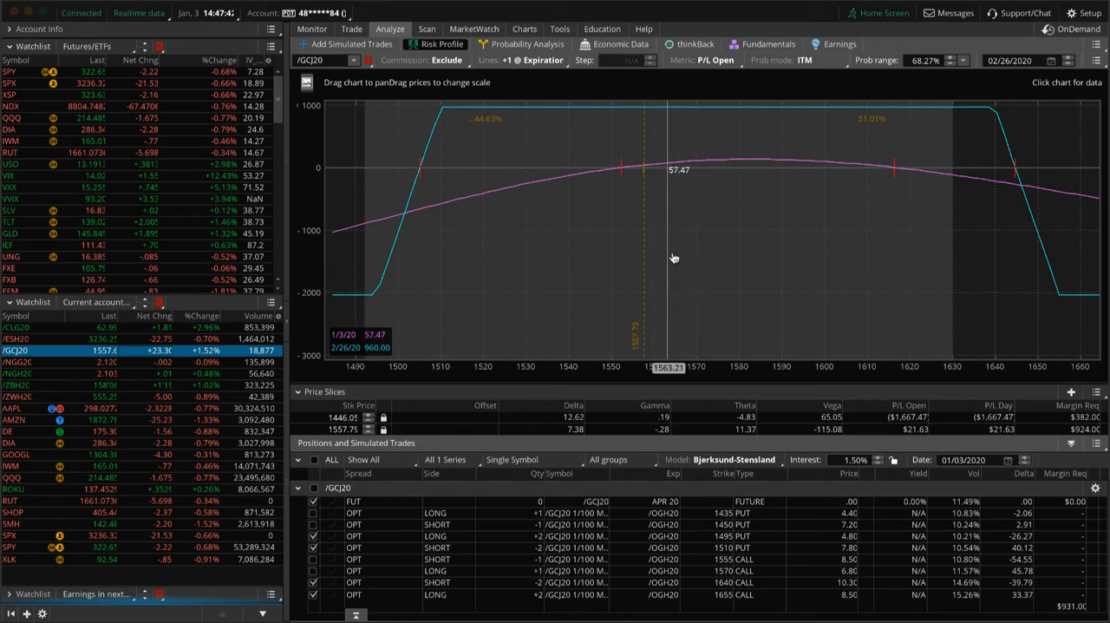
pyautogui.moveTo(956, 184)
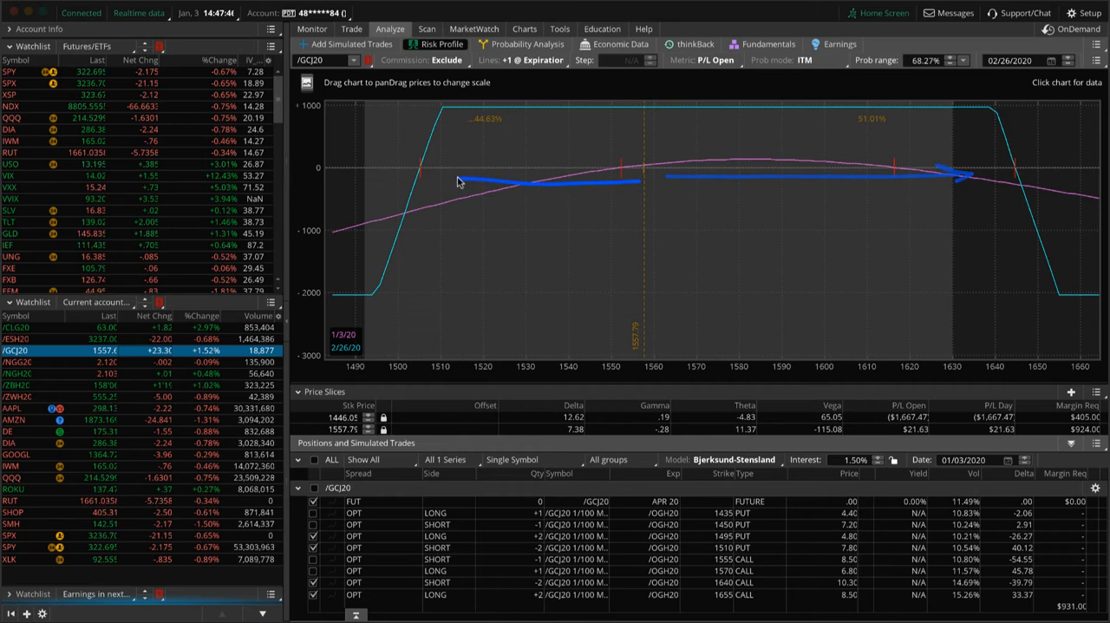
pyautogui.moveTo(630, 264)
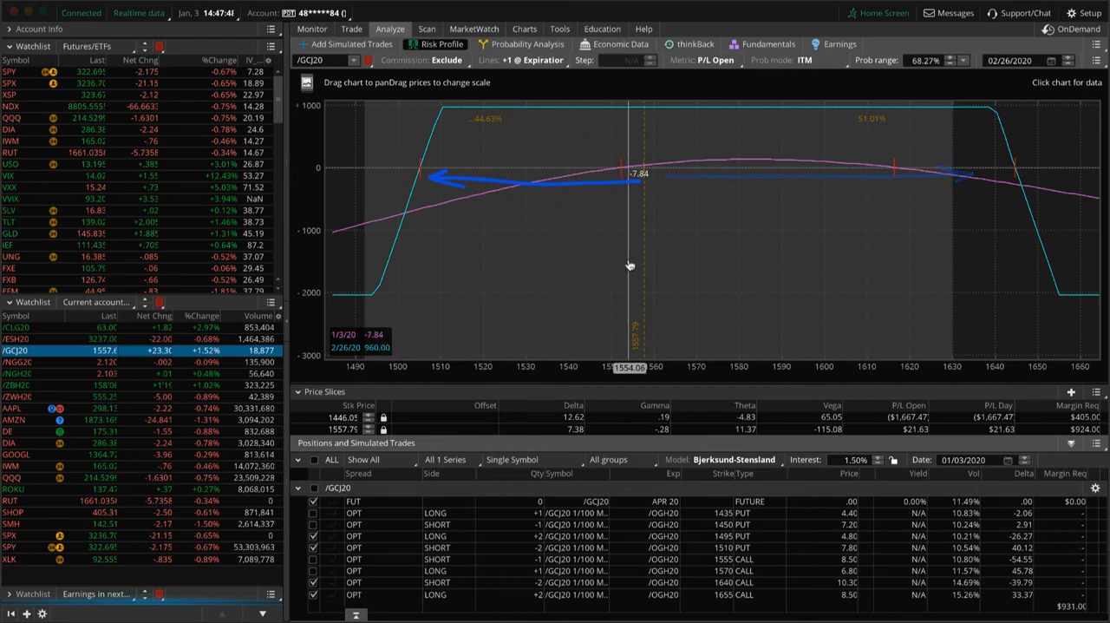
pyautogui.moveTo(639, 249)
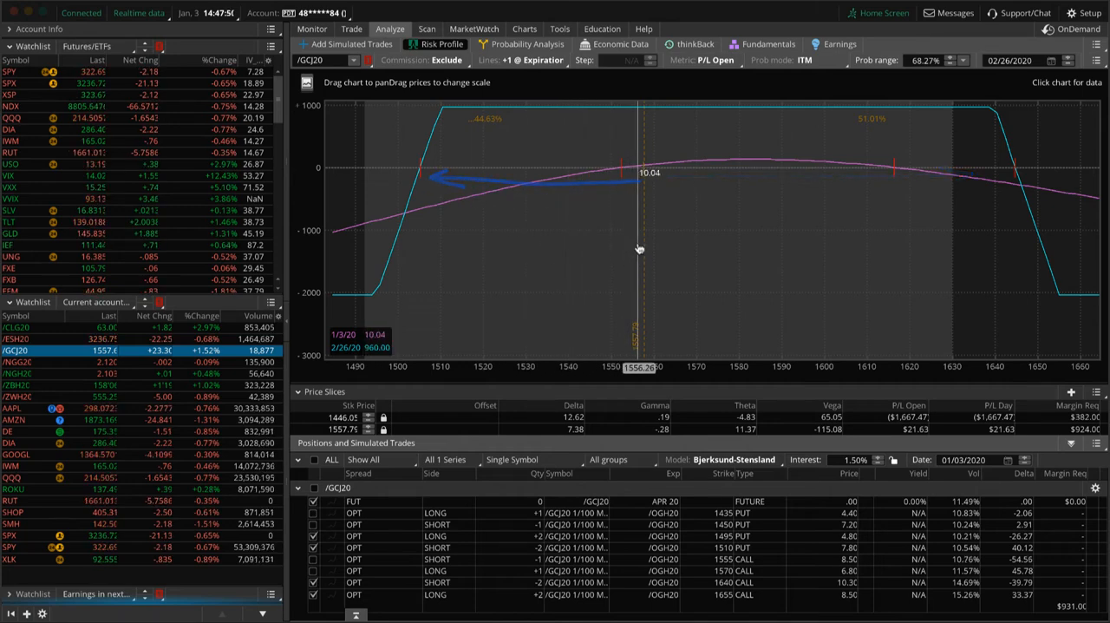
pyautogui.moveTo(652, 194)
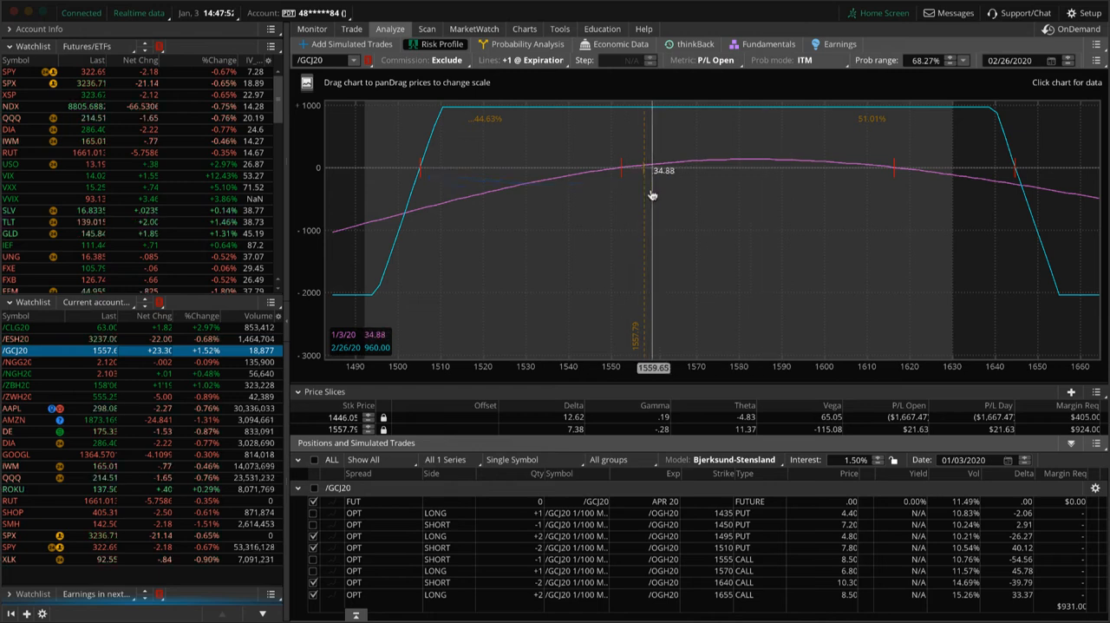
pyautogui.moveTo(615, 216)
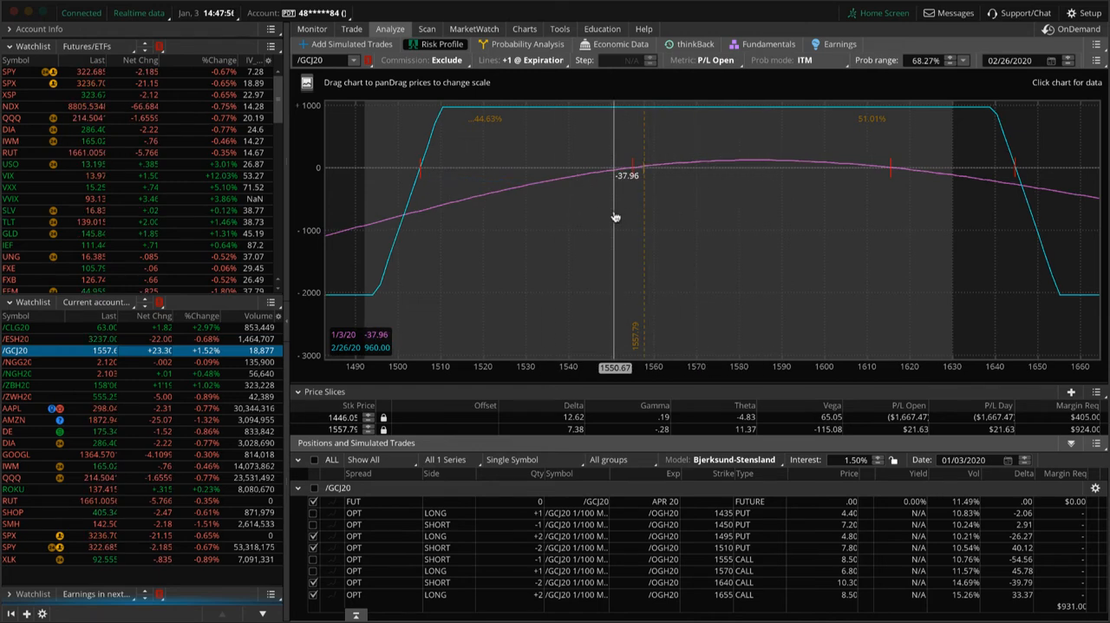
# - Toggle /GCJ20 legs to graph the 1435/1450 puts and 1555 call, excluding the 1640 and 1655 calls
pyautogui.click(313, 512)
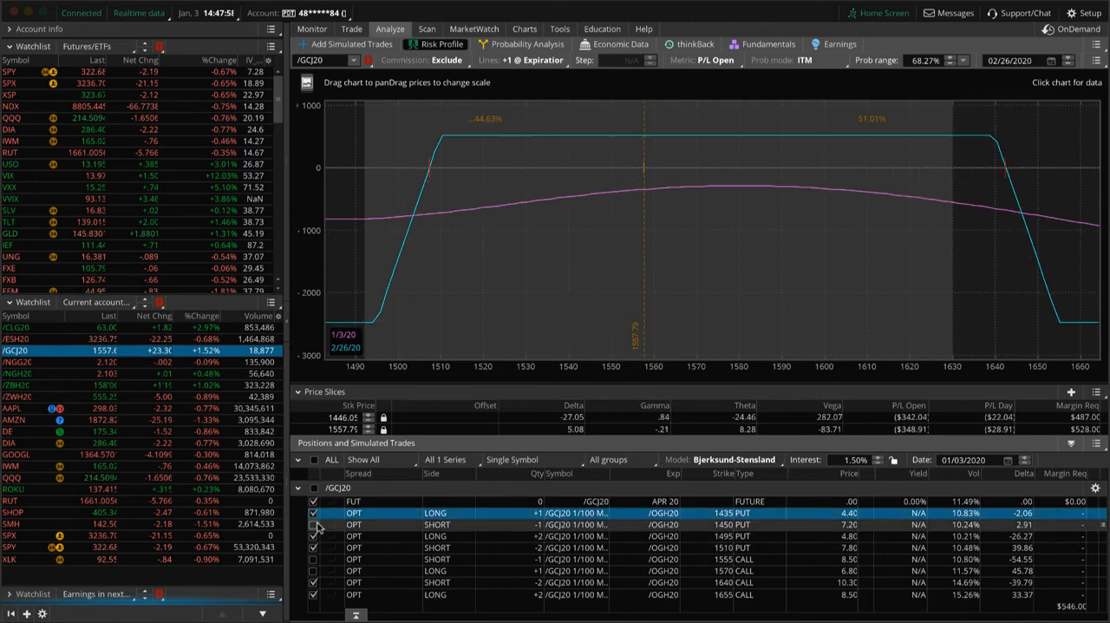
pyautogui.click(313, 560)
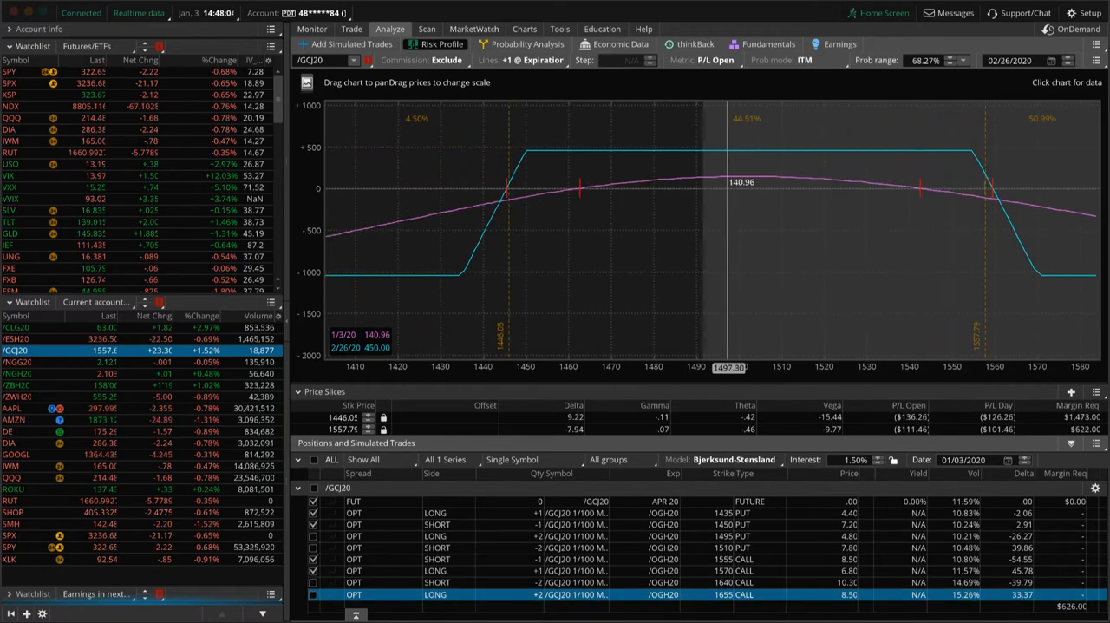
pyautogui.moveTo(982, 191)
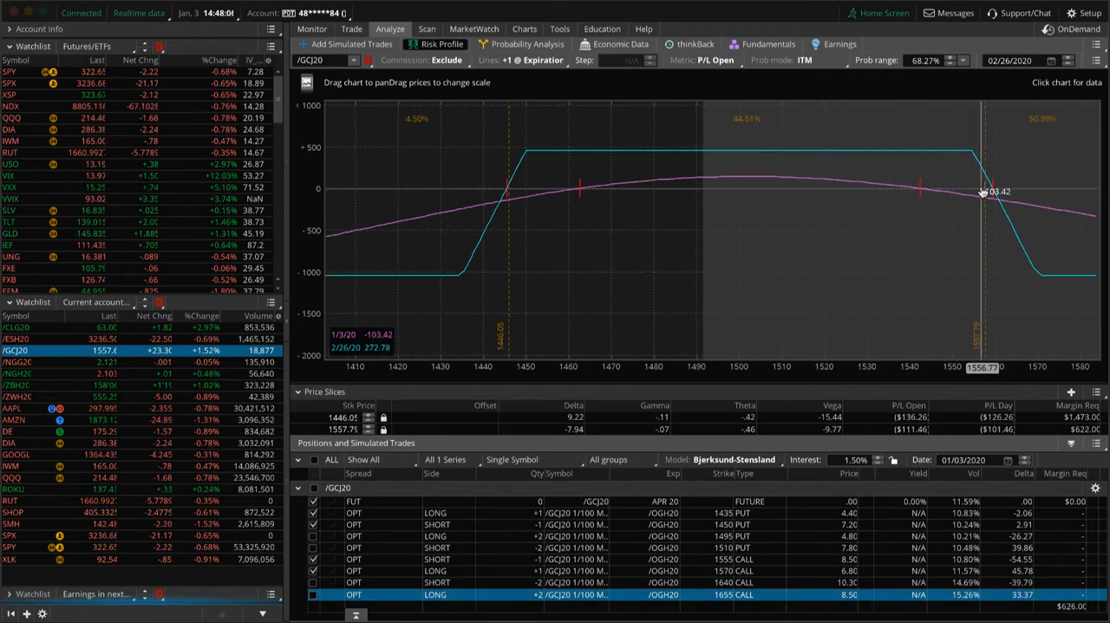
pyautogui.moveTo(976, 237)
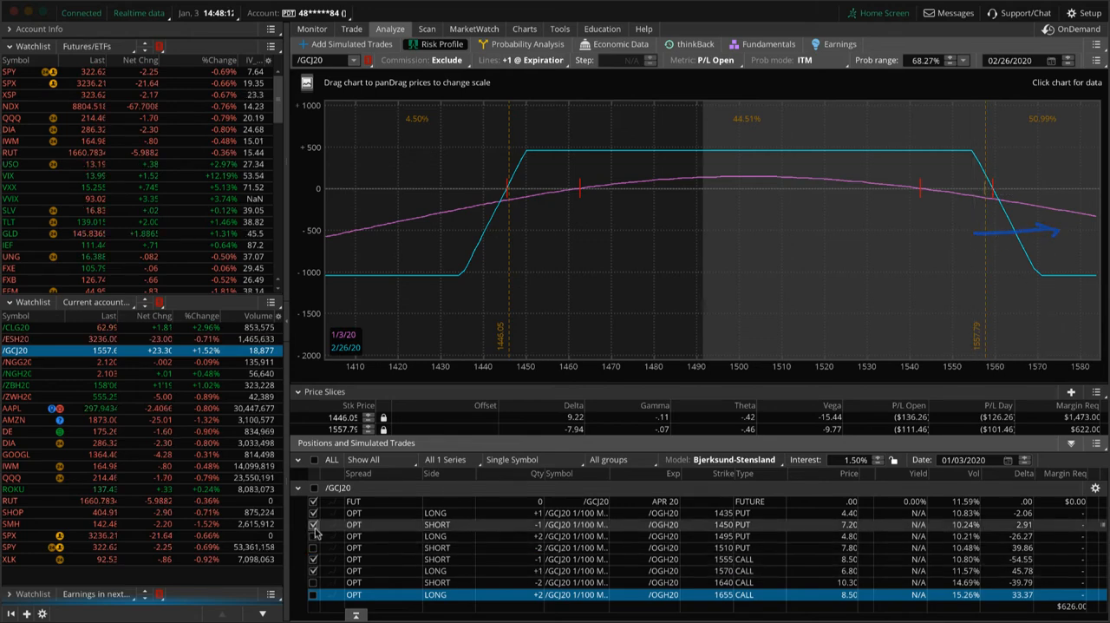
pyautogui.click(313, 570)
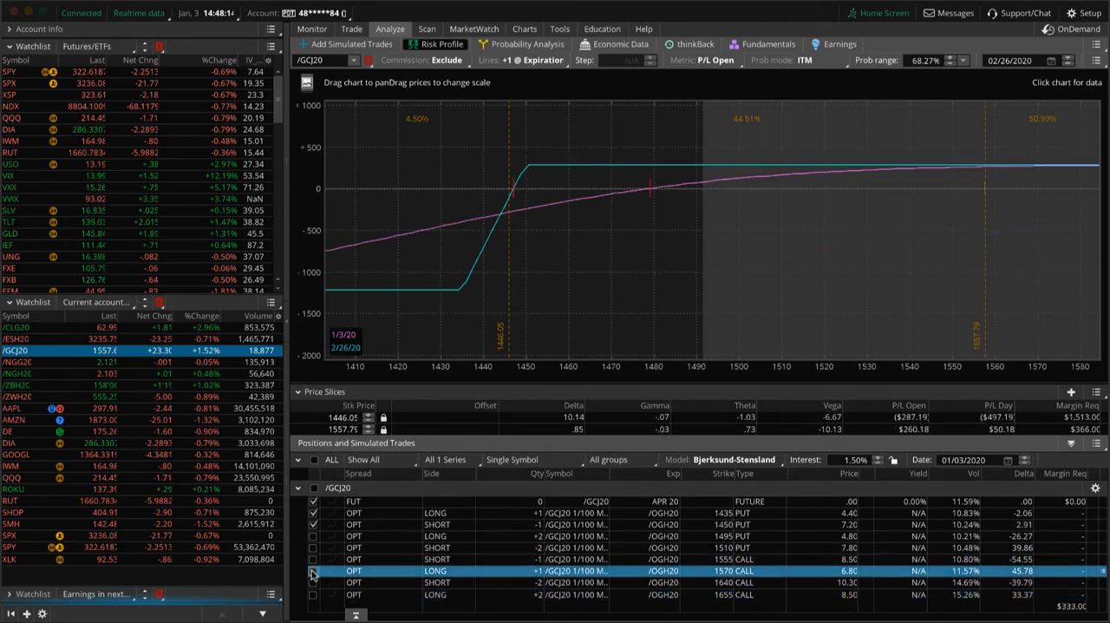
pyautogui.moveTo(984, 217)
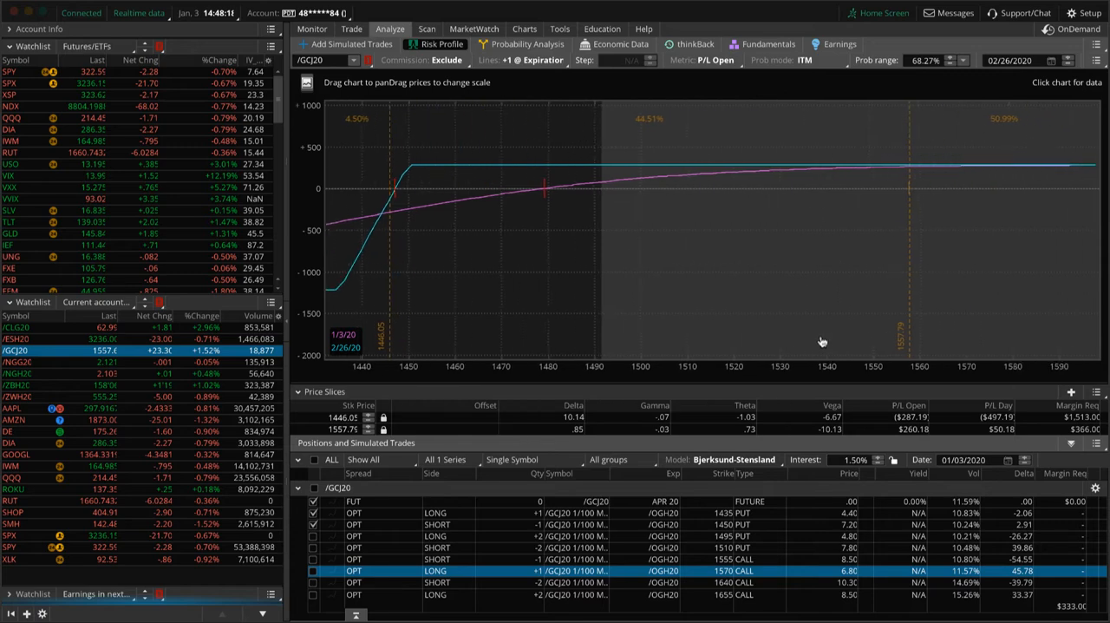
pyautogui.moveTo(899, 292)
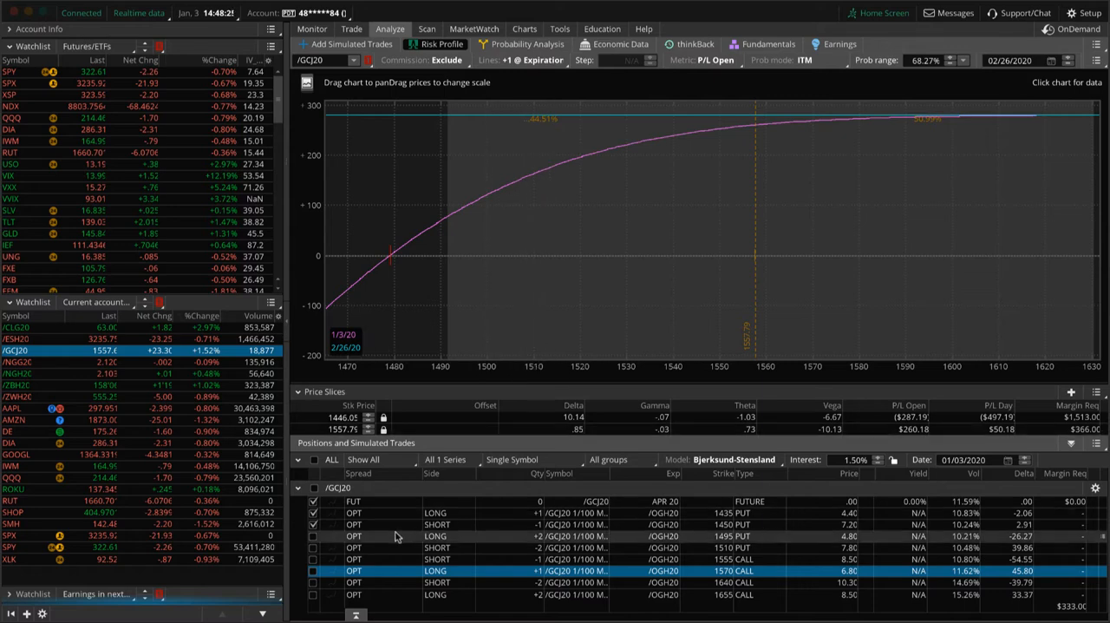
pyautogui.moveTo(754, 308)
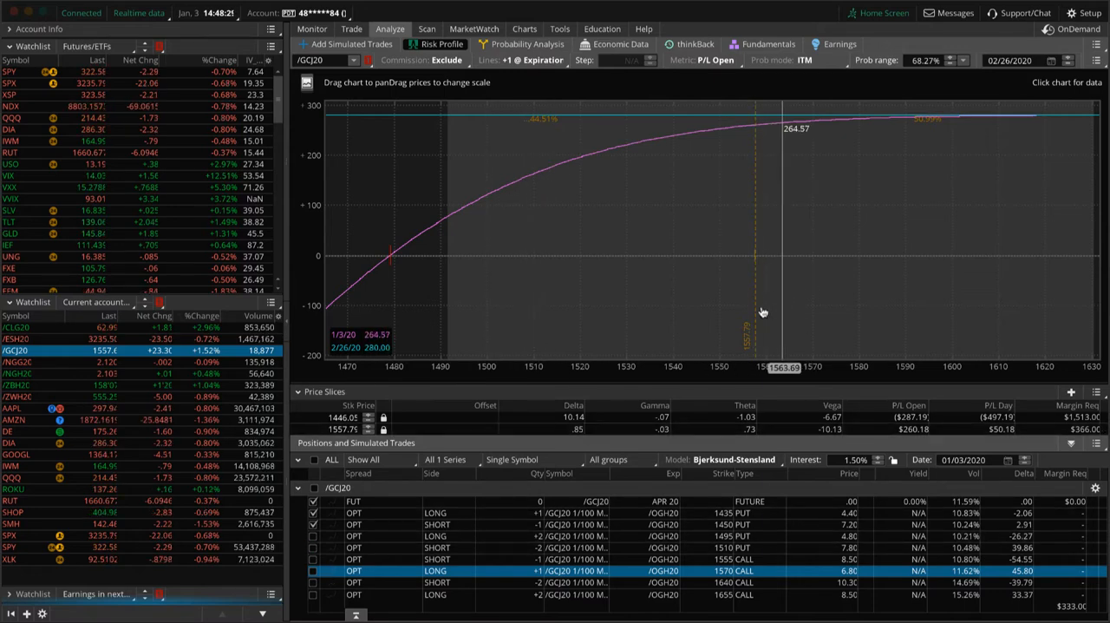
pyautogui.click(313, 559)
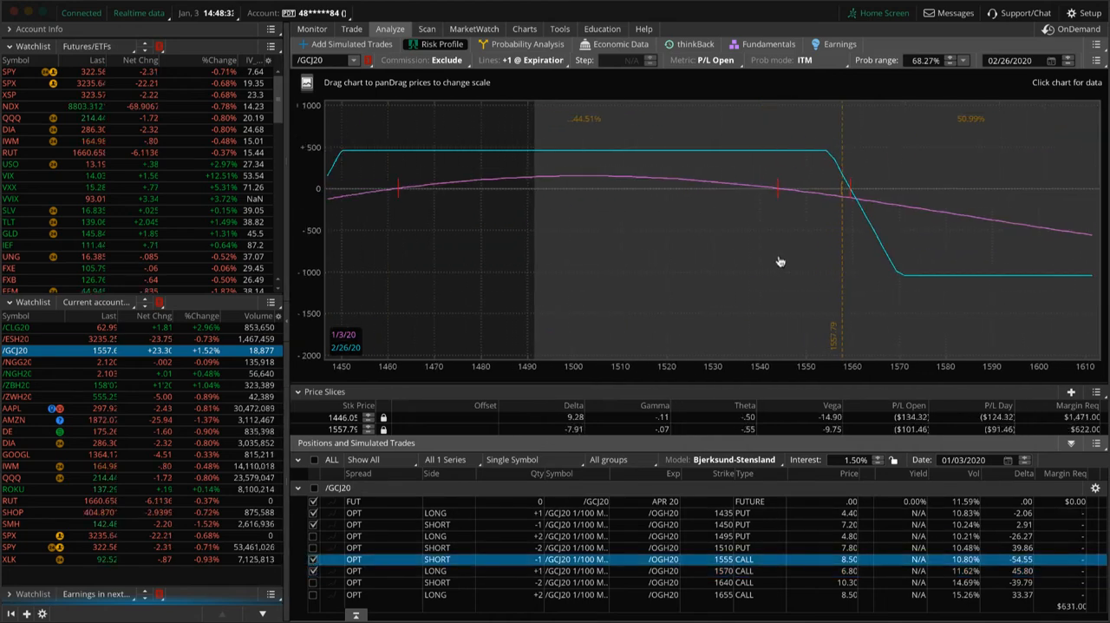
pyautogui.moveTo(557, 287)
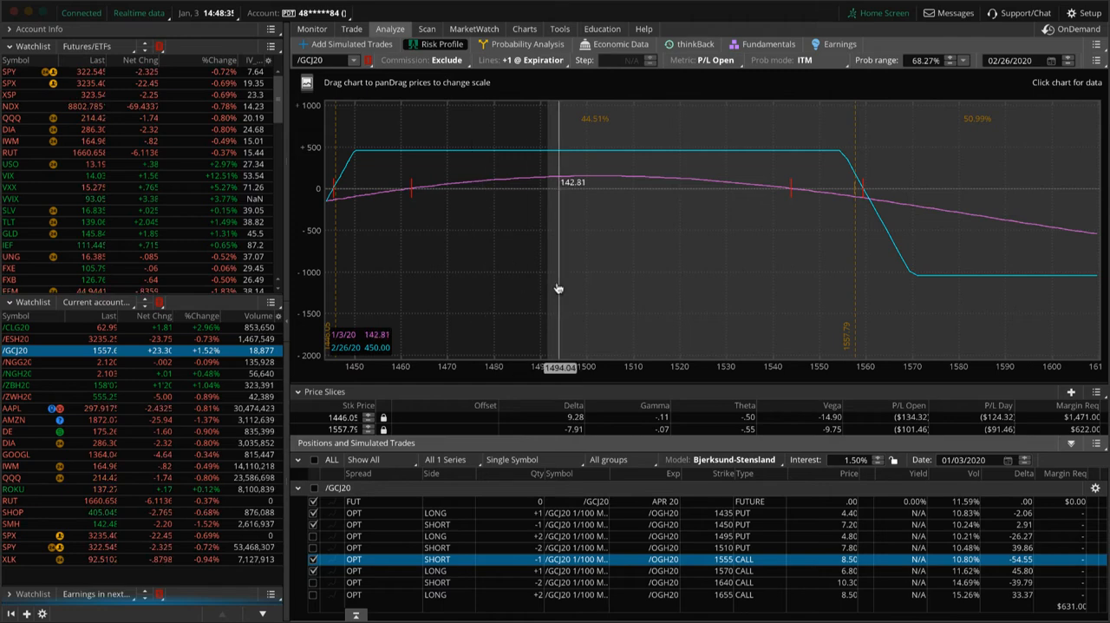
# - Load /CLG20 to chart its FEB 20 put and call legs through 1/16/2020
pyautogui.click(17, 327)
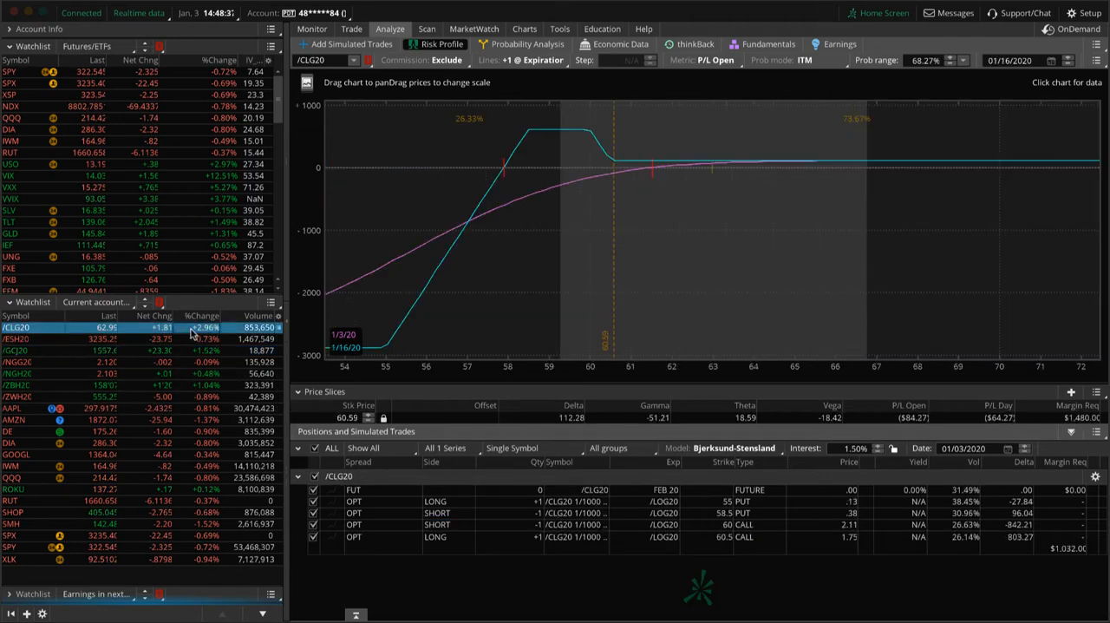
pyautogui.moveTo(668, 280)
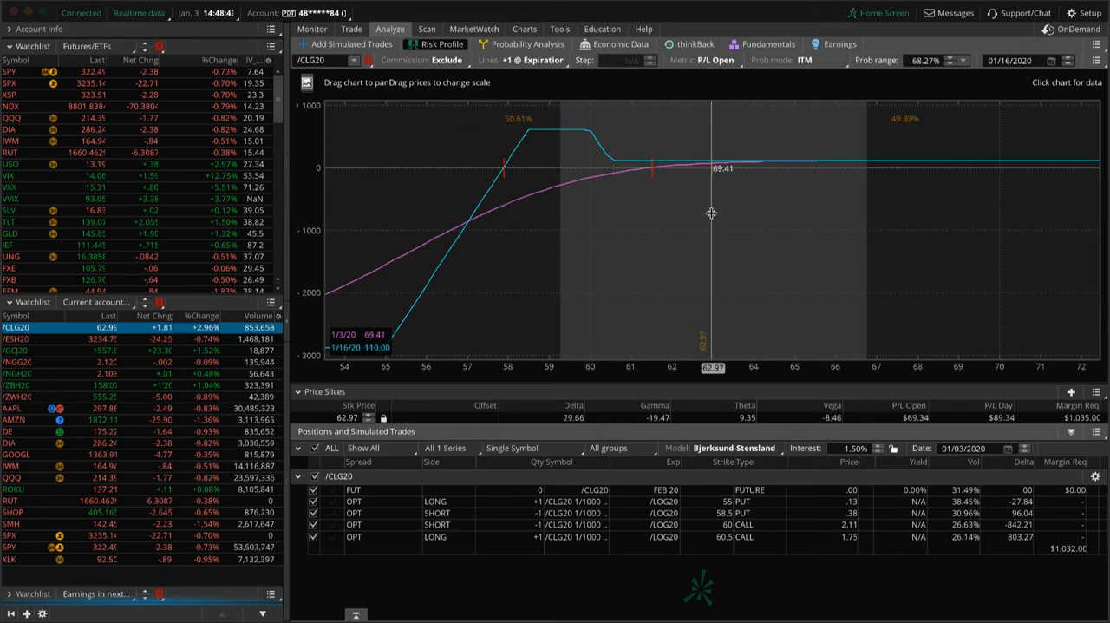
pyautogui.moveTo(615, 215)
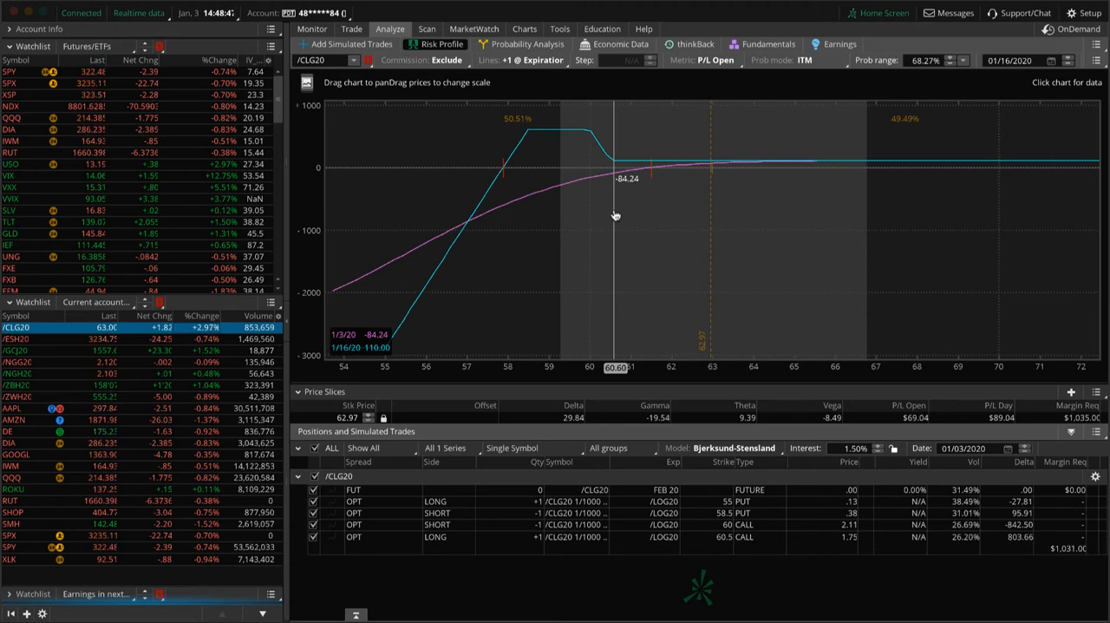
pyautogui.moveTo(715, 202)
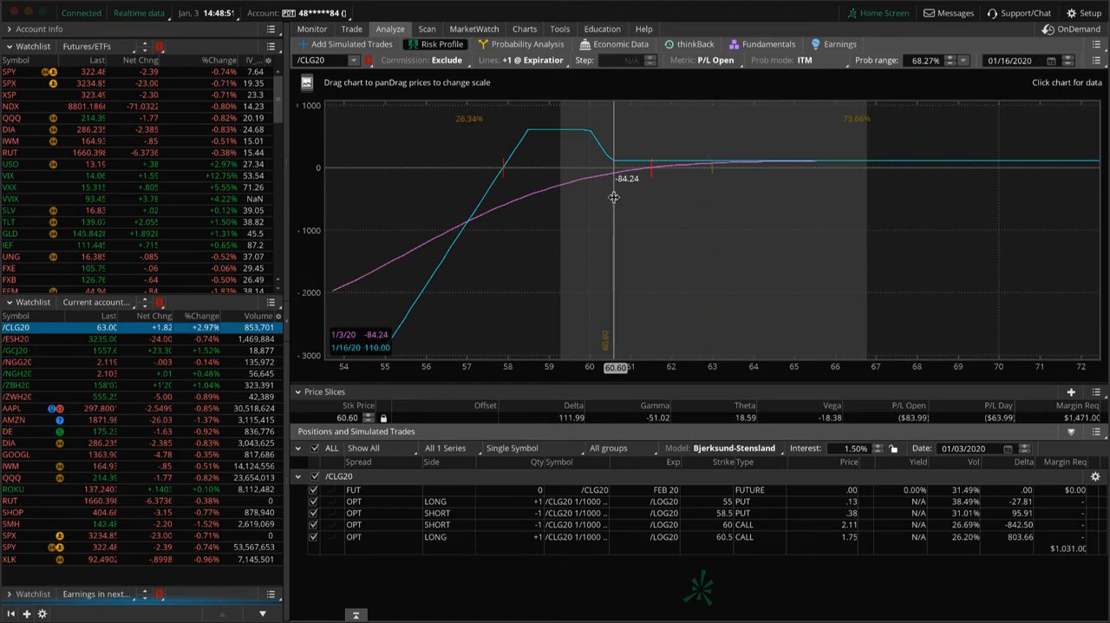
pyautogui.moveTo(449, 139)
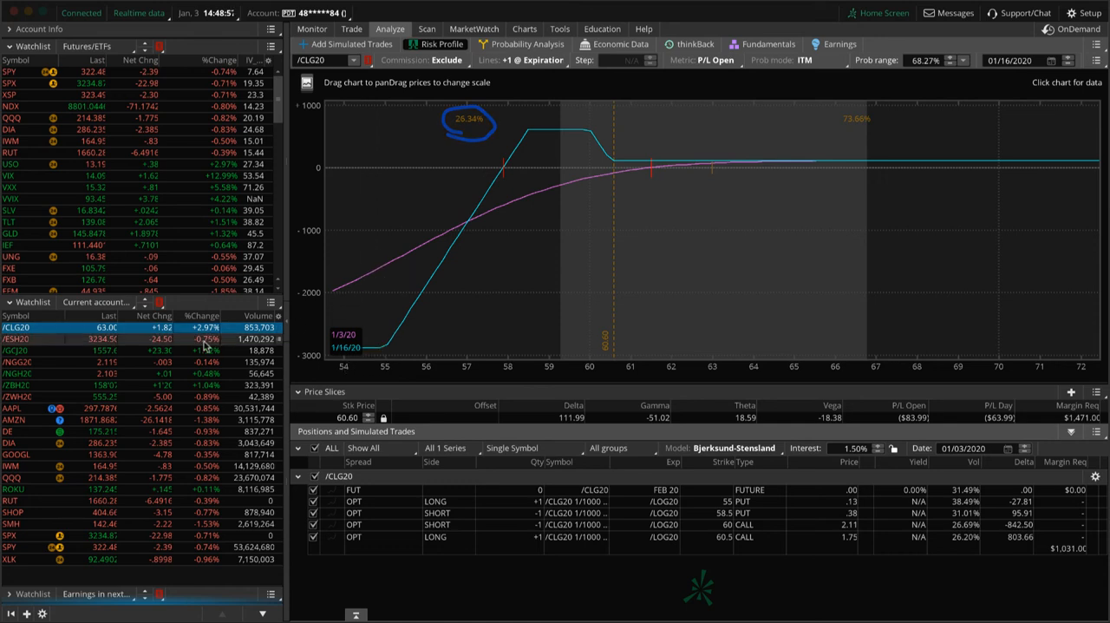
# - Chart the /ESH20 short 3250 / long 3300 put vertical through 2/22/2020
pyautogui.click(17, 338)
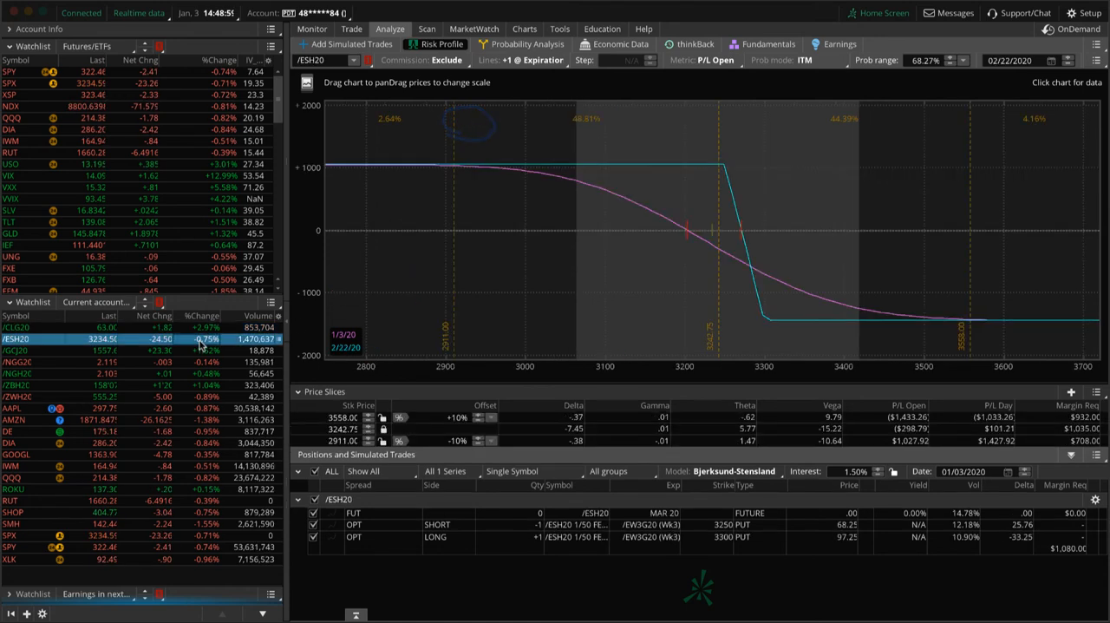
pyautogui.moveTo(713, 252)
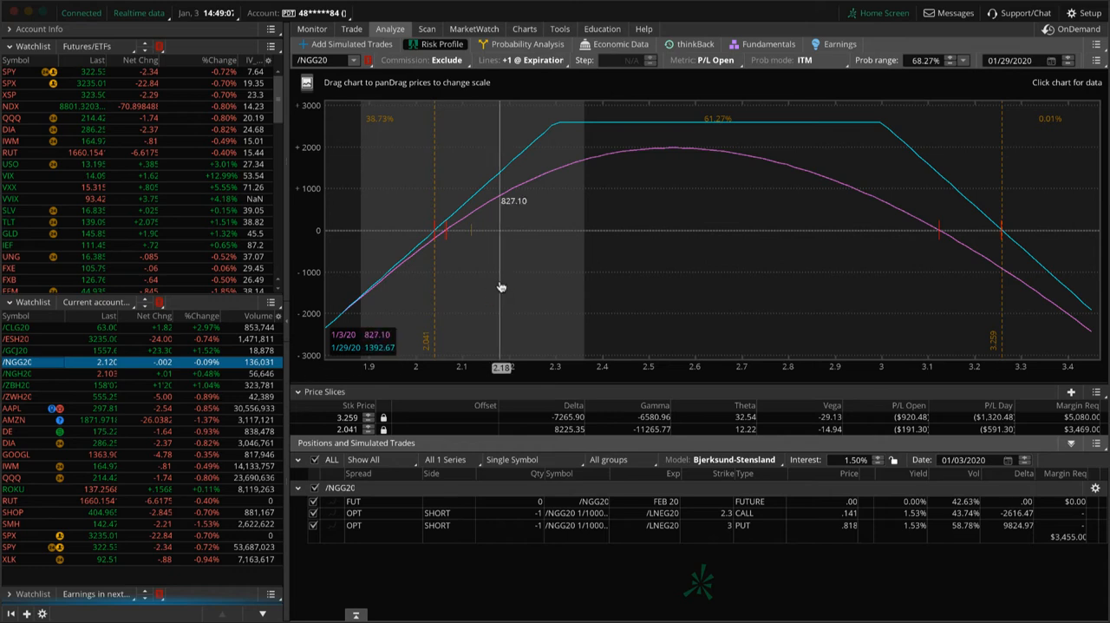
pyautogui.moveTo(473, 251)
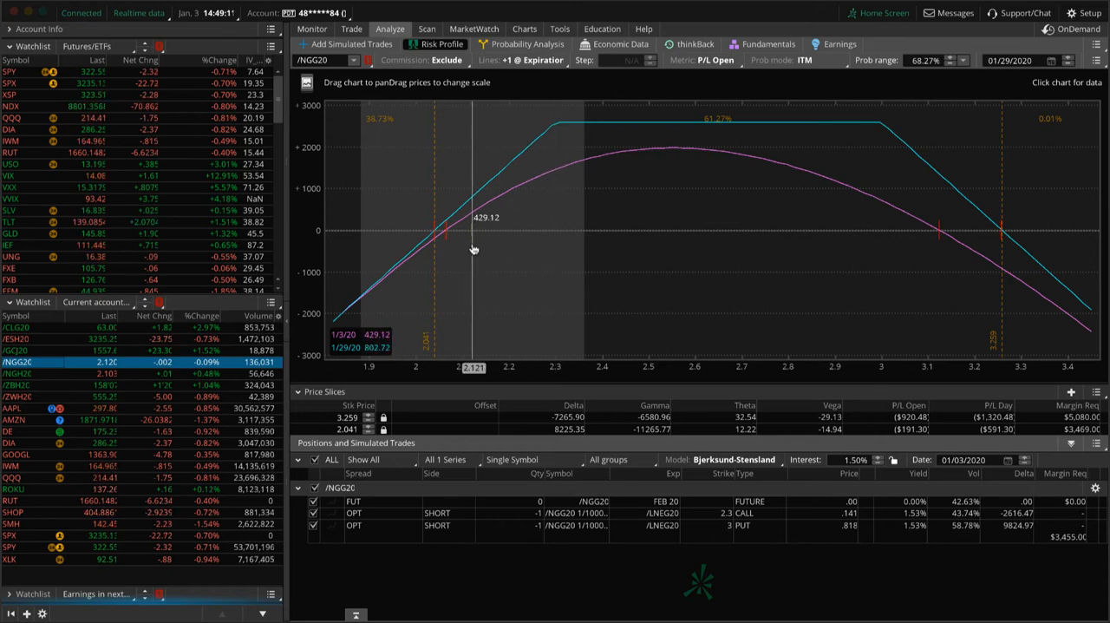
# - Adjust the /NGG20 strangle risk profile view and bring up the Trade views list
pyautogui.moveTo(486, 246); pyautogui.dragTo(663, 241)
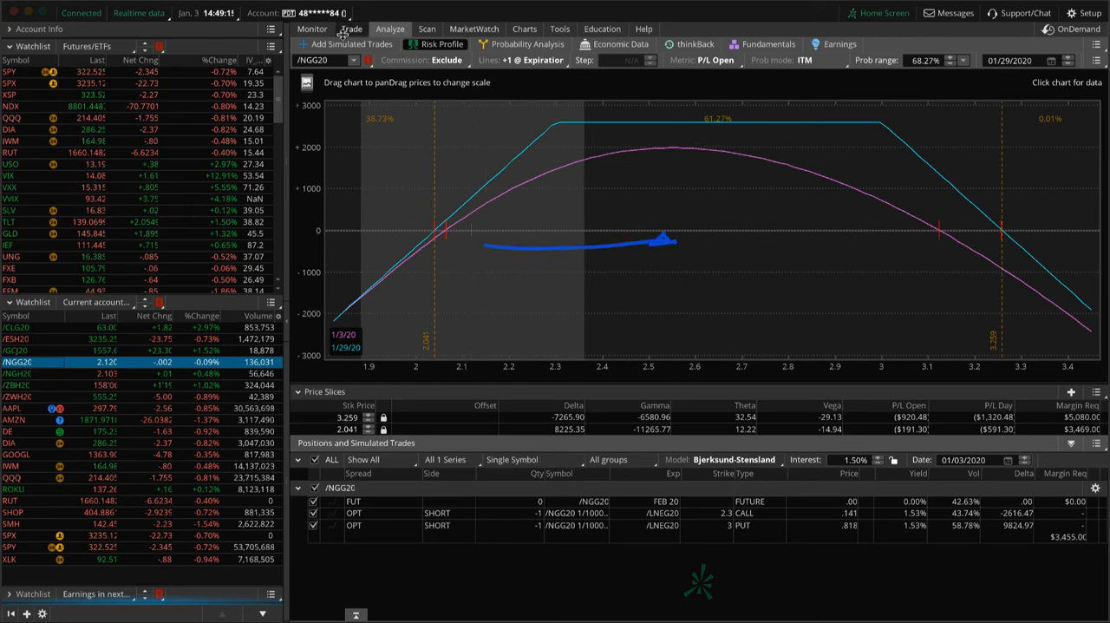
pyautogui.click(351, 29)
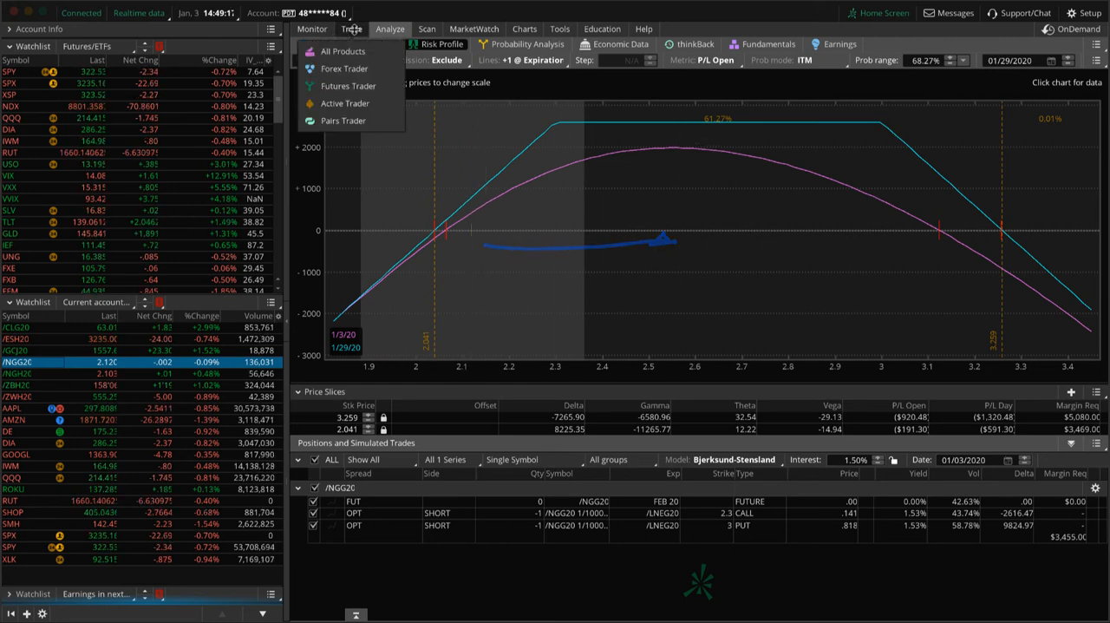
# - View /NGH20 under Trade > All Products, then return to its 1.9/2.55 strangle risk profile
pyautogui.click(351, 28)
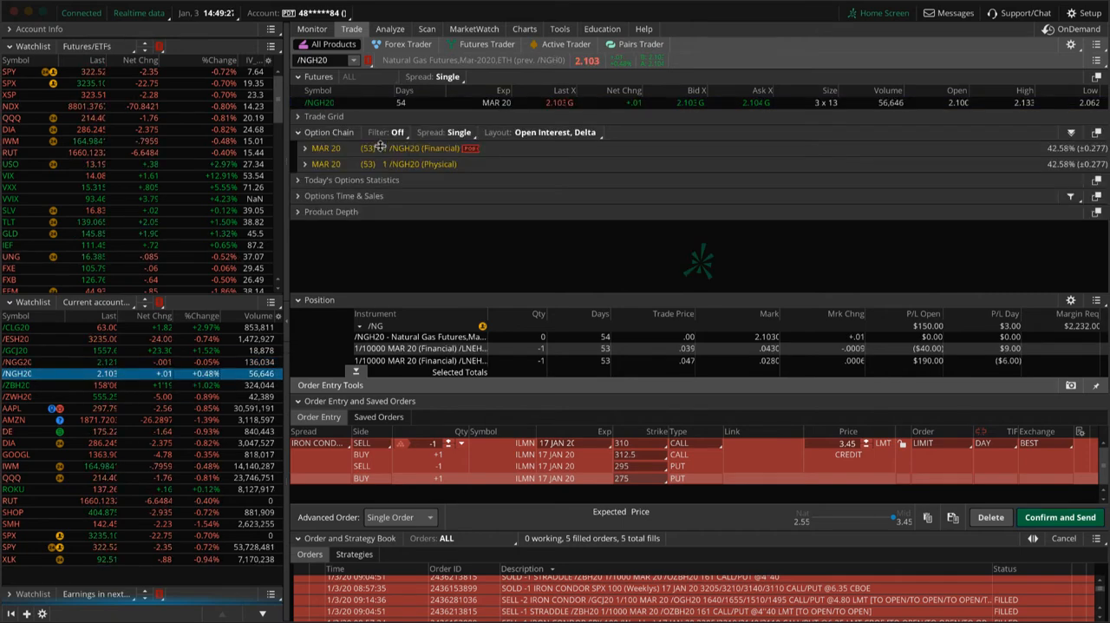
pyautogui.click(390, 29)
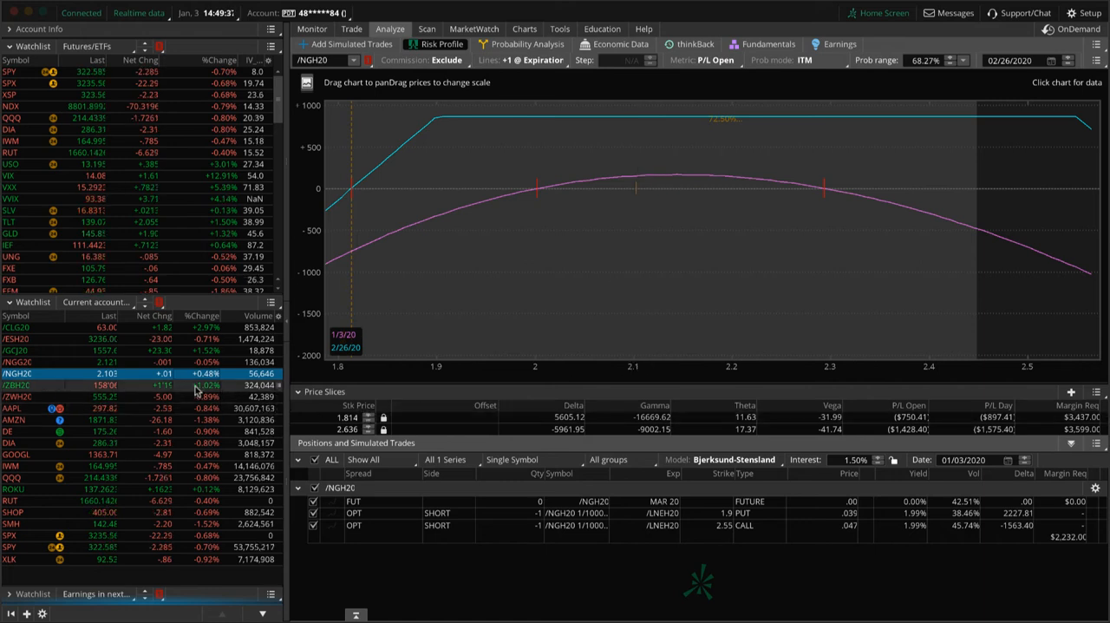
pyautogui.click(18, 396)
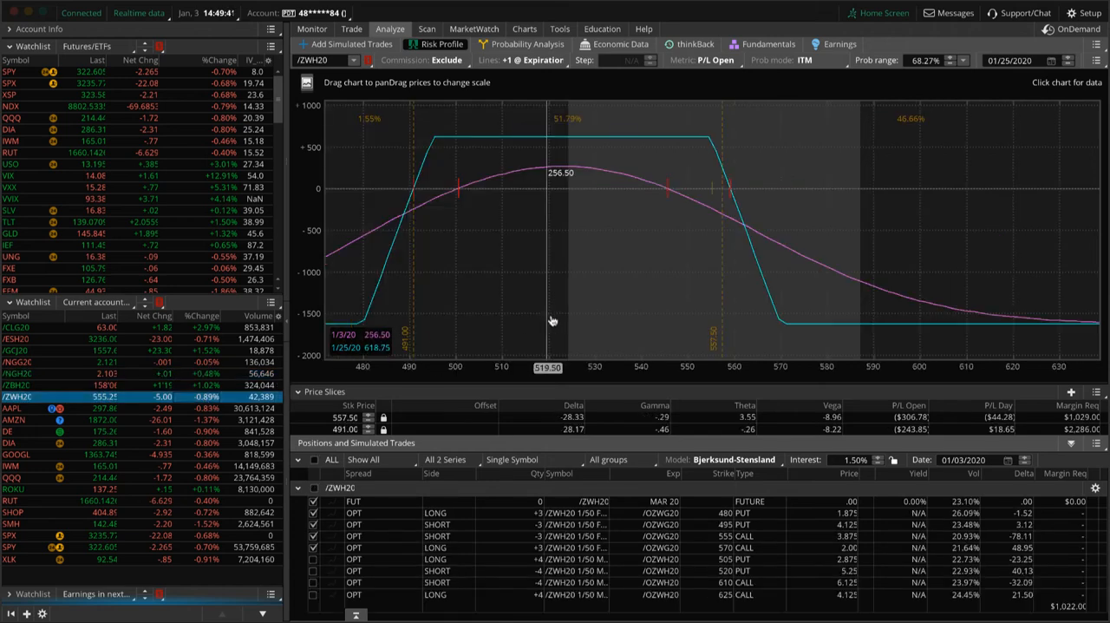
pyautogui.moveTo(717, 208)
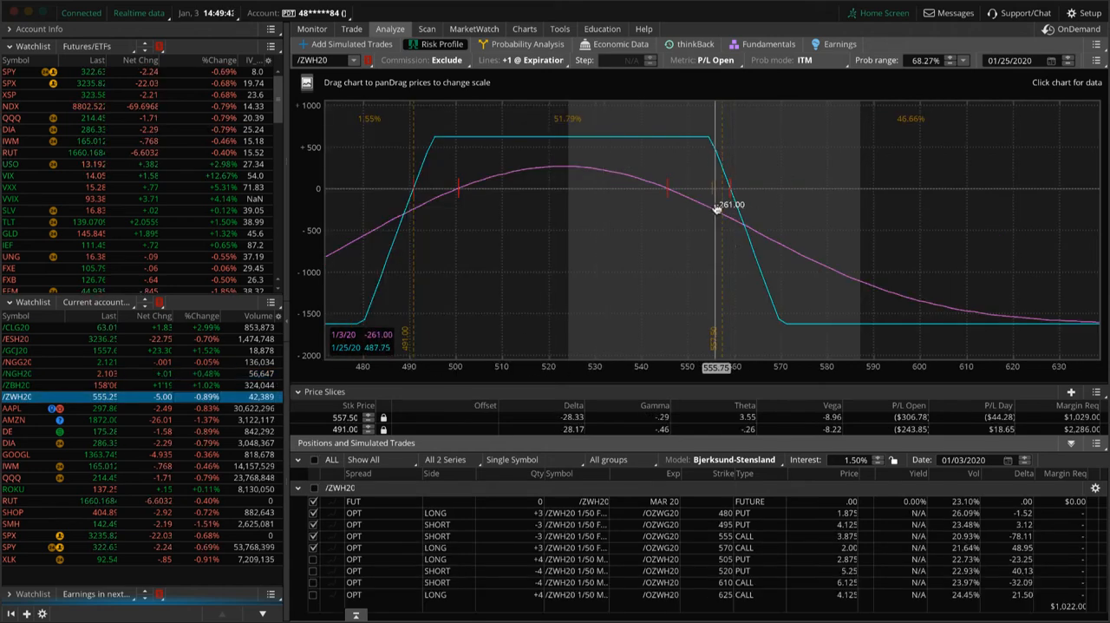
pyautogui.moveTo(731, 209)
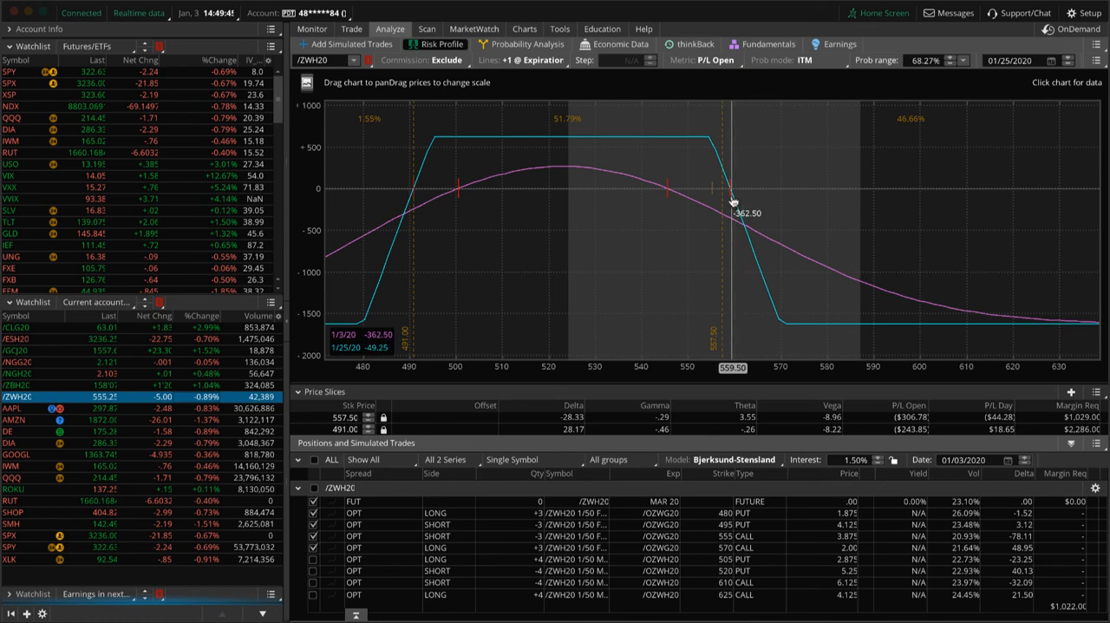
pyautogui.moveTo(735, 215)
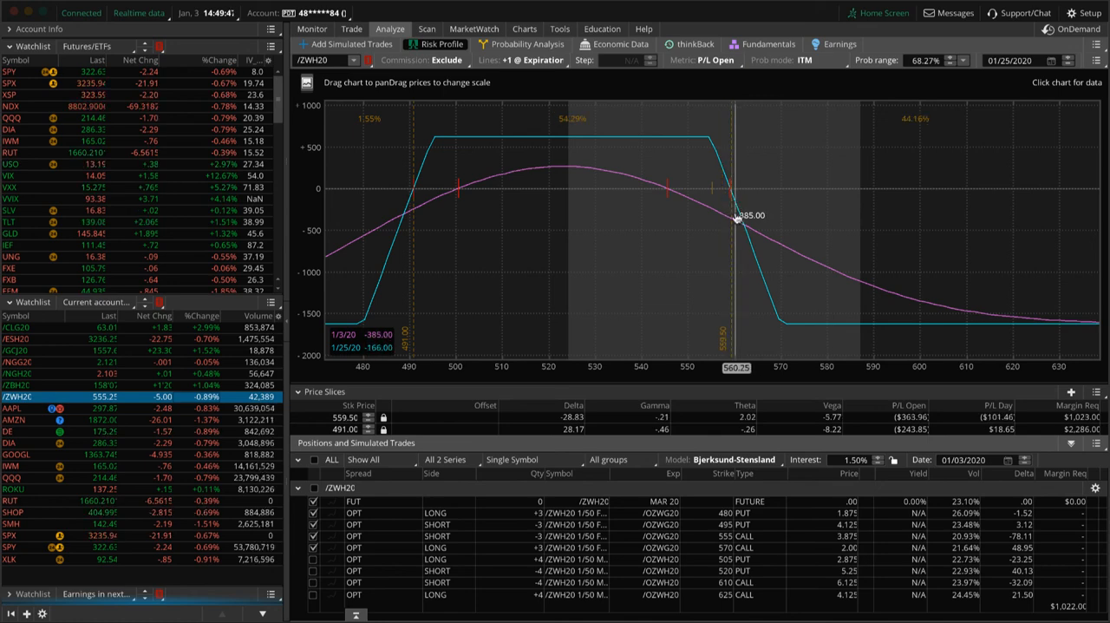
pyautogui.moveTo(669, 208)
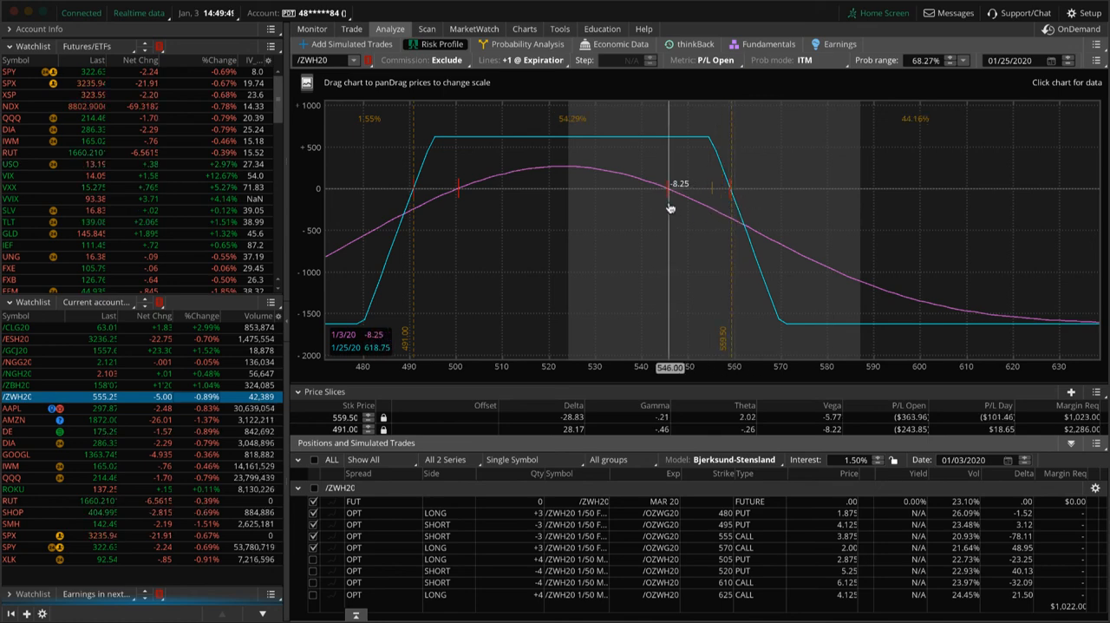
pyautogui.moveTo(676, 212)
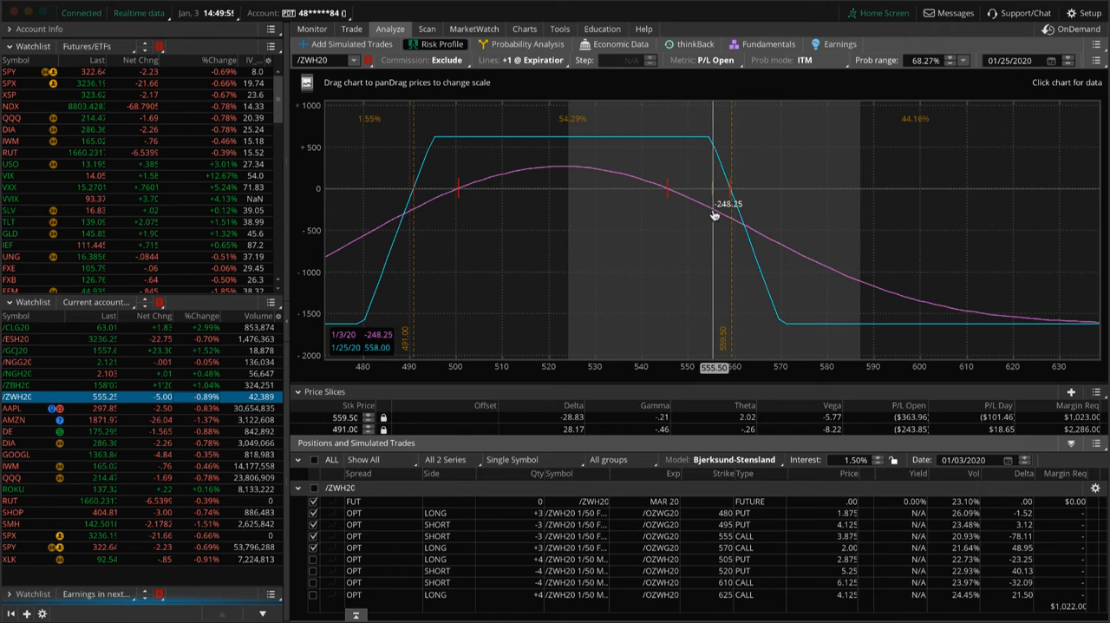
# - Graph only the /ZWH20 February legs, then chart the AAPL 275/285 put vertical
pyautogui.click(313, 512)
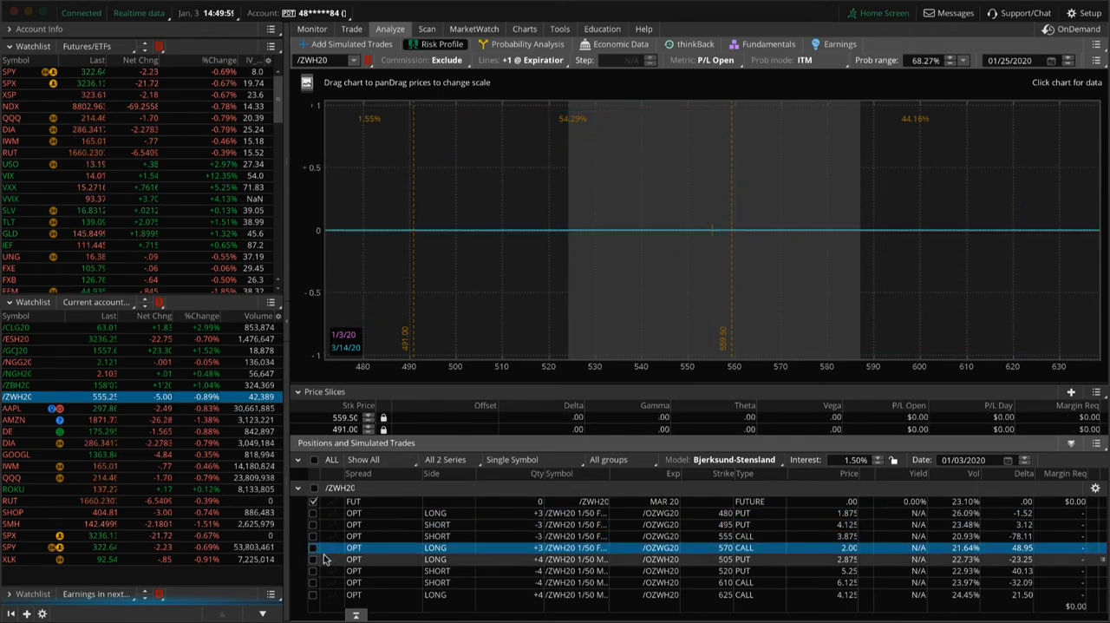
pyautogui.click(314, 583)
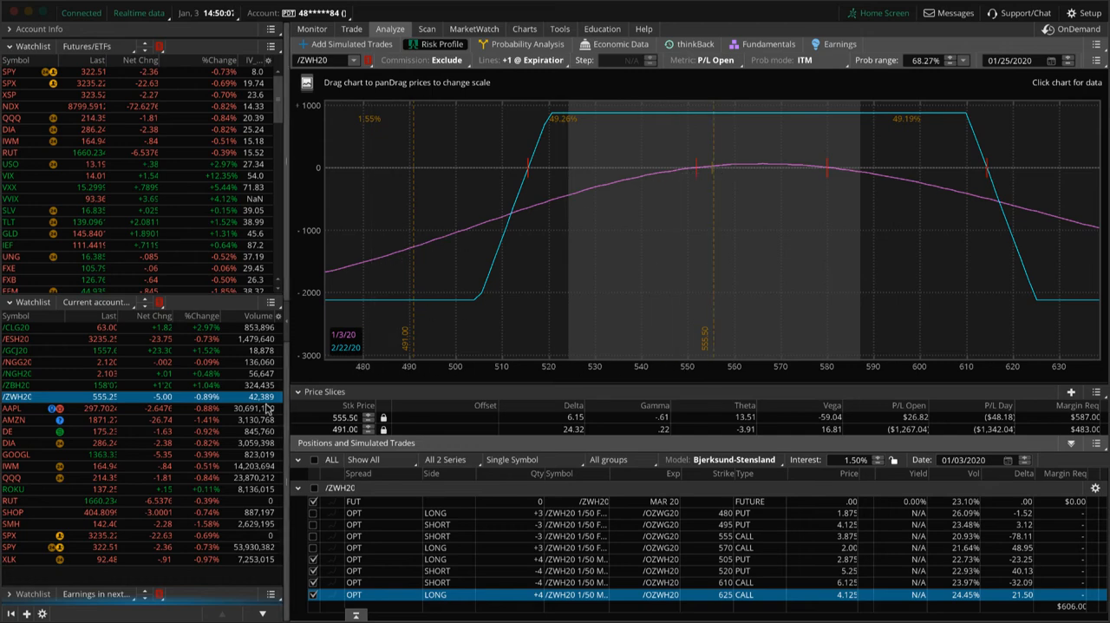
pyautogui.click(12, 408)
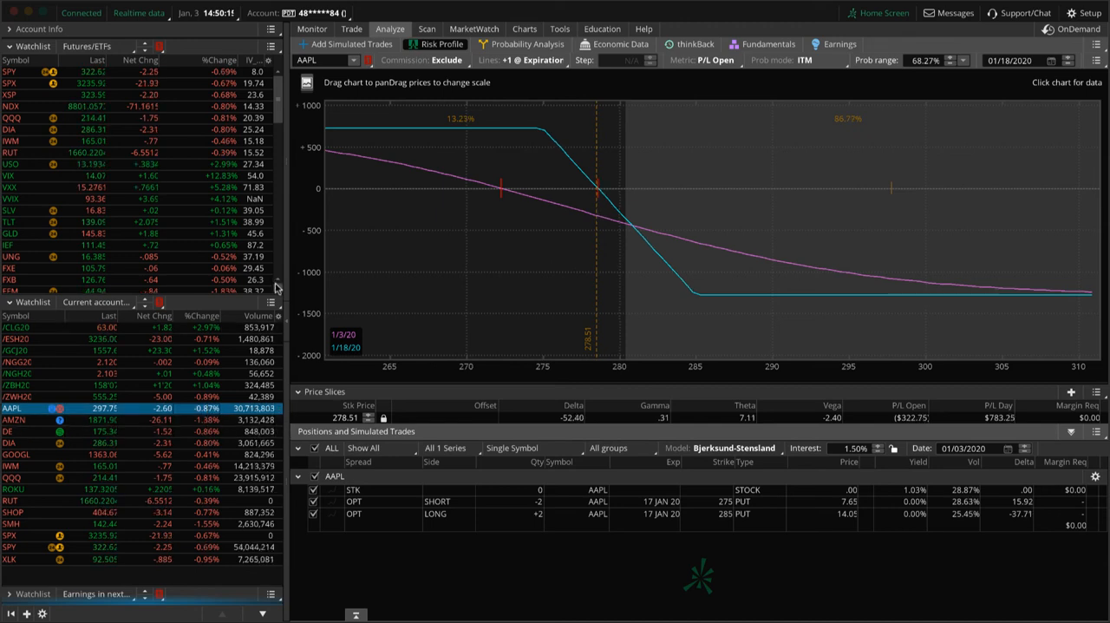
# - Bring up the AAPL 3 Month – Daily price chart and adjust its view
pyautogui.click(523, 29)
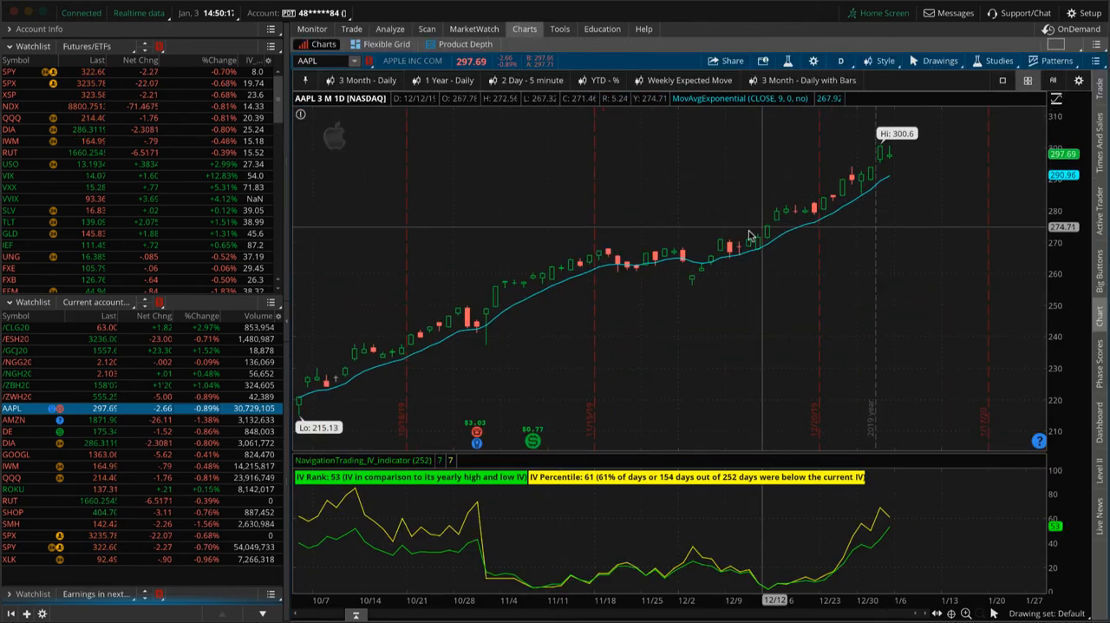
pyautogui.moveTo(901, 176)
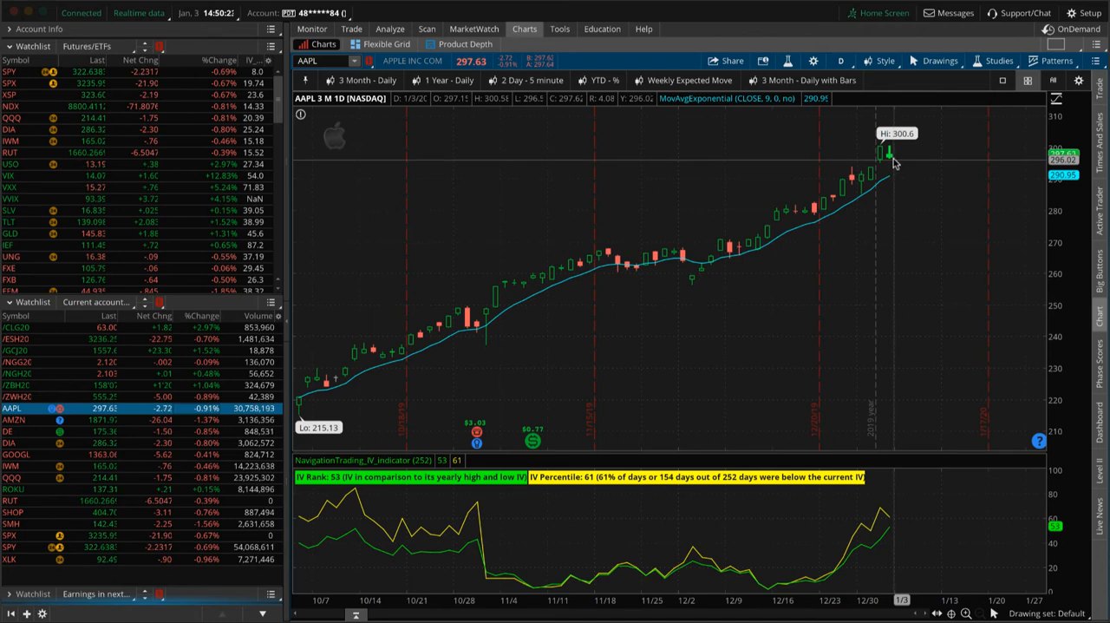
pyautogui.moveTo(897, 168)
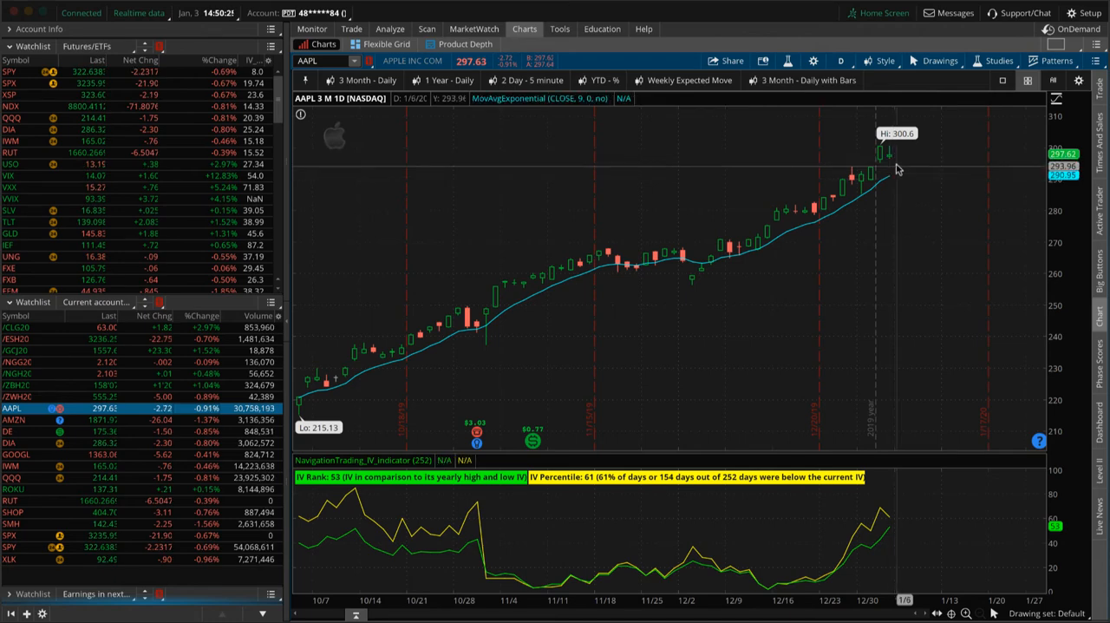
pyautogui.moveTo(894, 167); pyautogui.dragTo(909, 225)
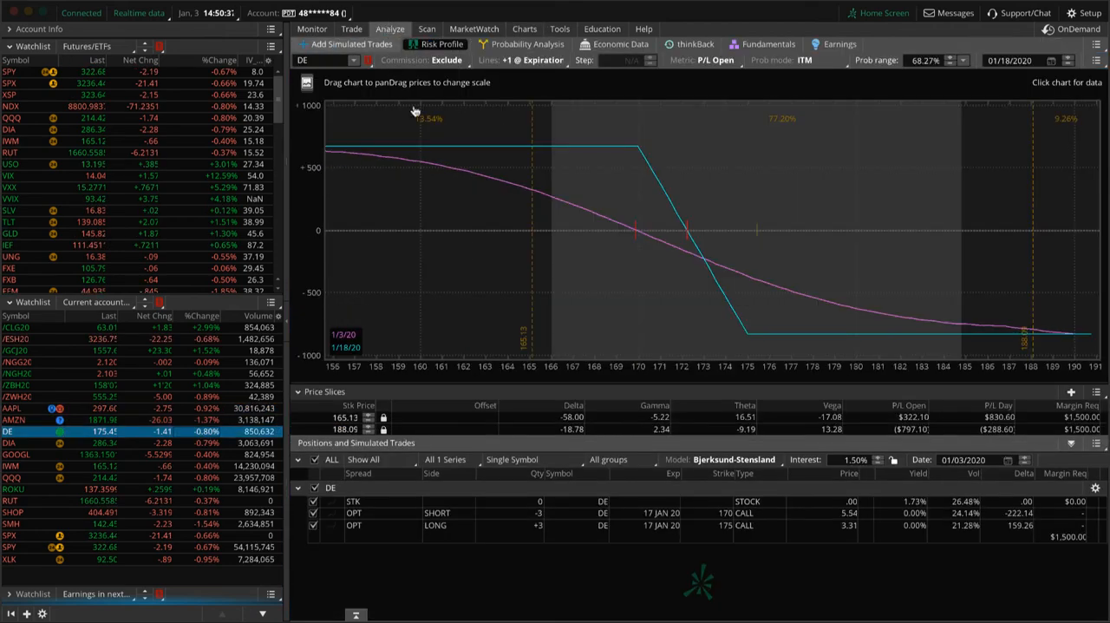
pyautogui.moveTo(533, 189)
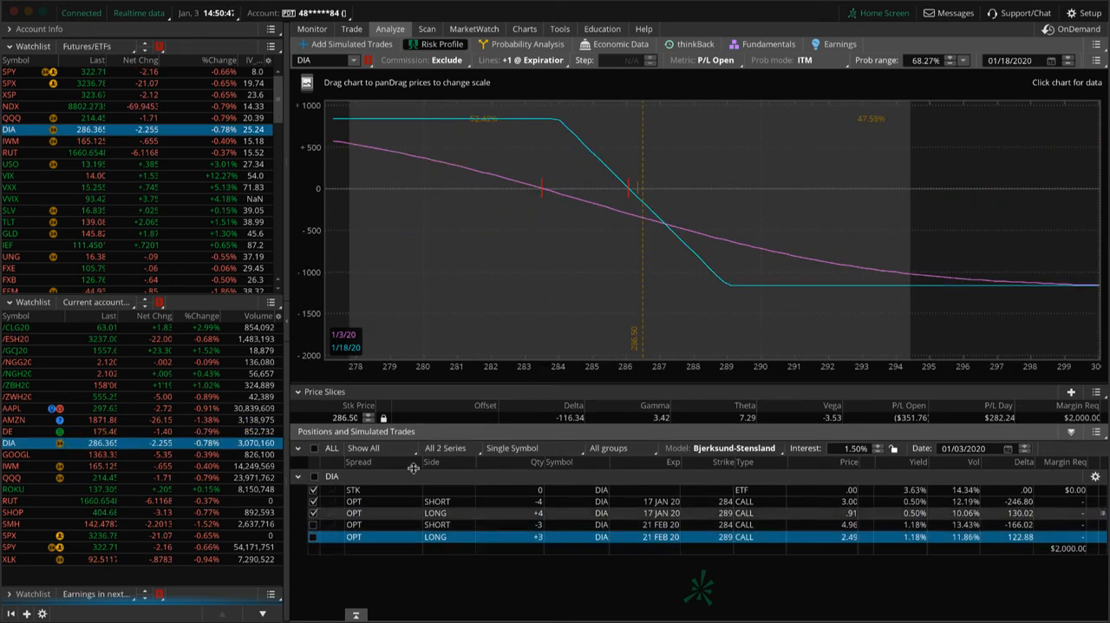
pyautogui.moveTo(637, 276)
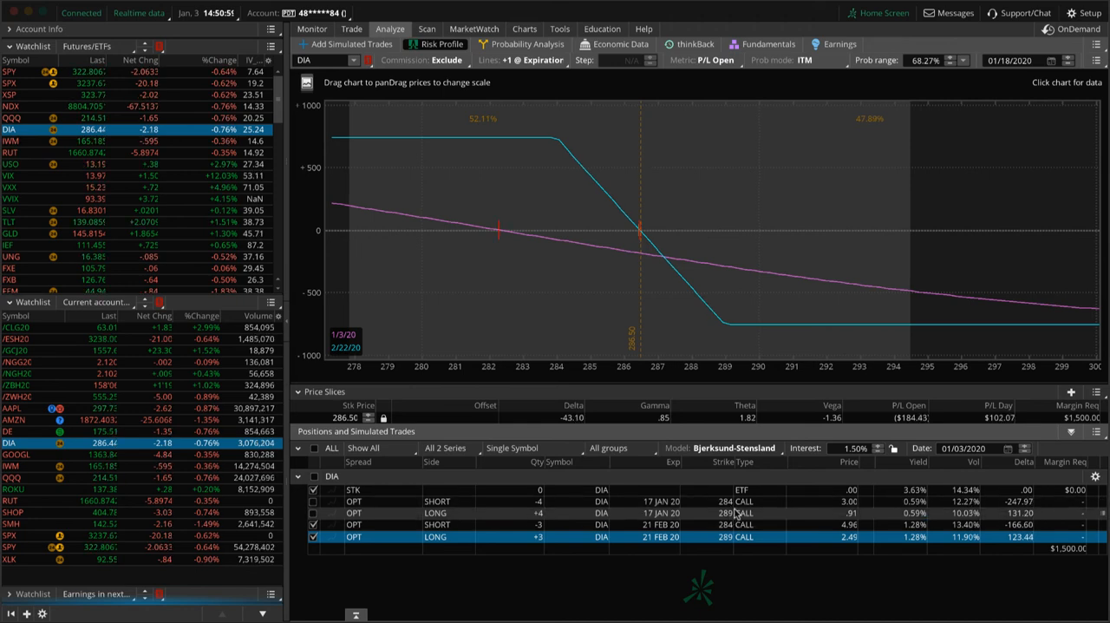
pyautogui.moveTo(634, 309)
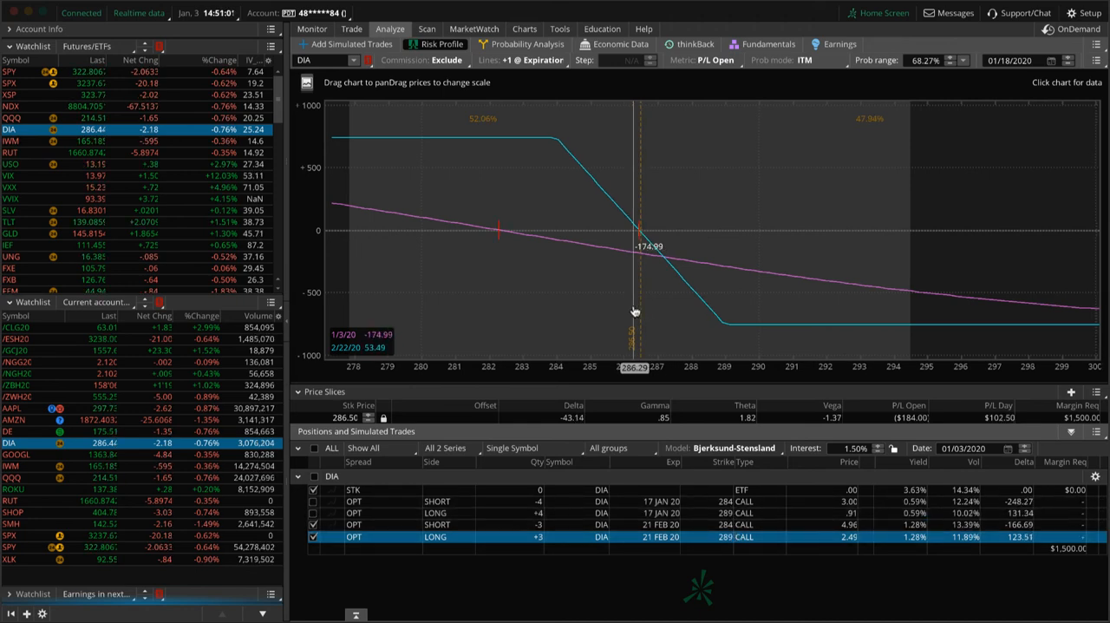
pyautogui.moveTo(329, 368)
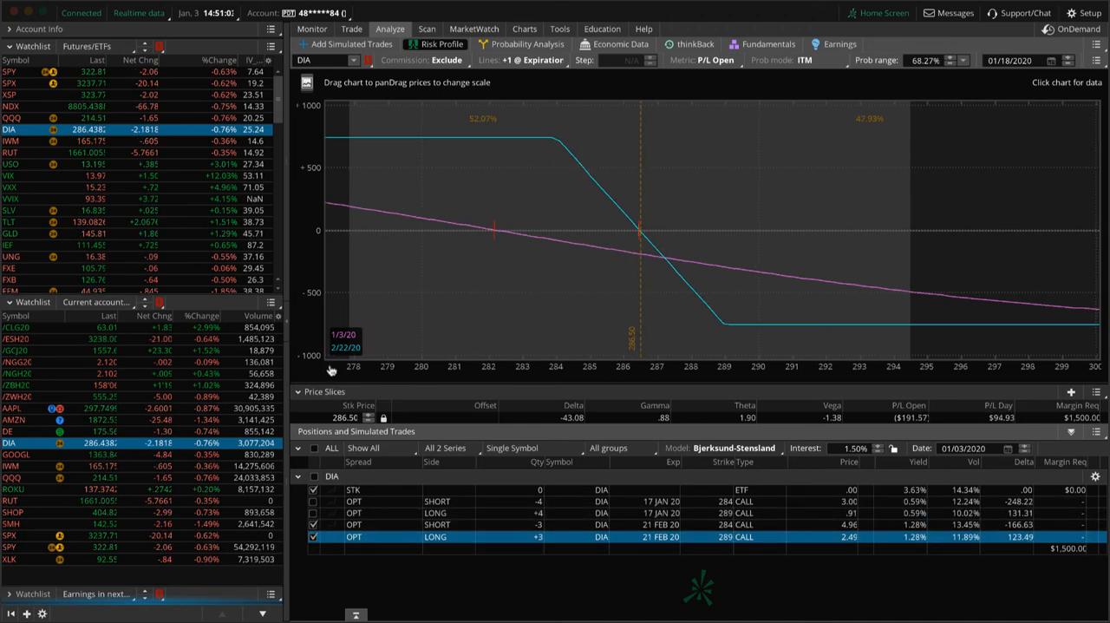
# - Select the next symbol in the watchlist to graph its position
pyautogui.click(18, 454)
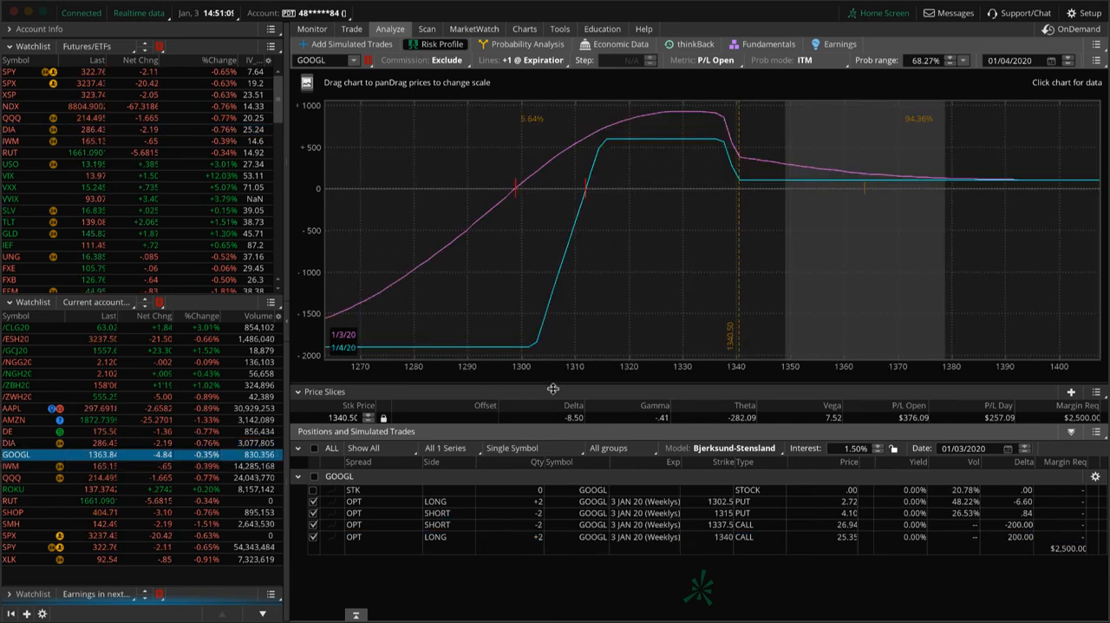
pyautogui.moveTo(766, 265)
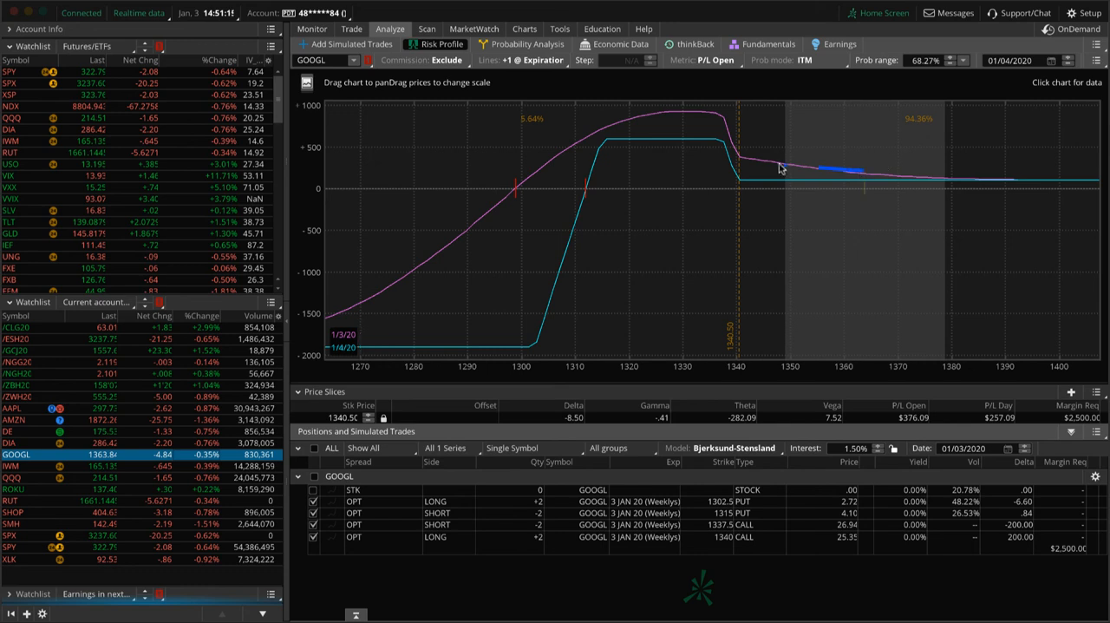
pyautogui.moveTo(854, 276)
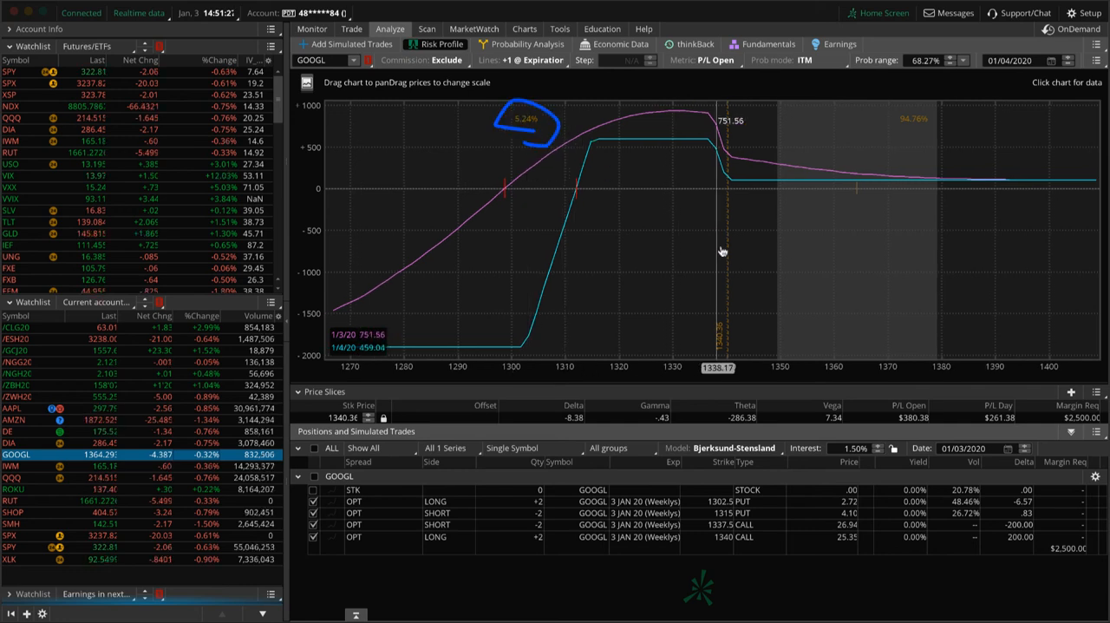
pyautogui.moveTo(858, 204)
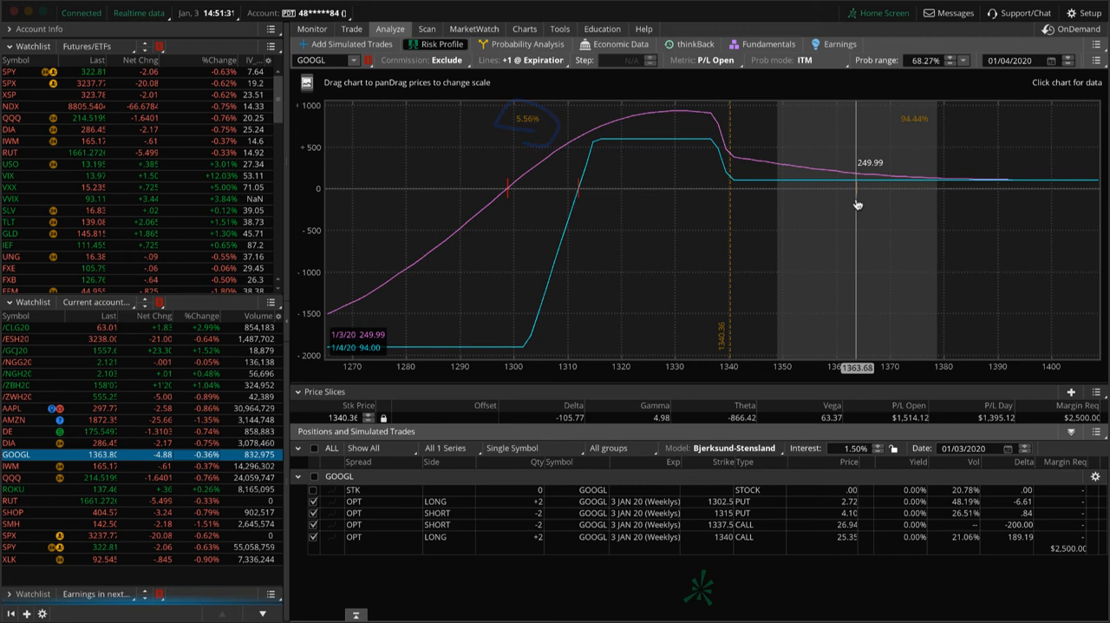
pyautogui.moveTo(864, 227)
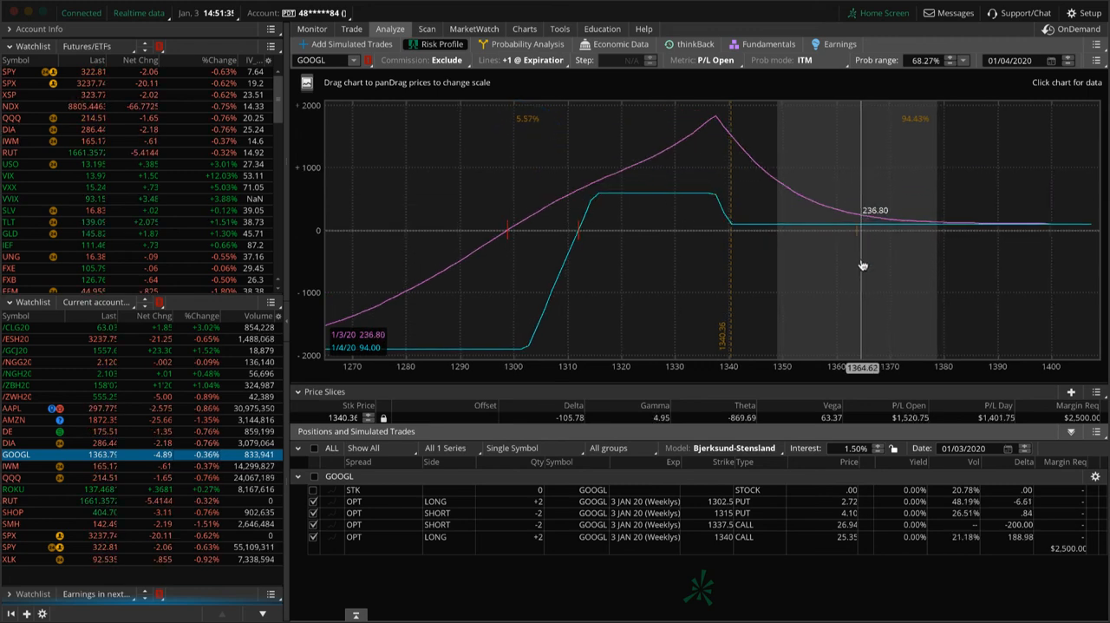
pyautogui.moveTo(865, 229)
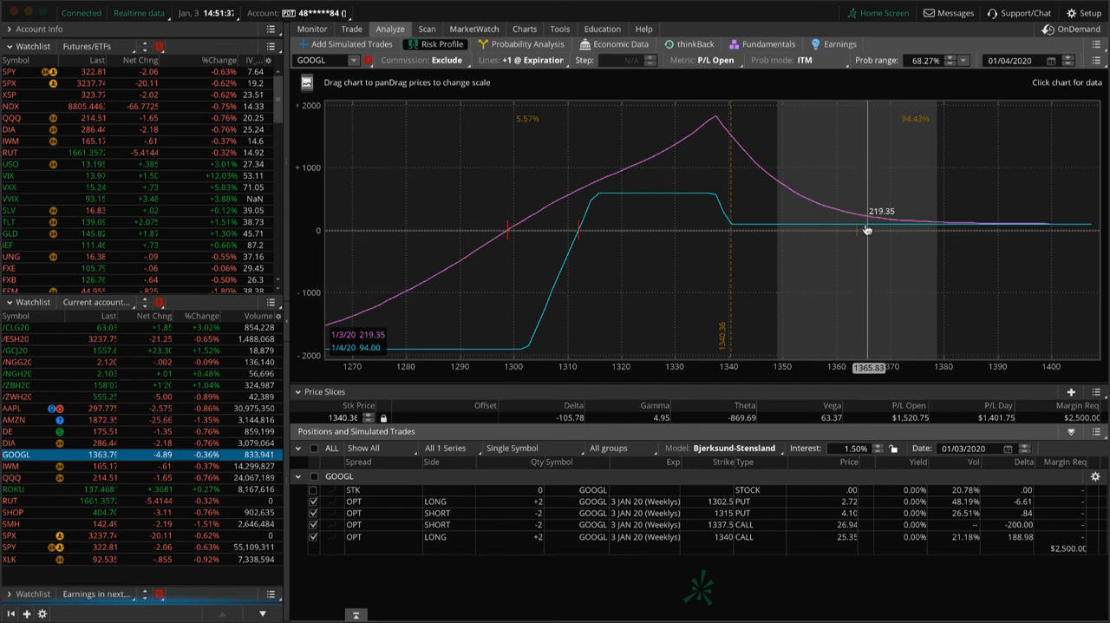
pyautogui.moveTo(866, 234)
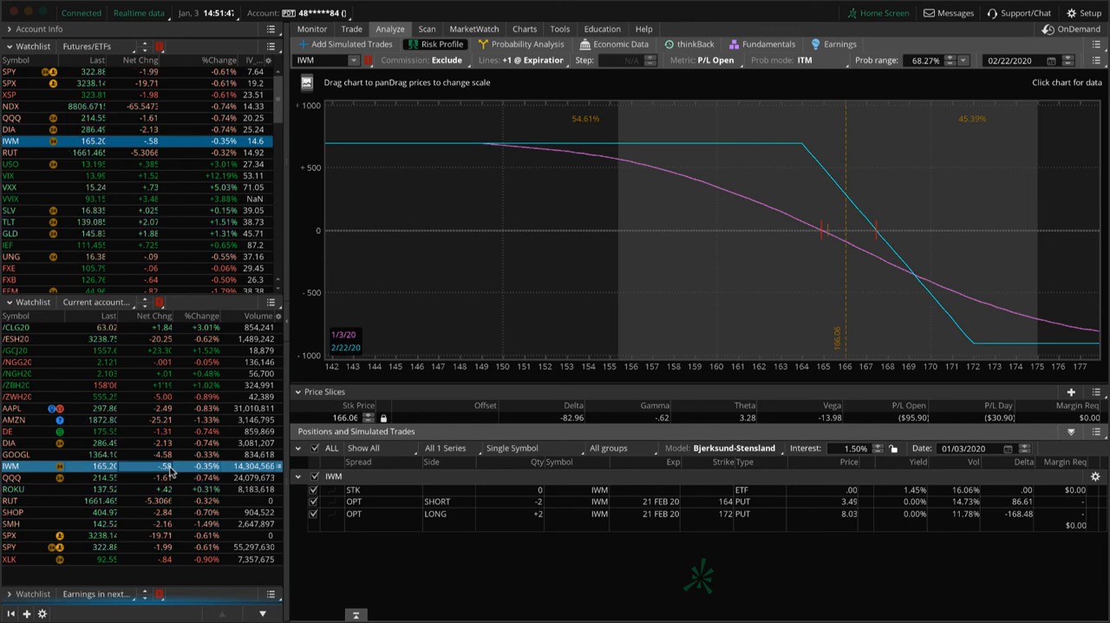
pyautogui.moveTo(826, 270)
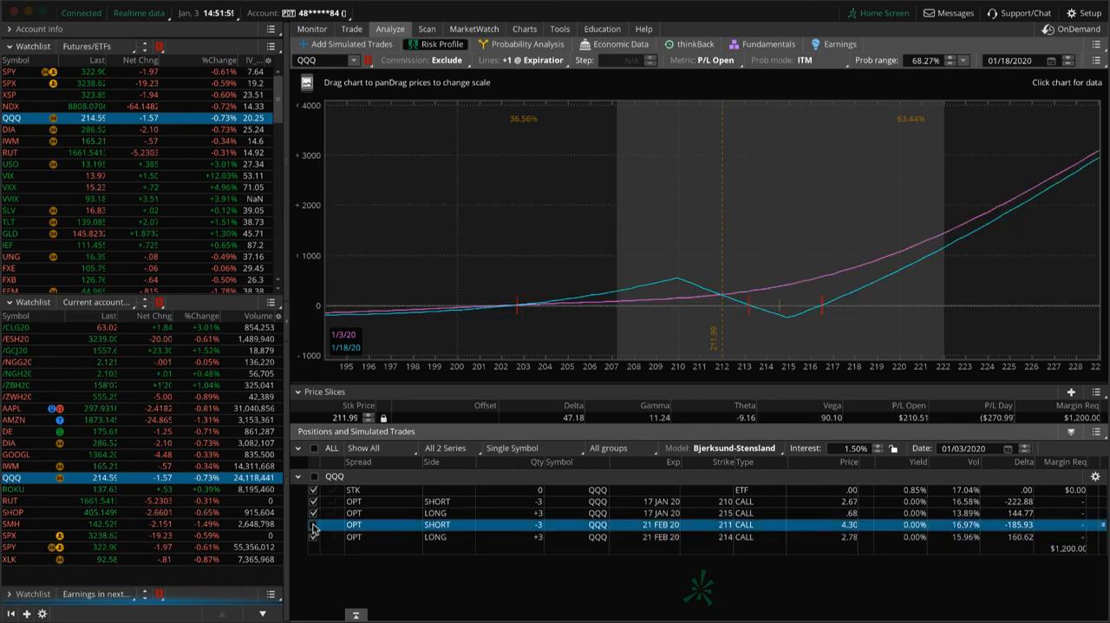
# - Include QQQ's 21 FEB 20 211 short call in the risk profile graph
pyautogui.click(313, 524)
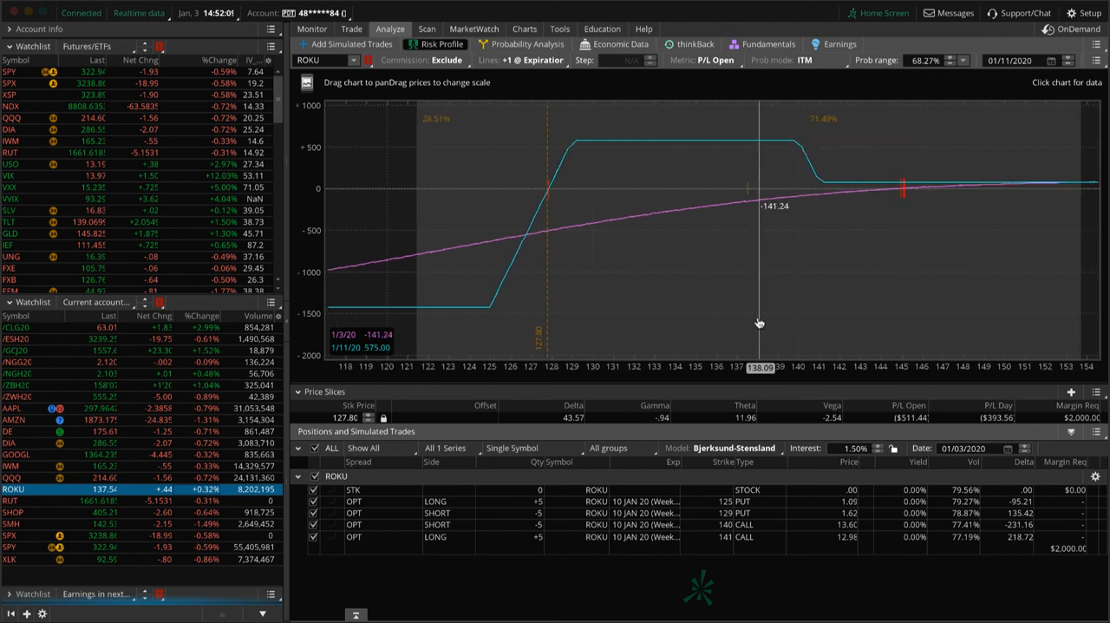
pyautogui.moveTo(748, 321)
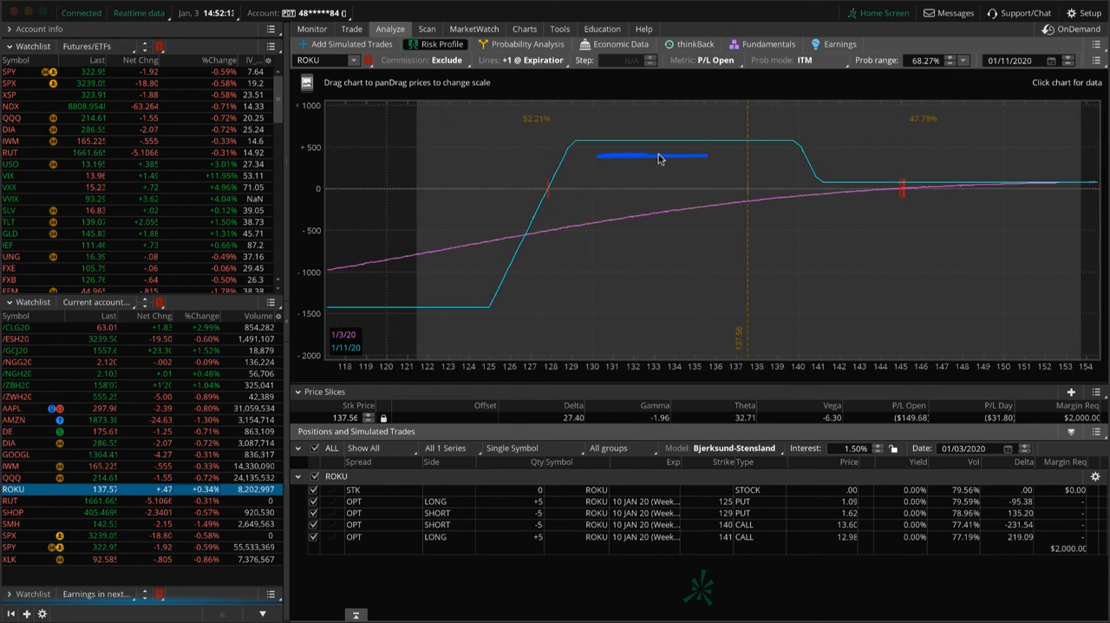
pyautogui.moveTo(781, 178)
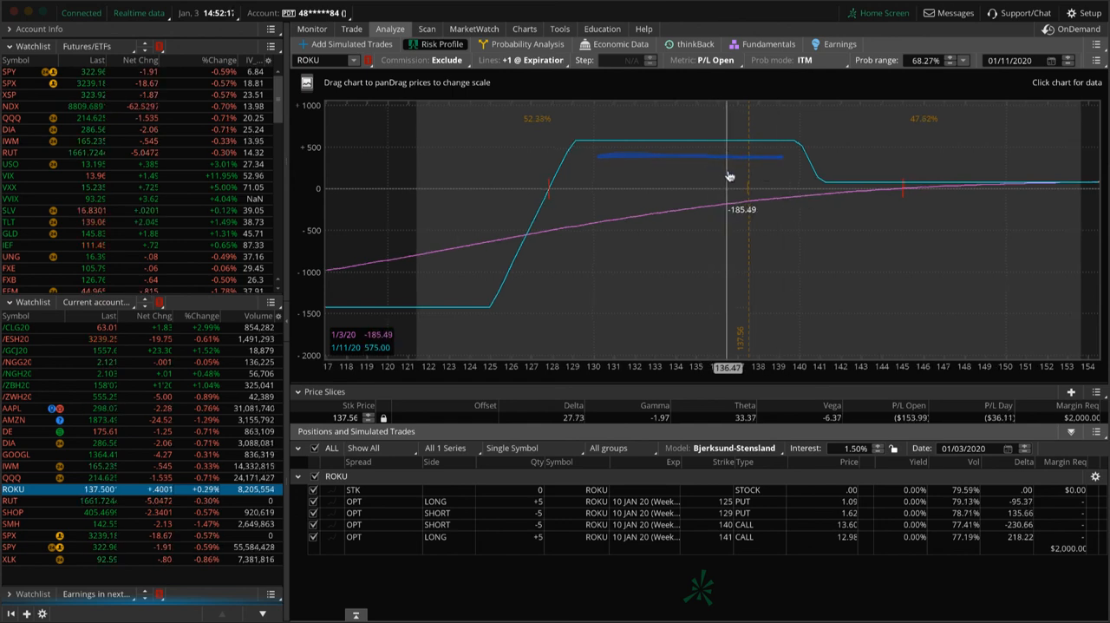
pyautogui.moveTo(711, 179)
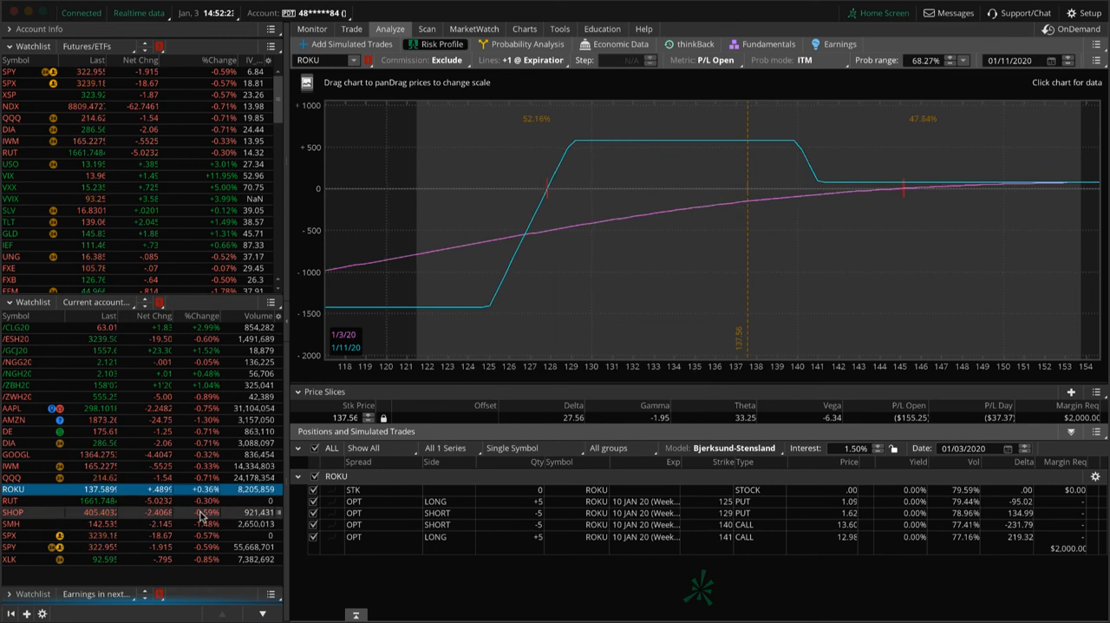
# - Move from ROKU to the next position in the watchlist
pyautogui.click(13, 524)
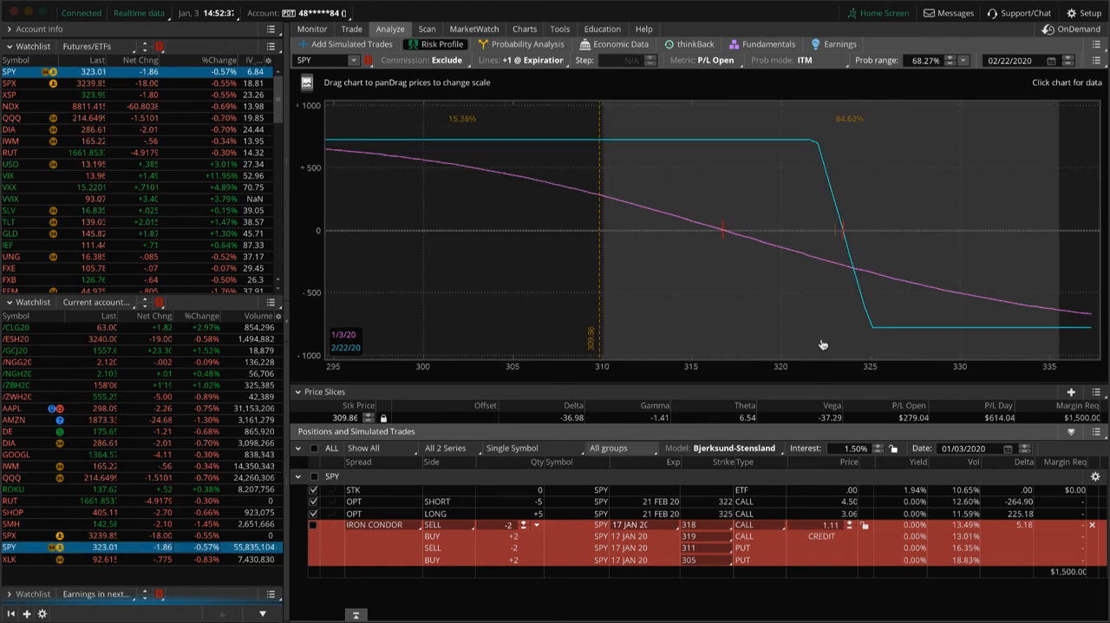
pyautogui.moveTo(834, 293)
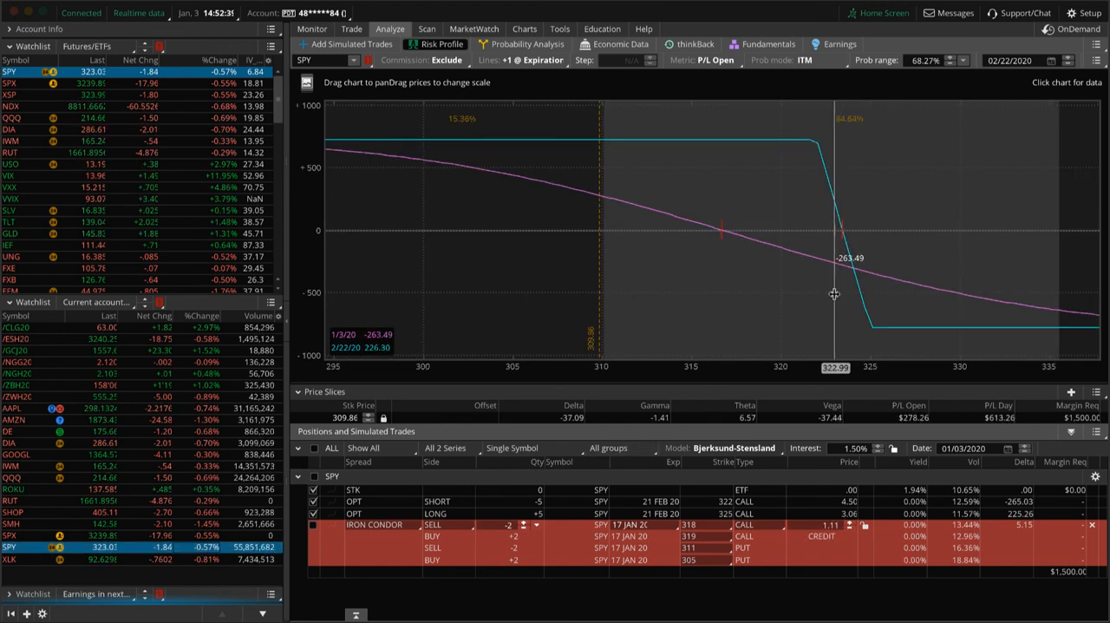